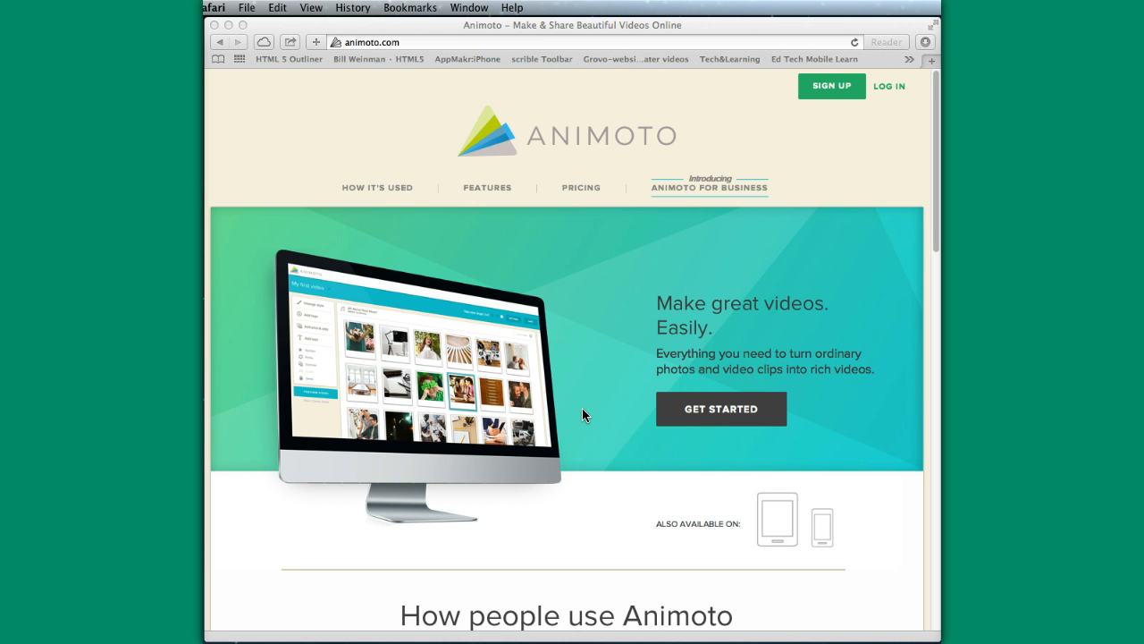
# - Log in to the existing Animoto account through the Sign Up page's Log in link
pyautogui.click(588, 409)
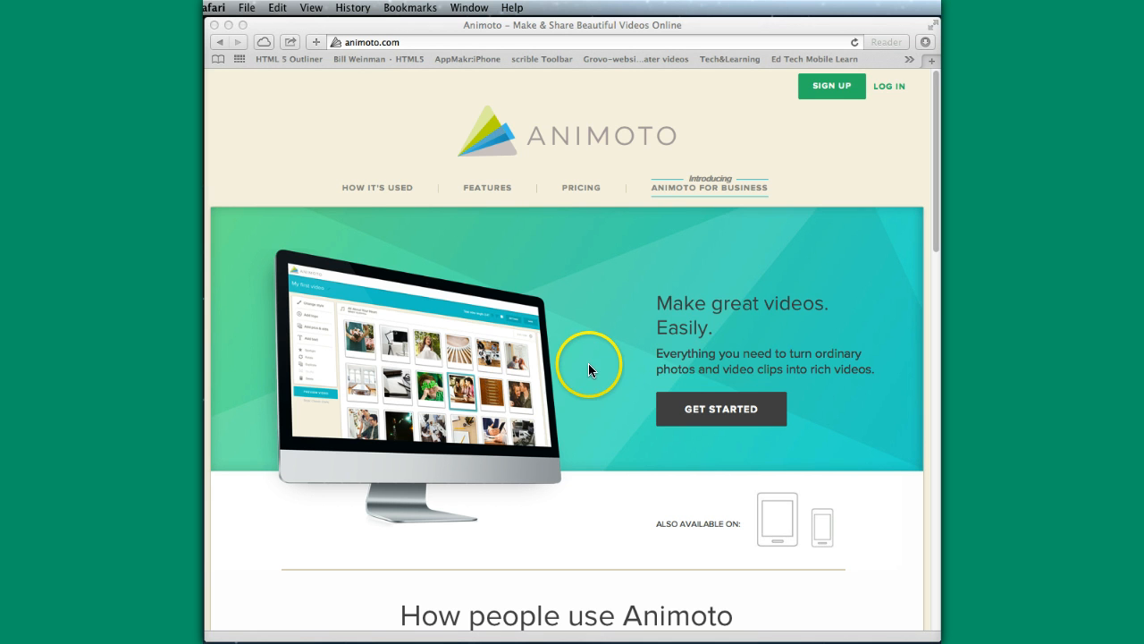
pyautogui.moveTo(610, 403)
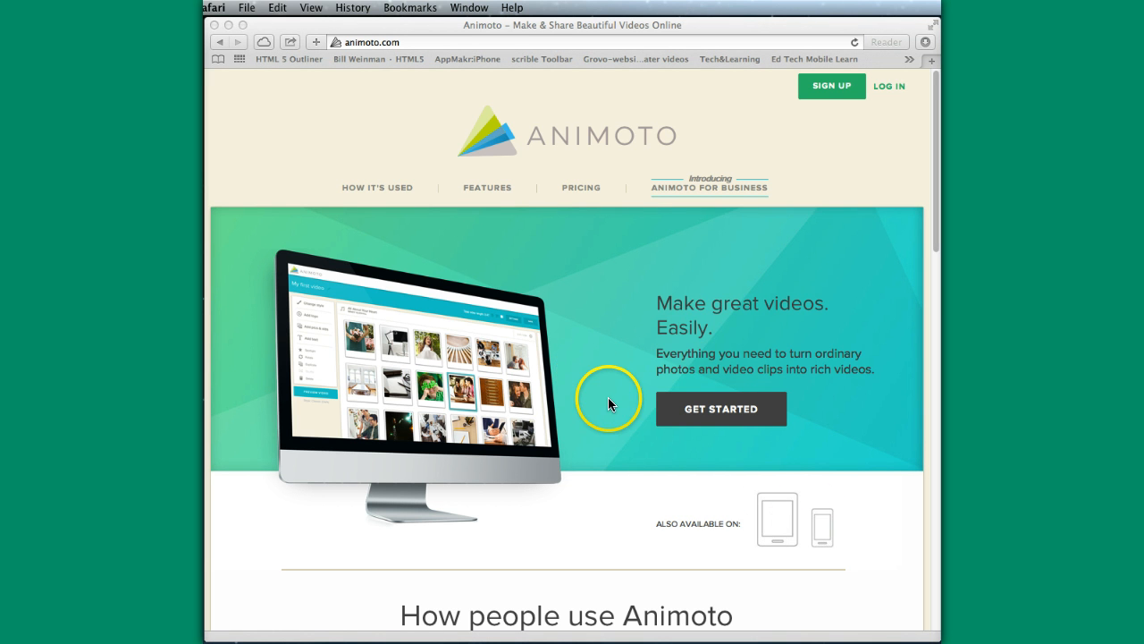
pyautogui.moveTo(642, 465)
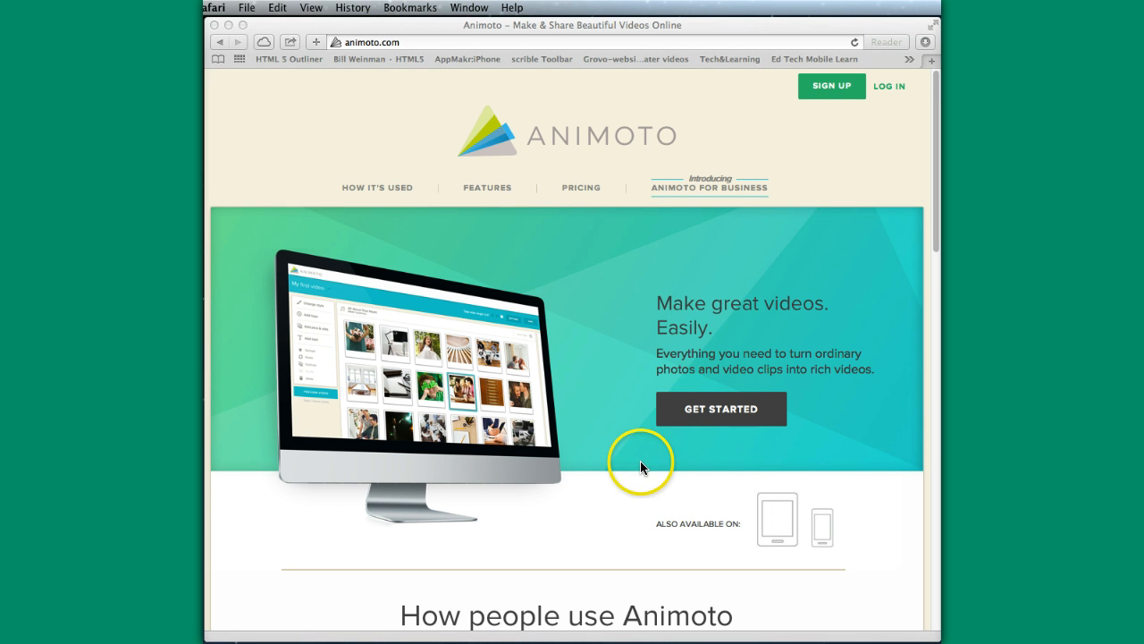
pyautogui.moveTo(606, 438)
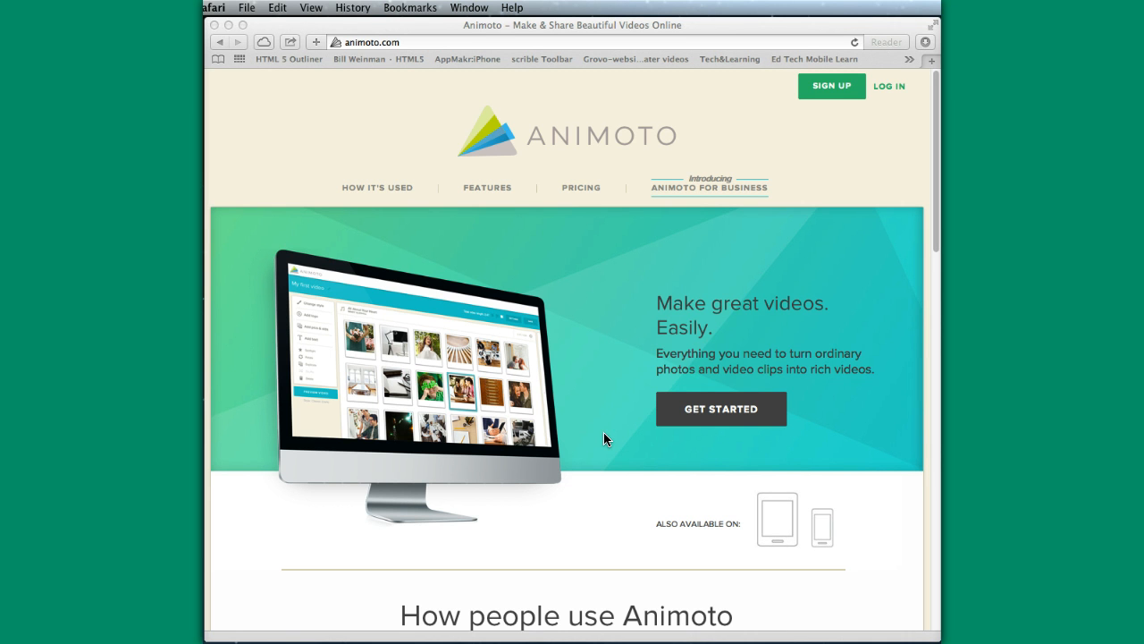
pyautogui.moveTo(726, 134)
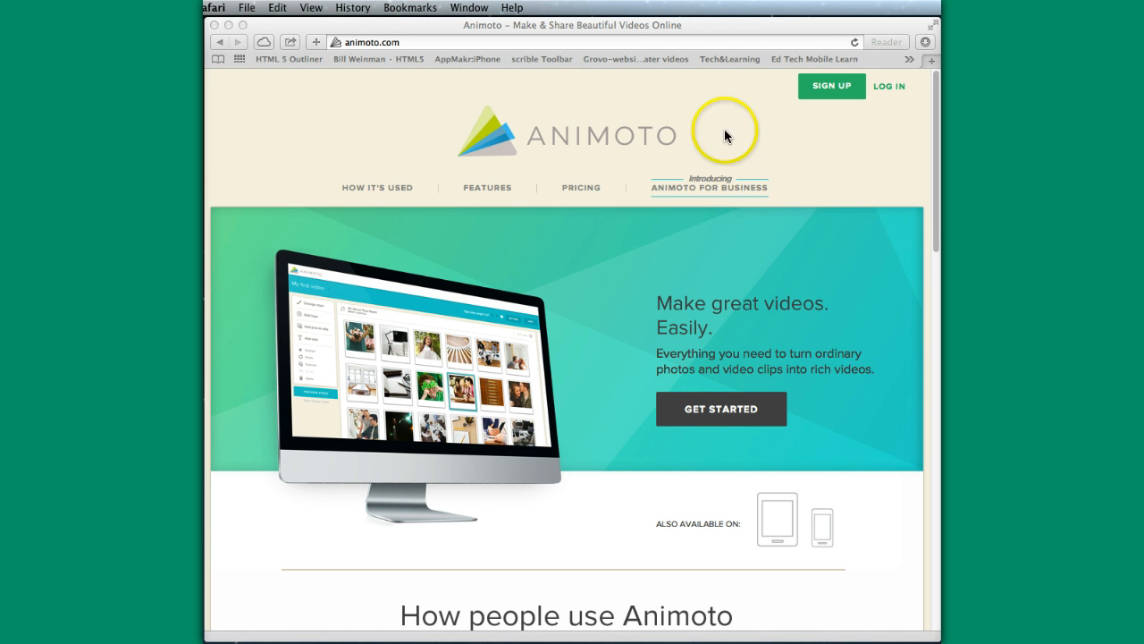
pyautogui.moveTo(754, 109)
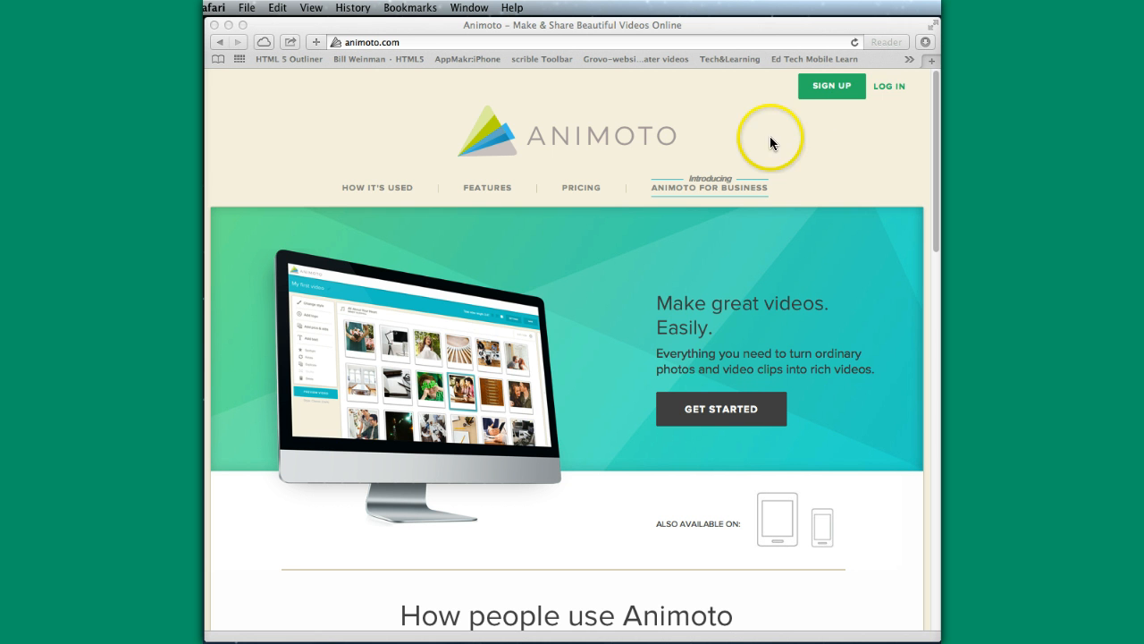
pyautogui.moveTo(608, 390)
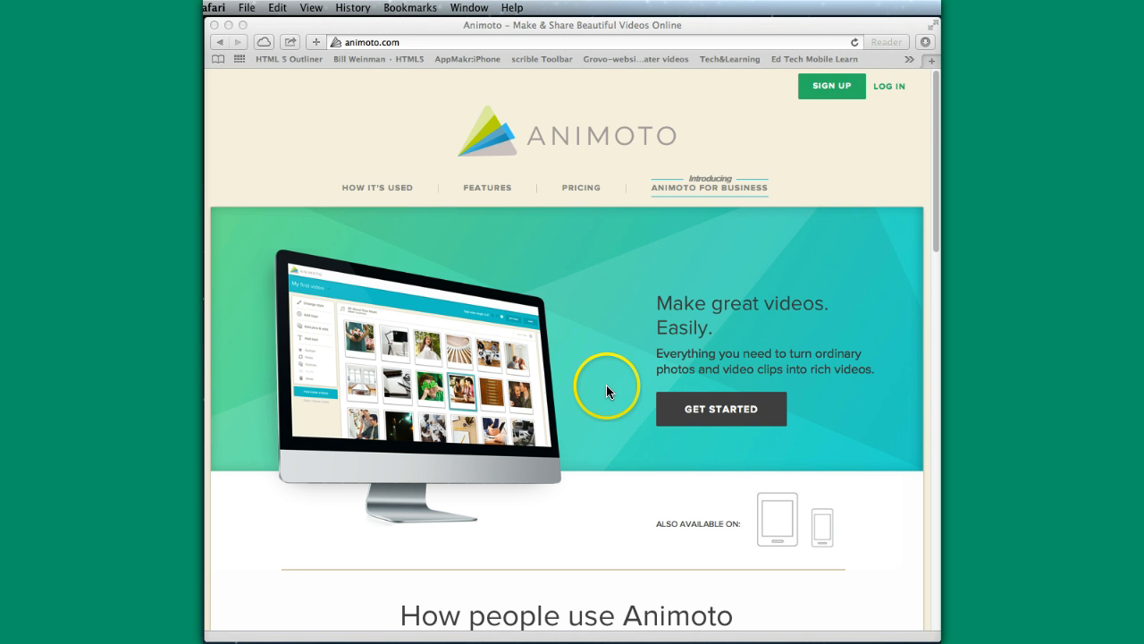
pyautogui.scroll(-3)
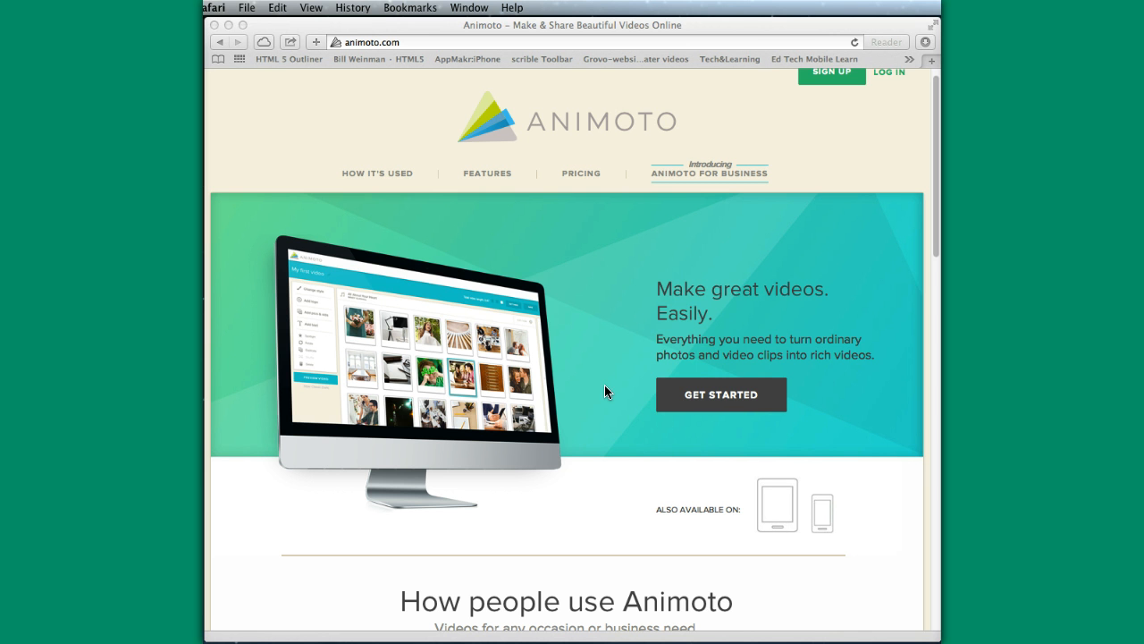
pyautogui.moveTo(379, 56)
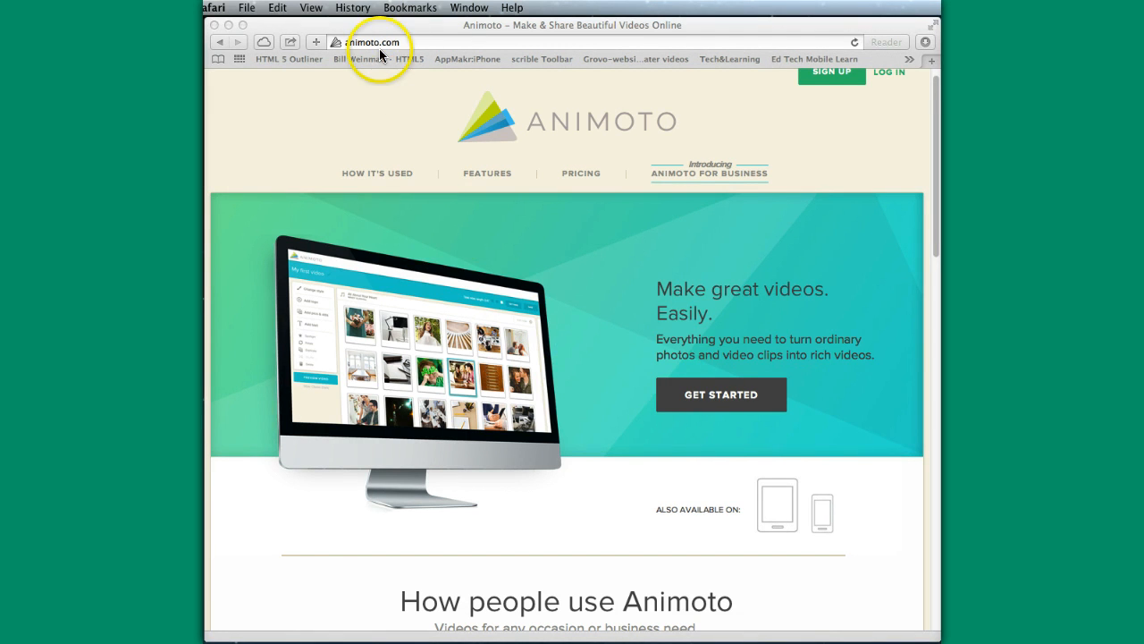
pyautogui.moveTo(614, 471)
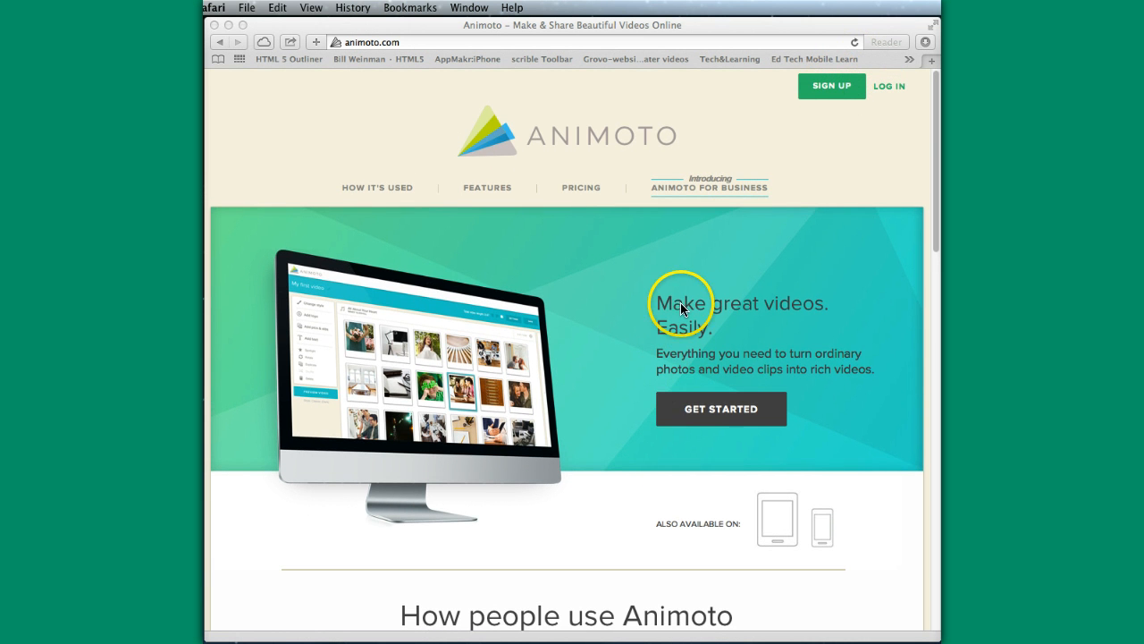
pyautogui.scroll(-3)
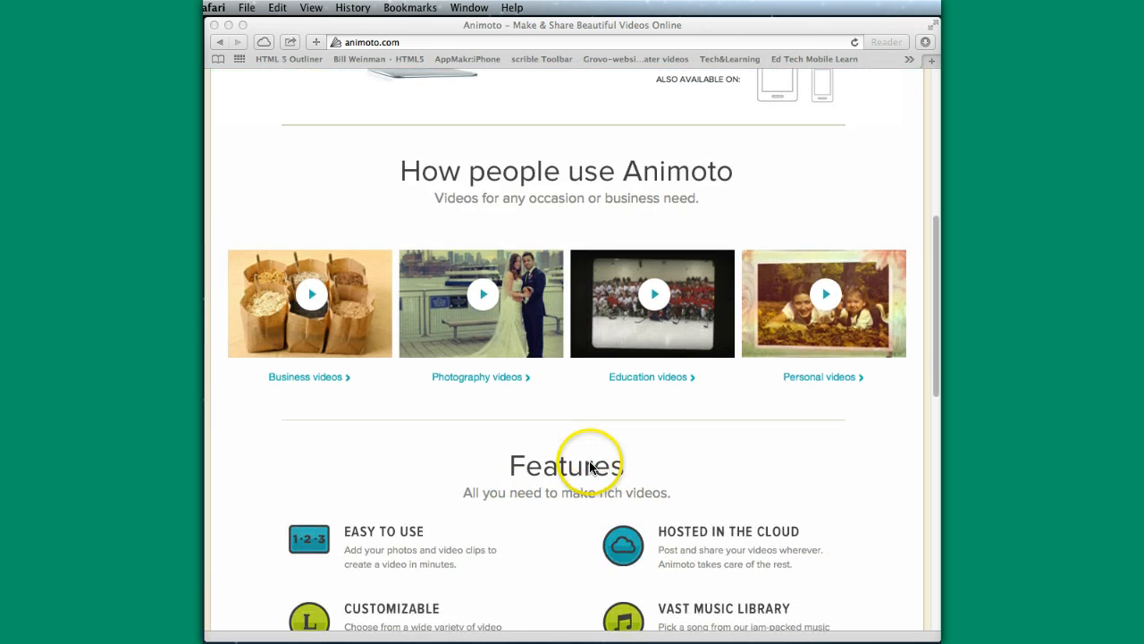
pyautogui.scroll(-3)
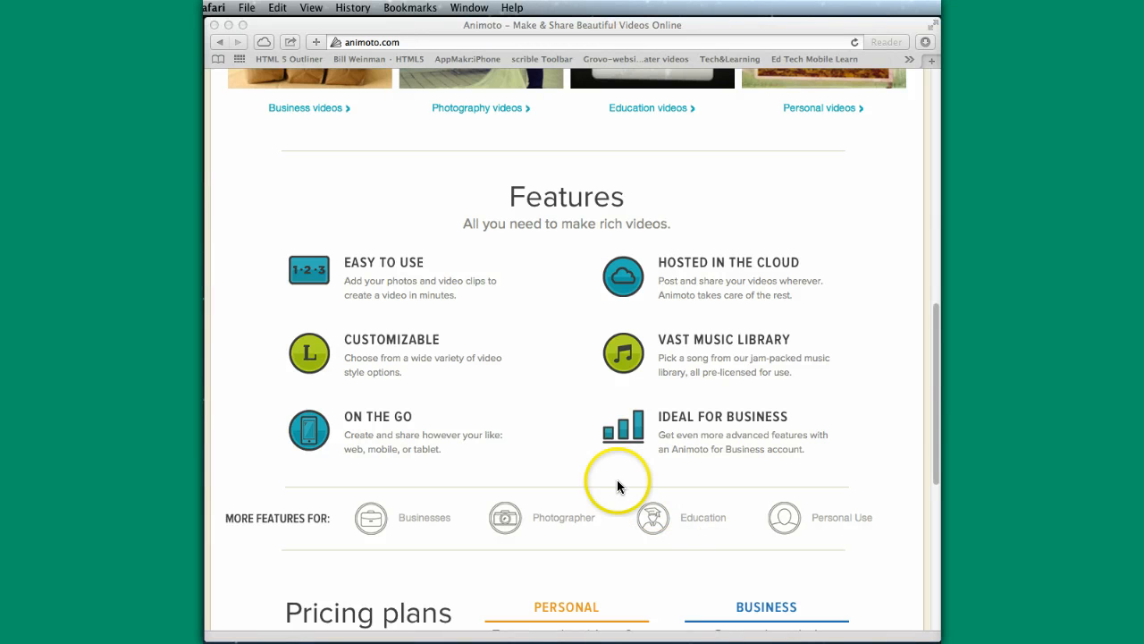
pyautogui.moveTo(575, 452)
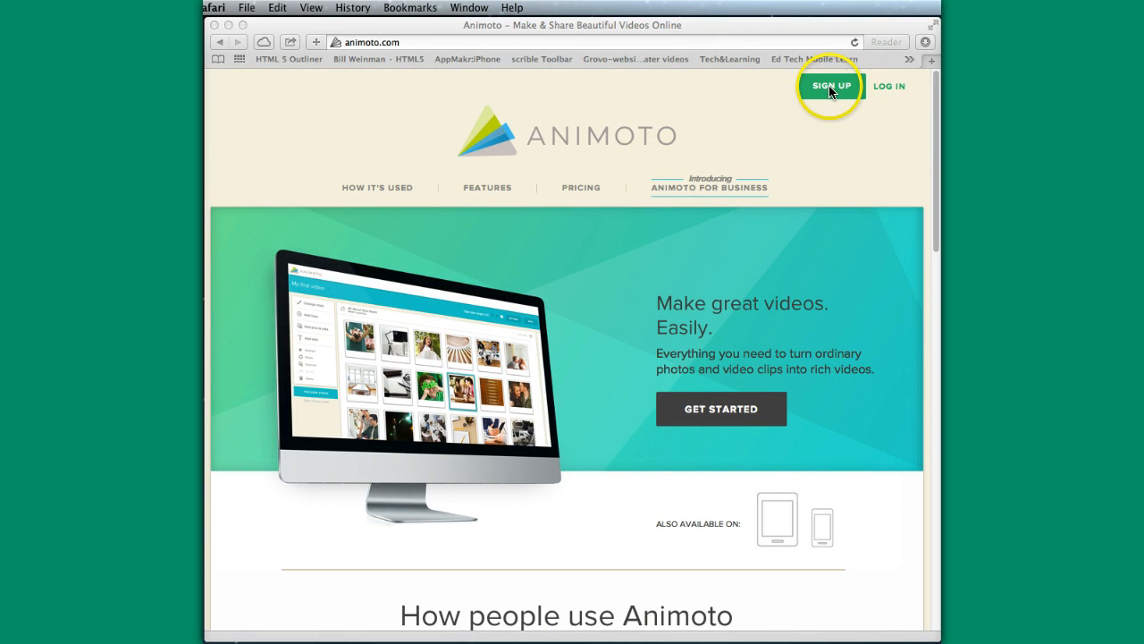
pyautogui.click(830, 85)
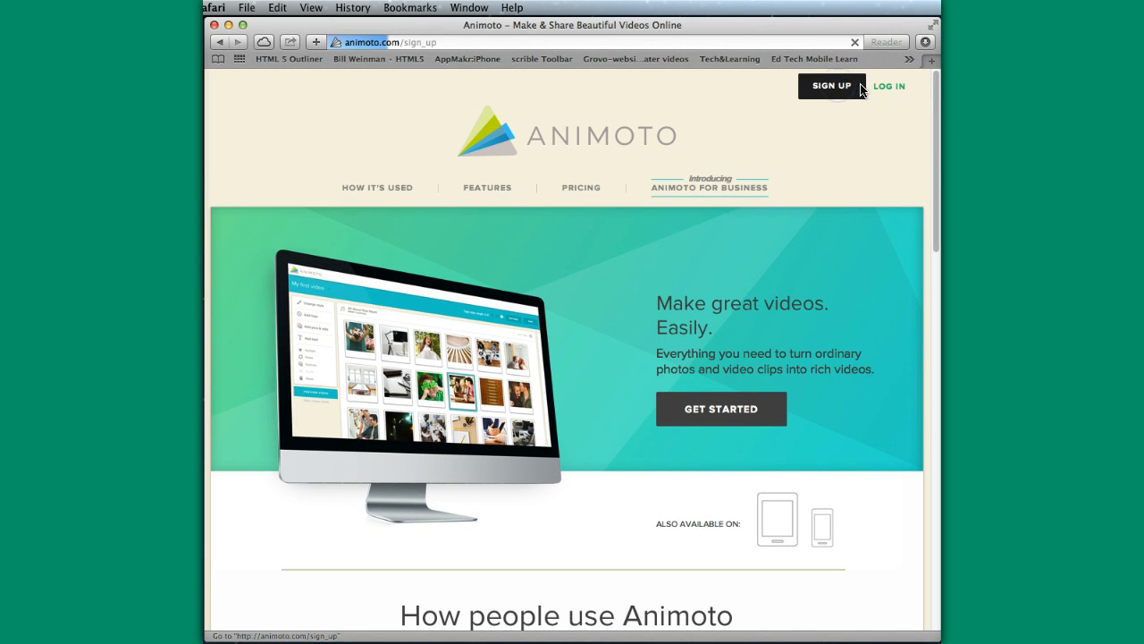
pyautogui.click(831, 86)
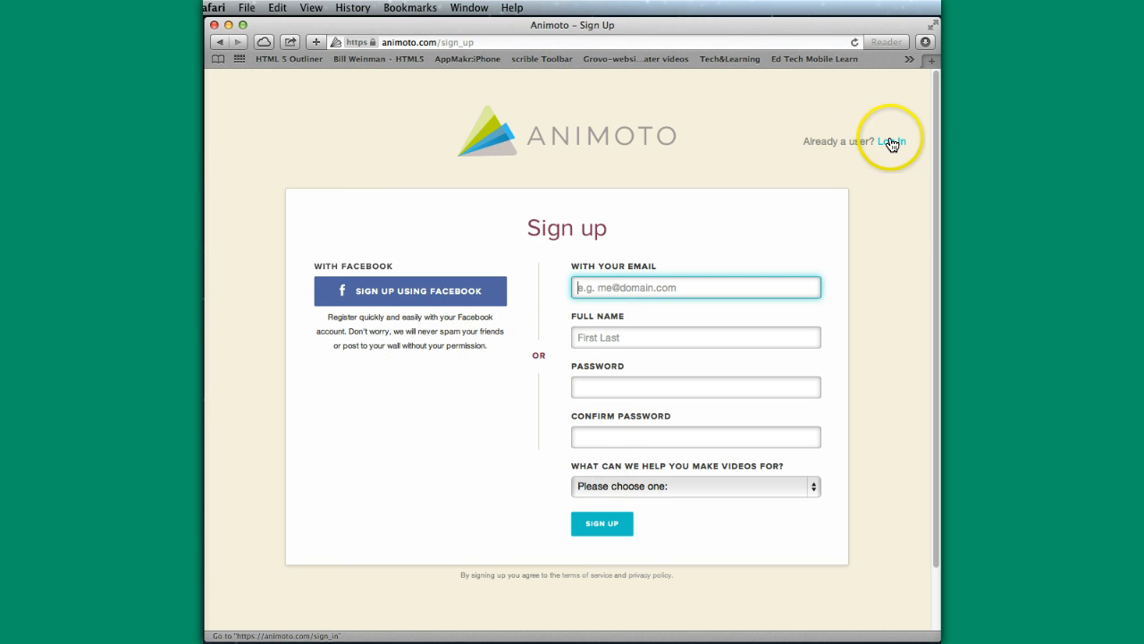
pyautogui.click(894, 141)
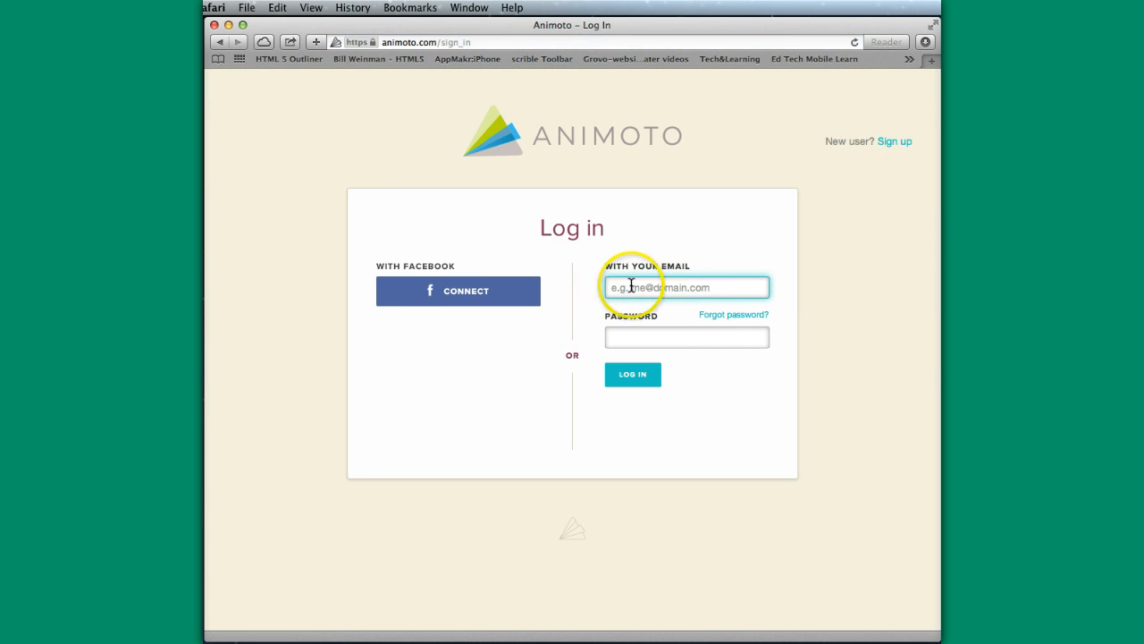
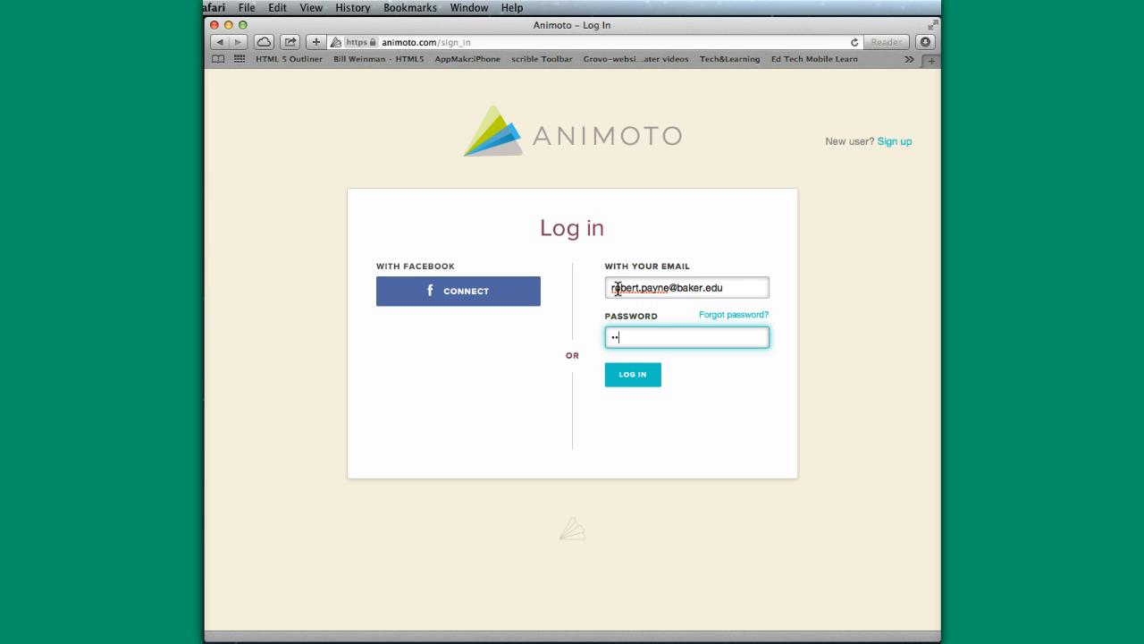
pyautogui.click(632, 374)
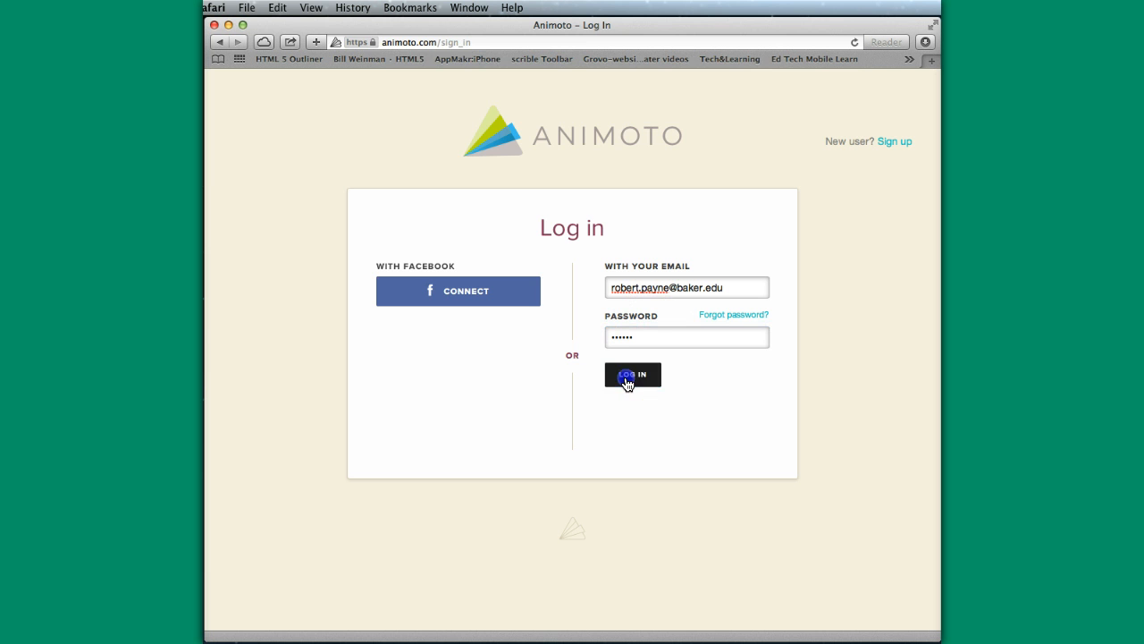
pyautogui.click(632, 375)
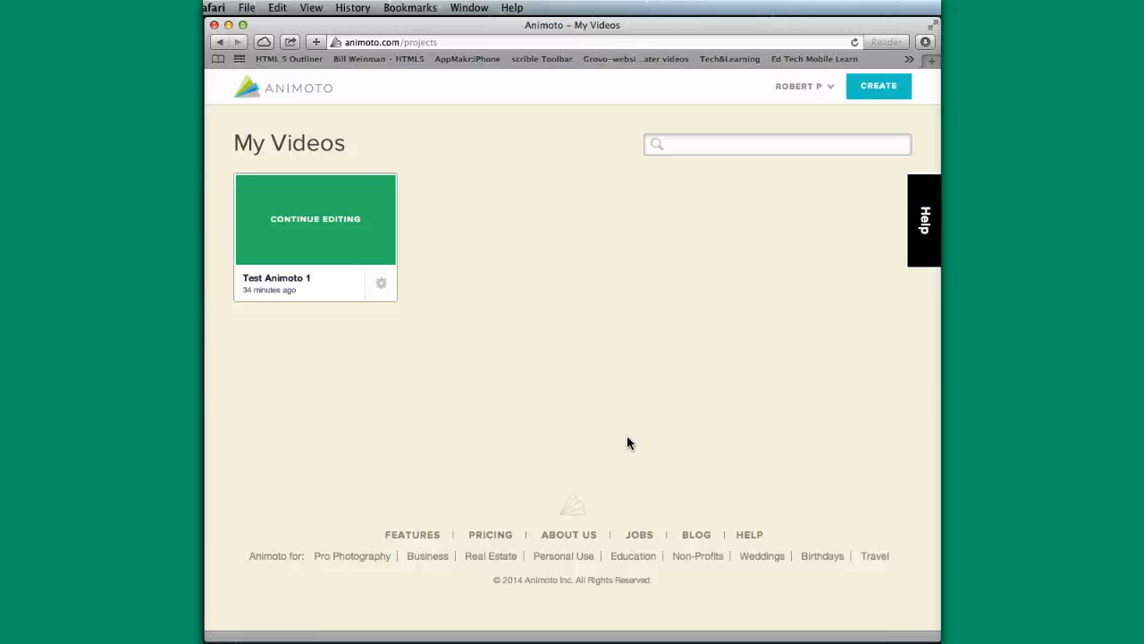
pyautogui.moveTo(405, 250)
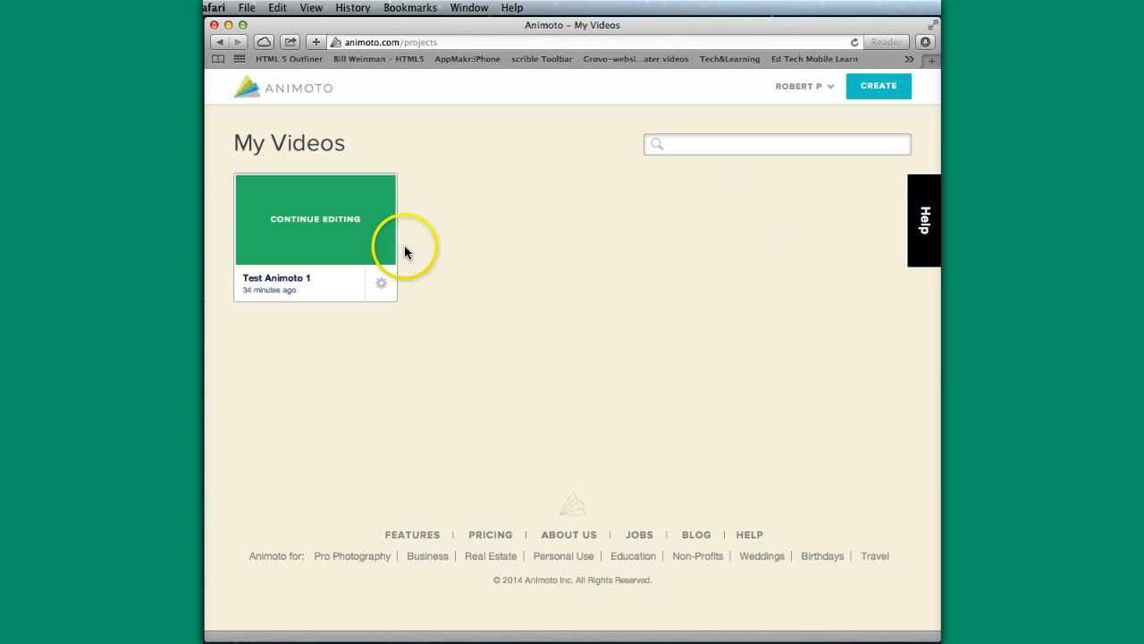
pyautogui.moveTo(829, 132)
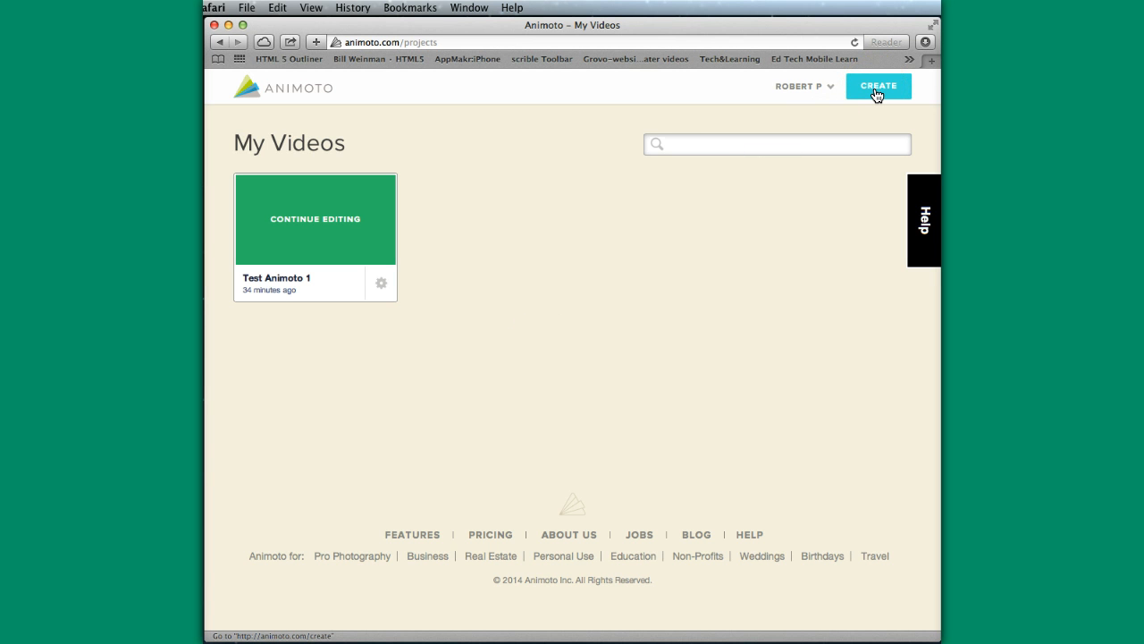
# - Start creating a new video and browse the style gallery down to Champagne
pyautogui.click(878, 86)
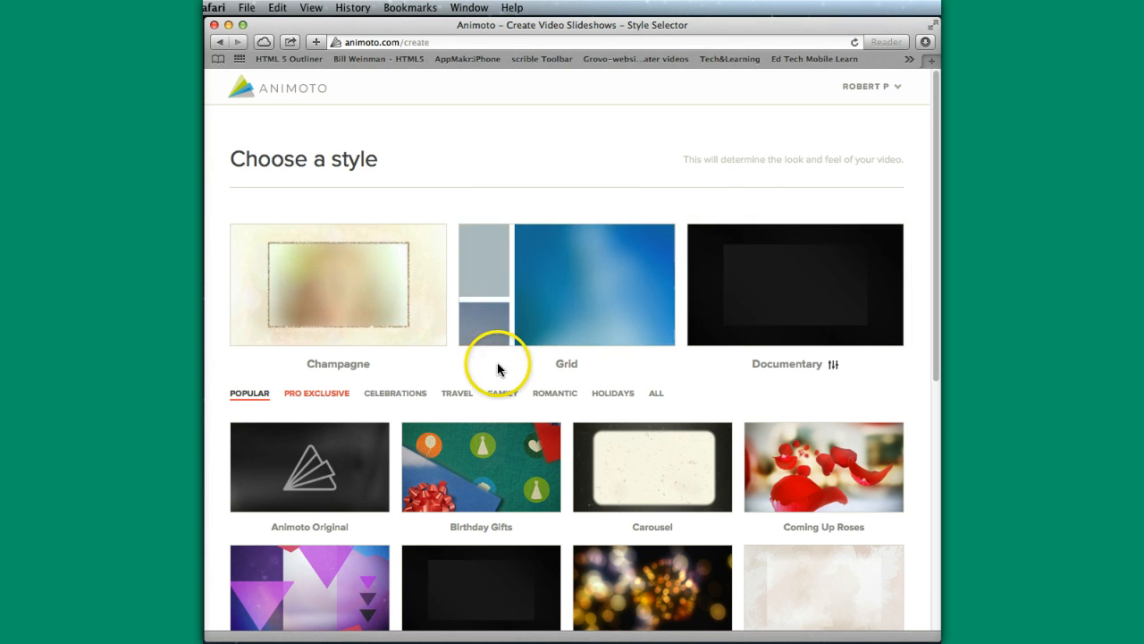
pyautogui.moveTo(429, 371)
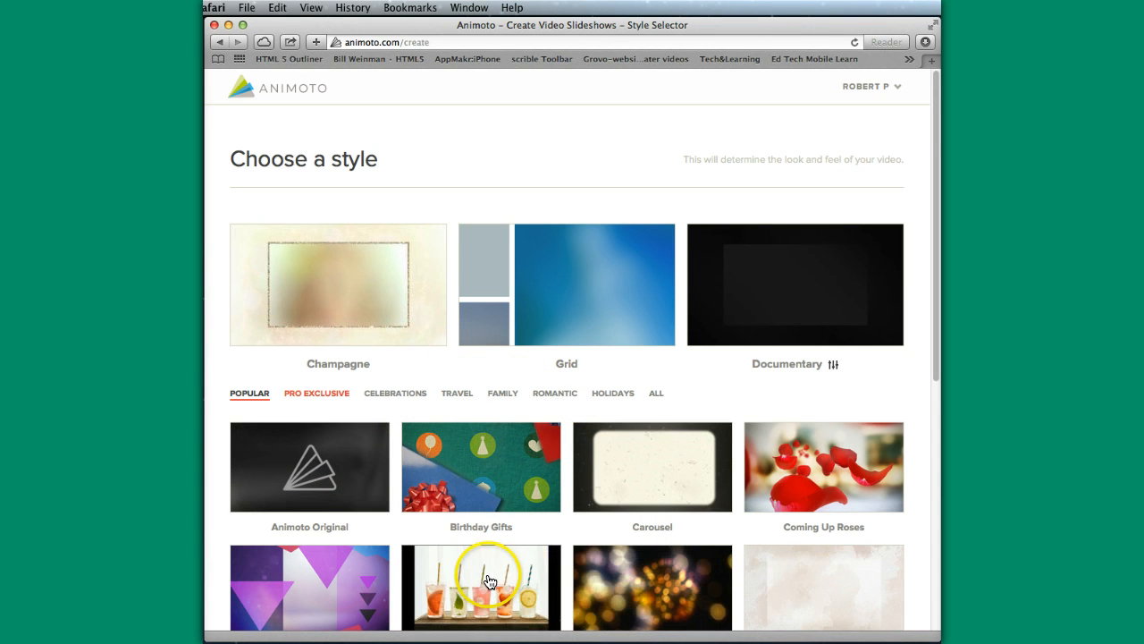
pyautogui.scroll(-3)
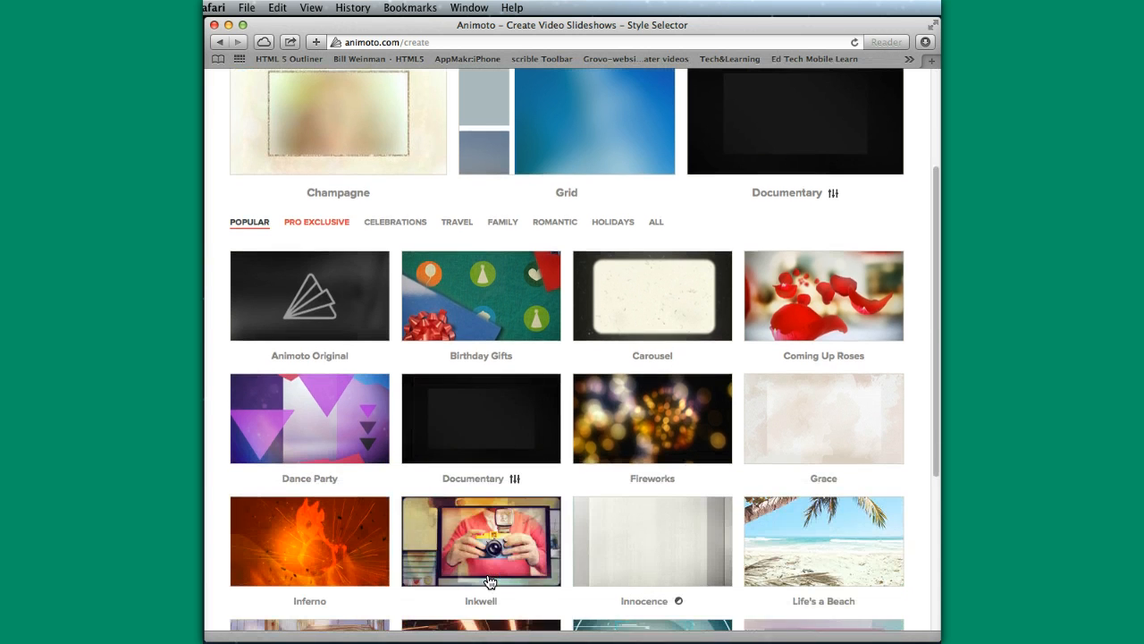
pyautogui.scroll(-3)
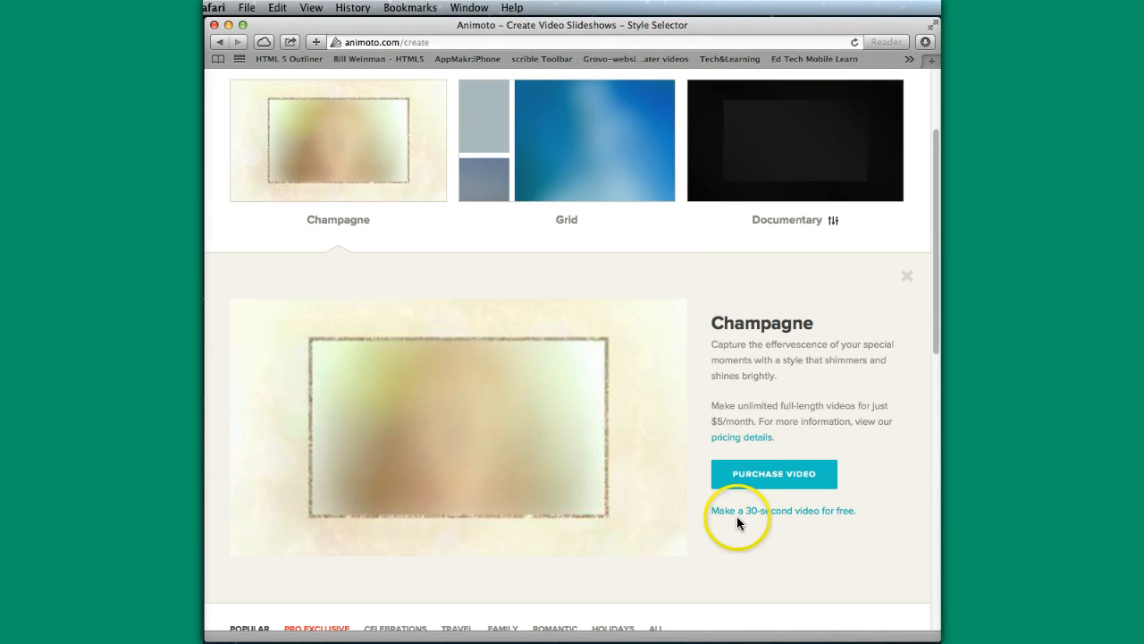
# - Choose 'Make a 30-second video for free' in the Champagne style details
pyautogui.click(783, 509)
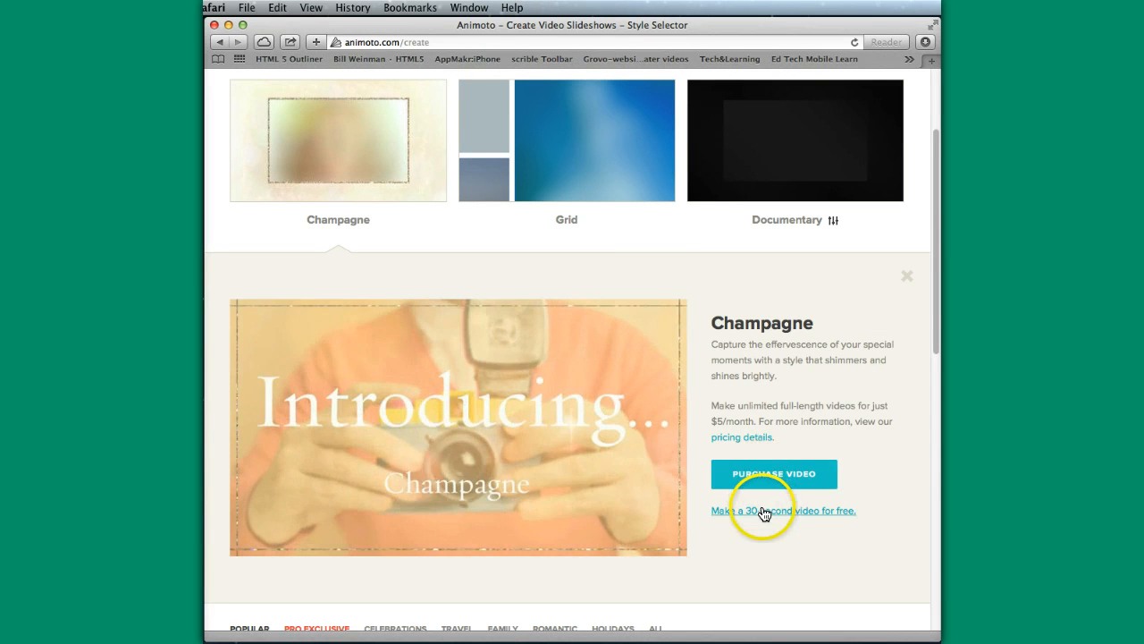
pyautogui.click(783, 509)
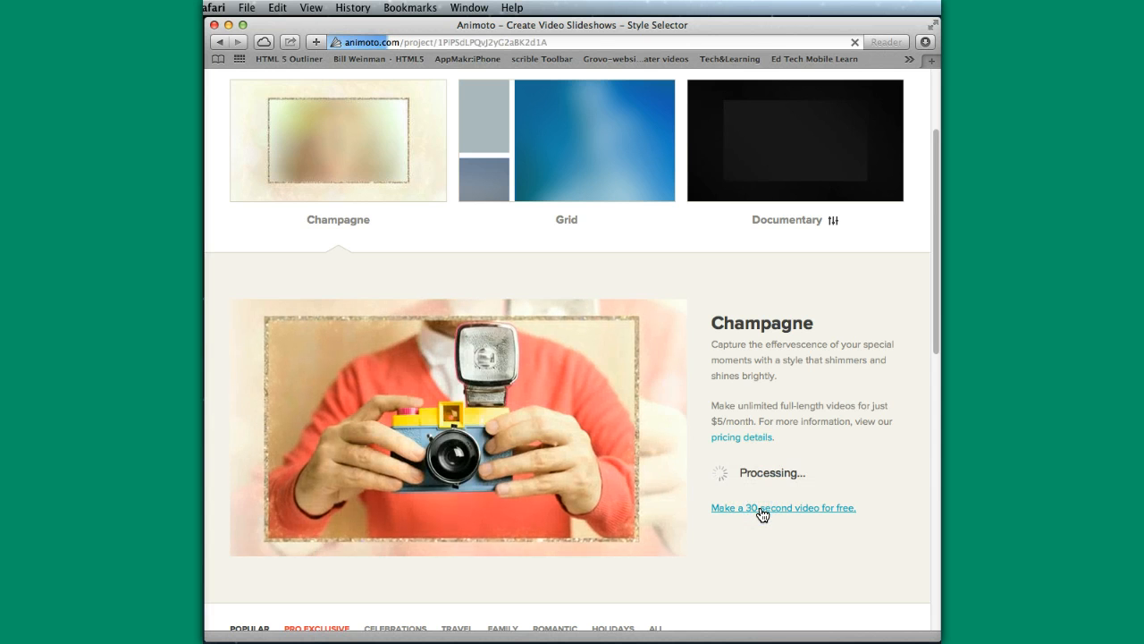
pyautogui.click(782, 507)
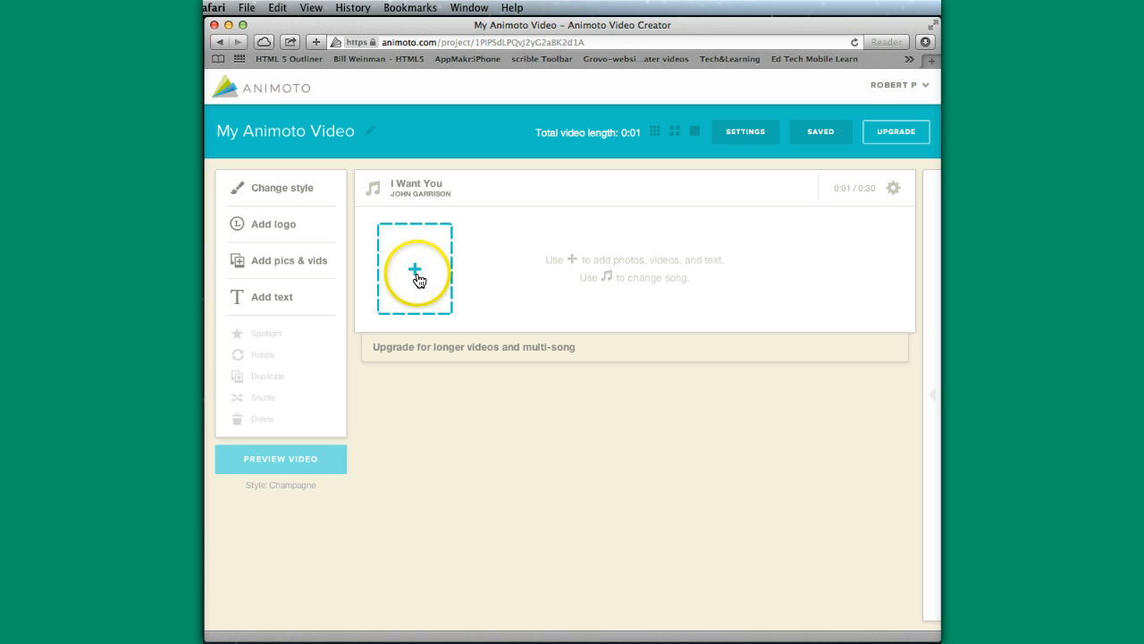
pyautogui.moveTo(418, 270)
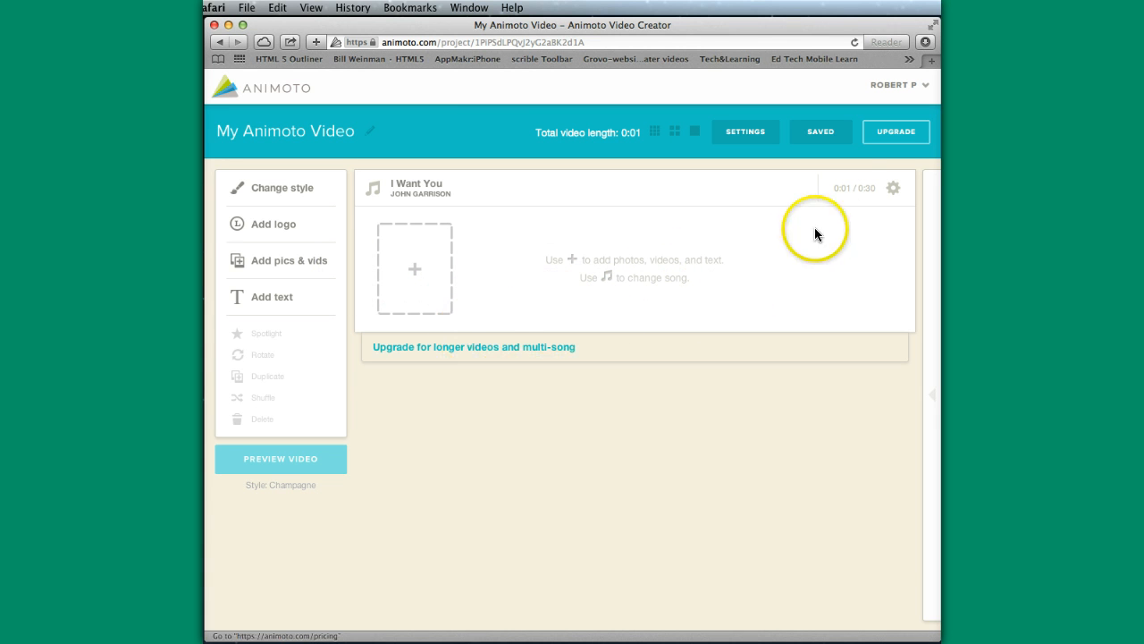
pyautogui.moveTo(892, 187)
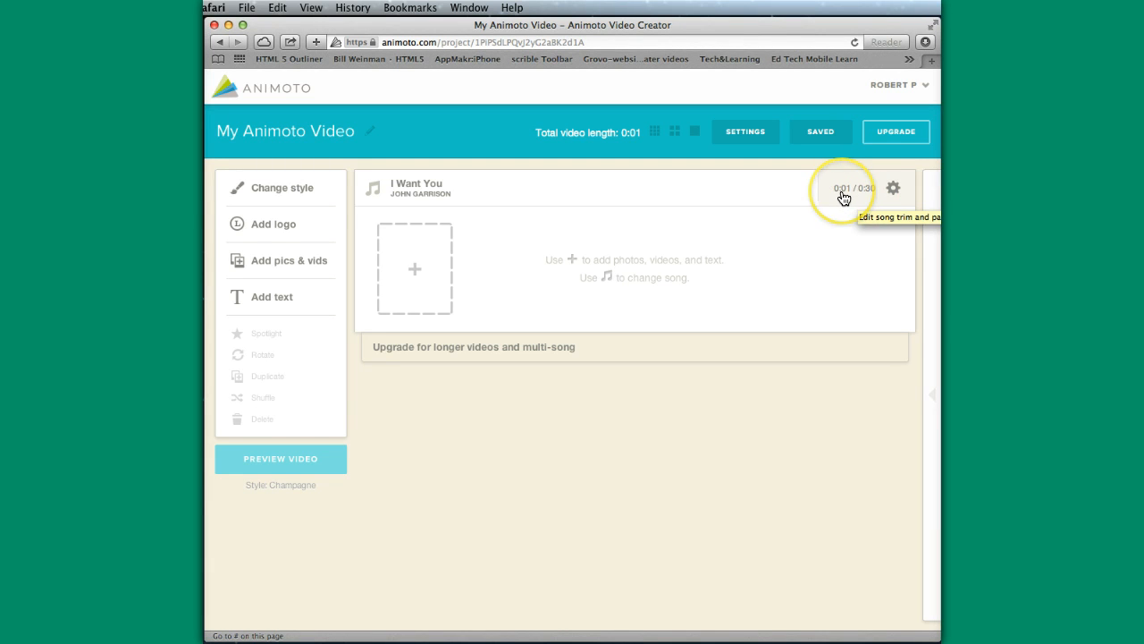
pyautogui.moveTo(872, 199)
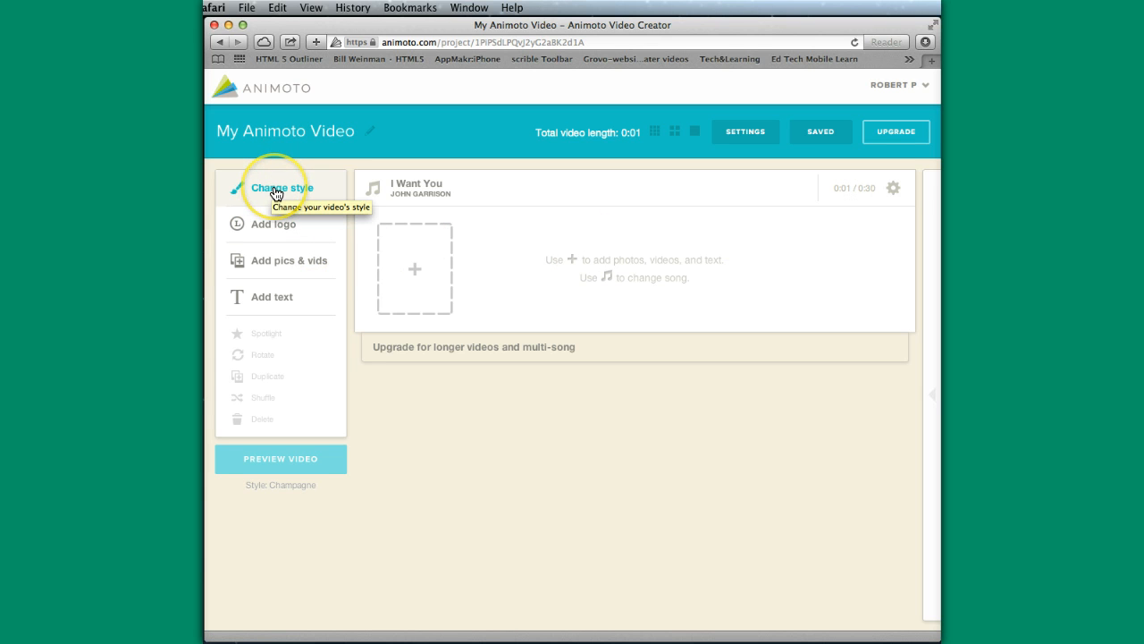
pyautogui.moveTo(259, 225)
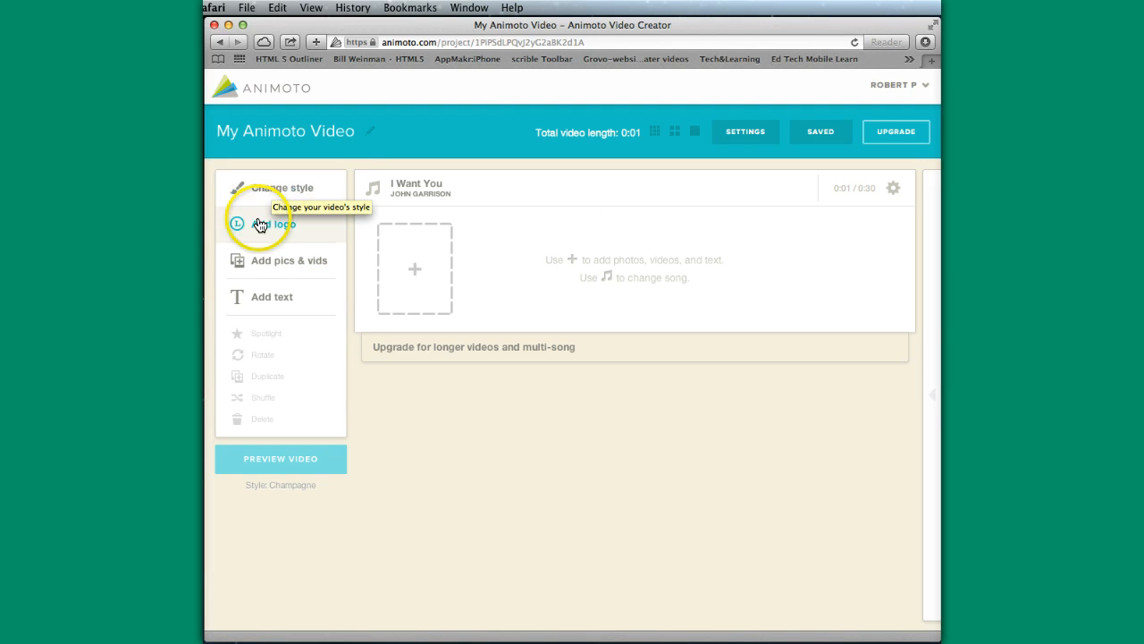
pyautogui.moveTo(302, 265)
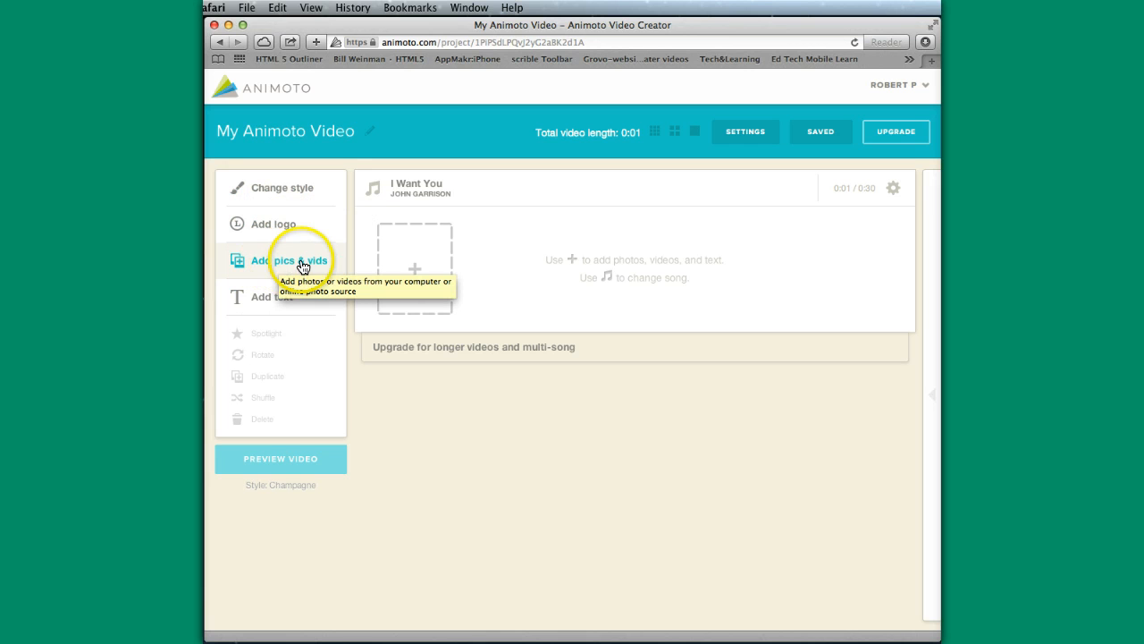
pyautogui.moveTo(273, 224)
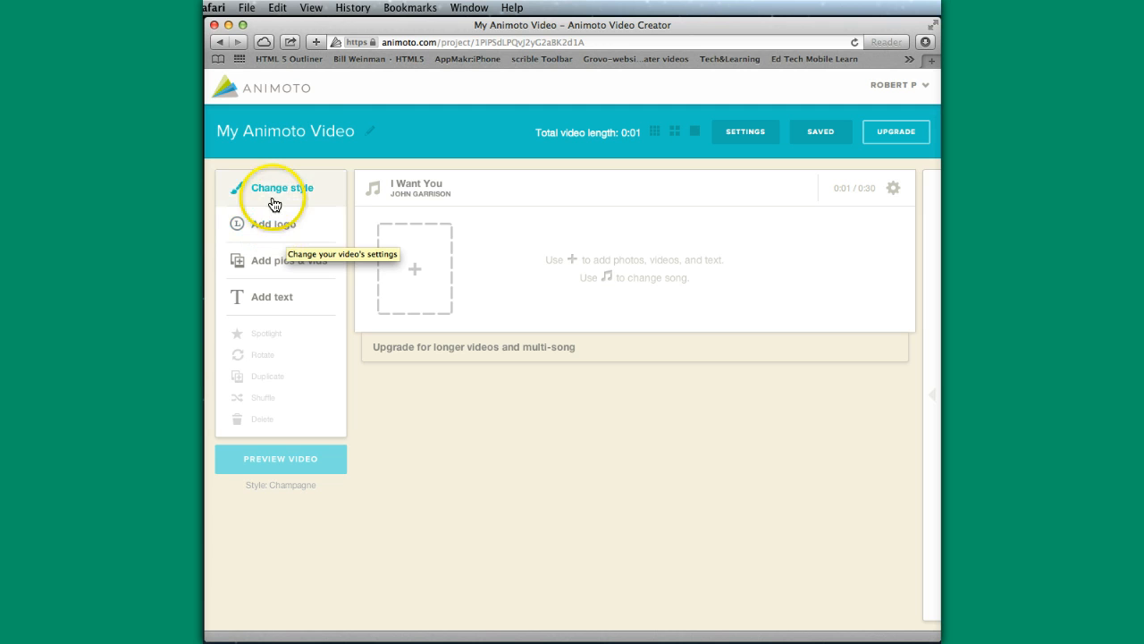
pyautogui.moveTo(309, 151)
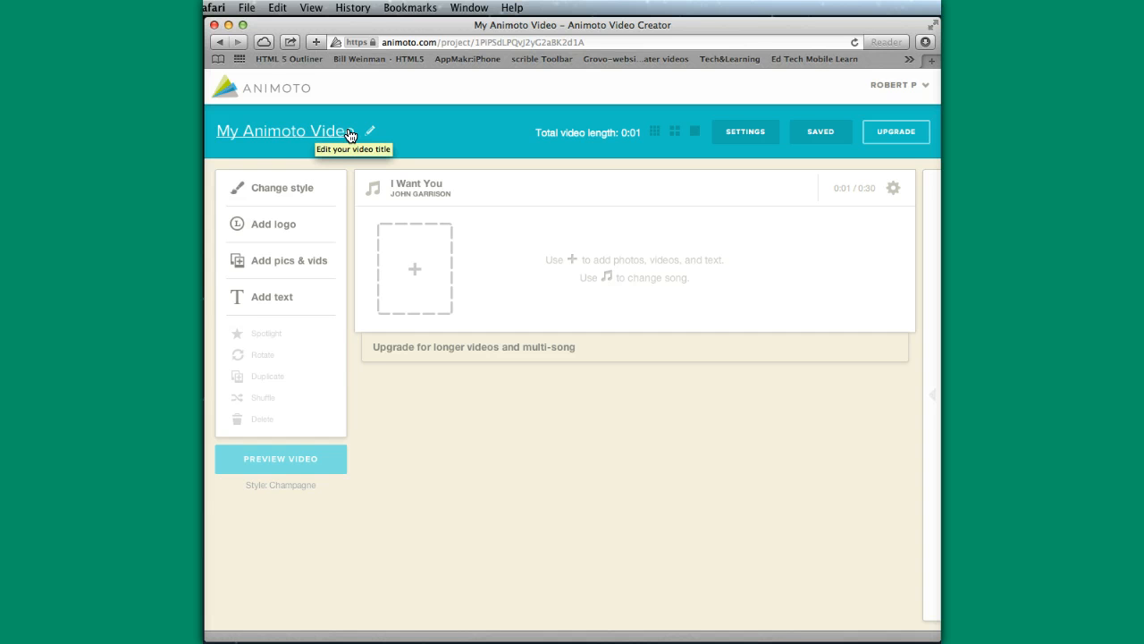
# - Rename the video to ABC101-PAYNE with a placeholder description and save the settings
pyautogui.click(348, 132)
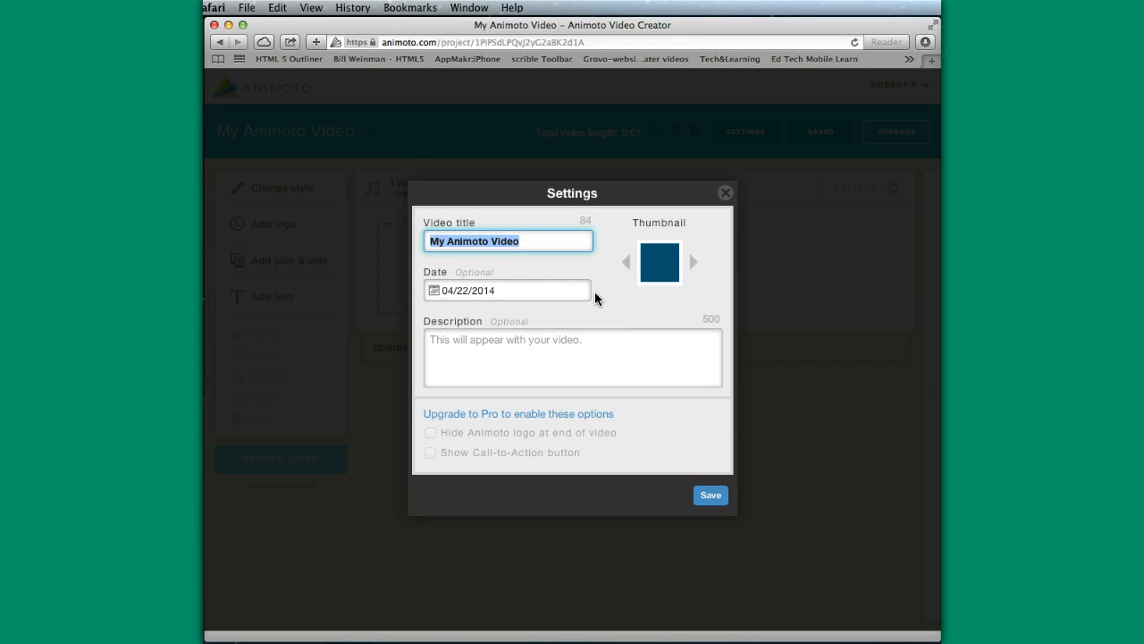
pyautogui.write('ABC101-PAY')
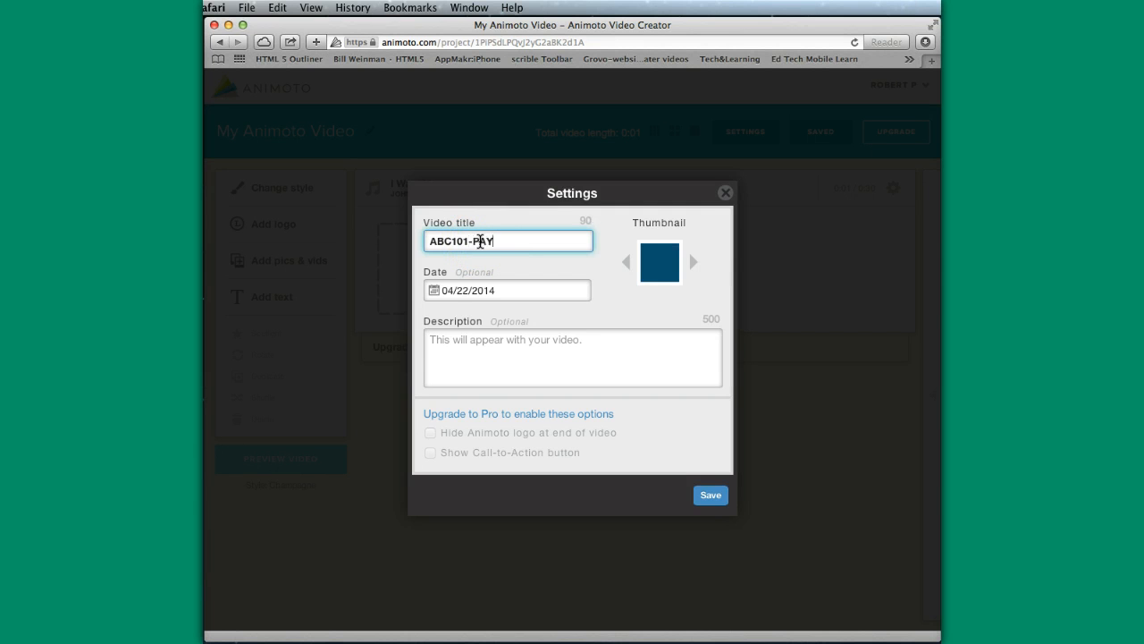
pyautogui.write('NE')
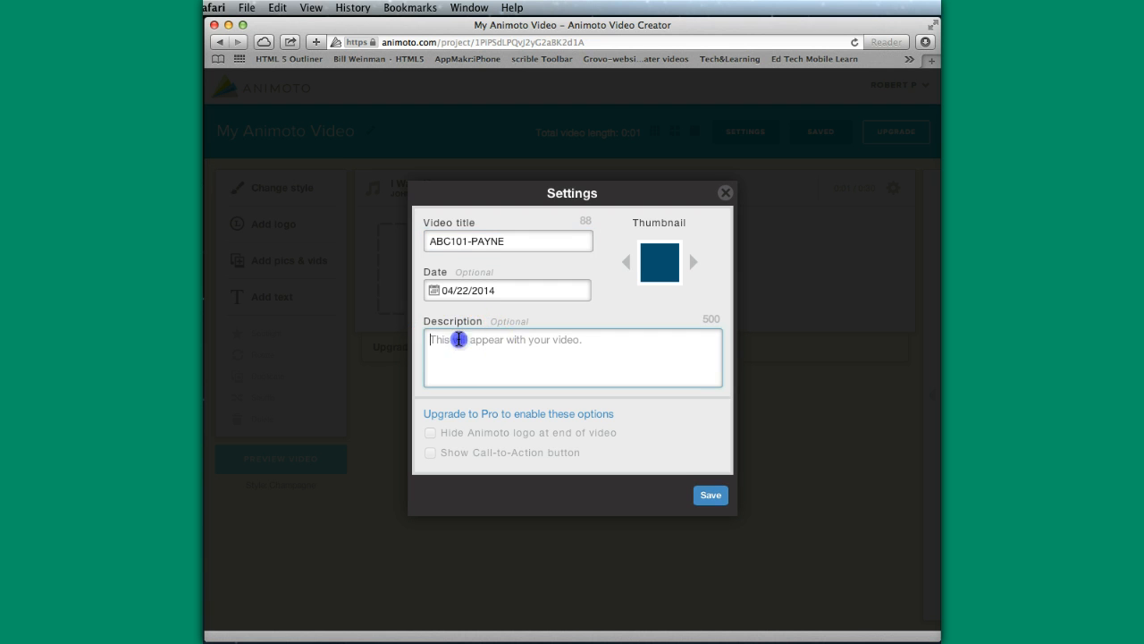
pyautogui.write('fasasdfsadfsddfsdsaDFDSFA')
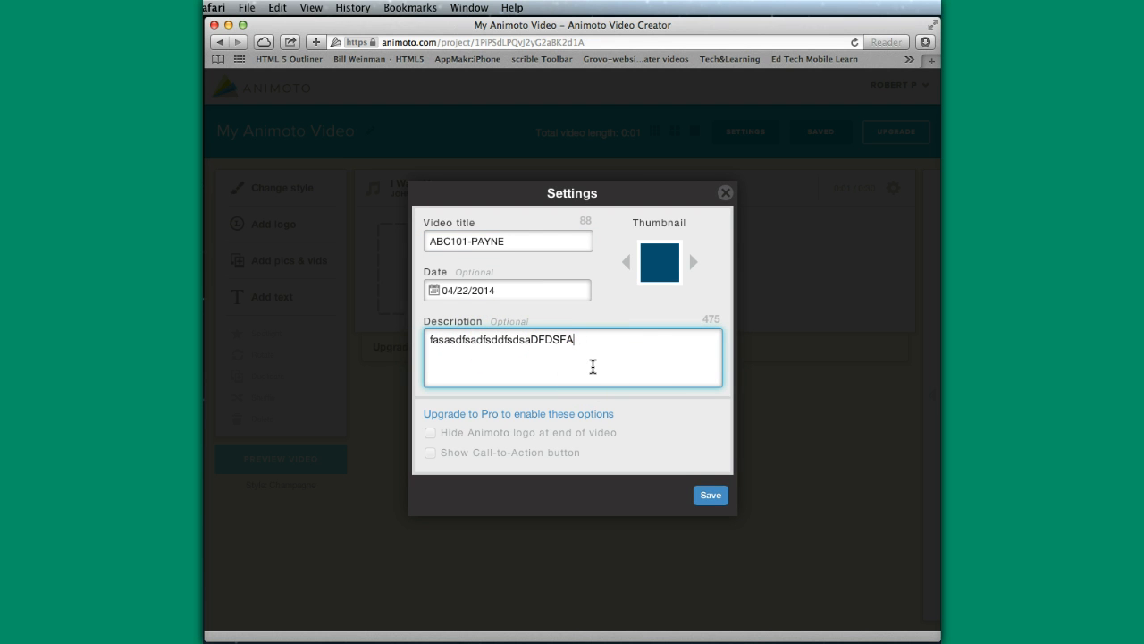
pyautogui.click(710, 494)
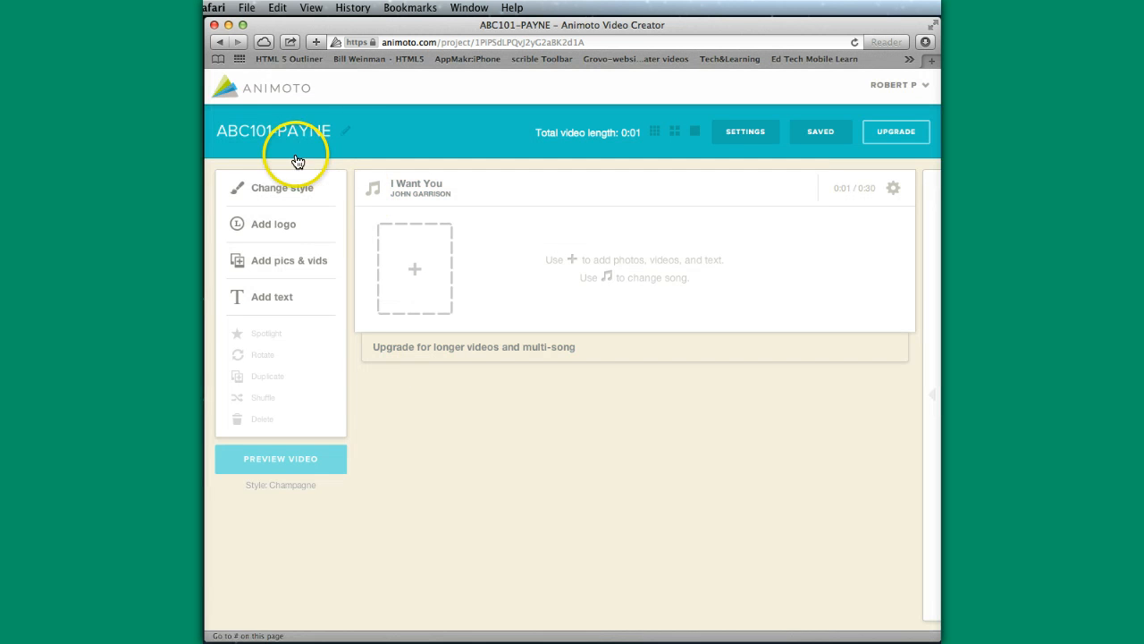
pyautogui.moveTo(274, 132)
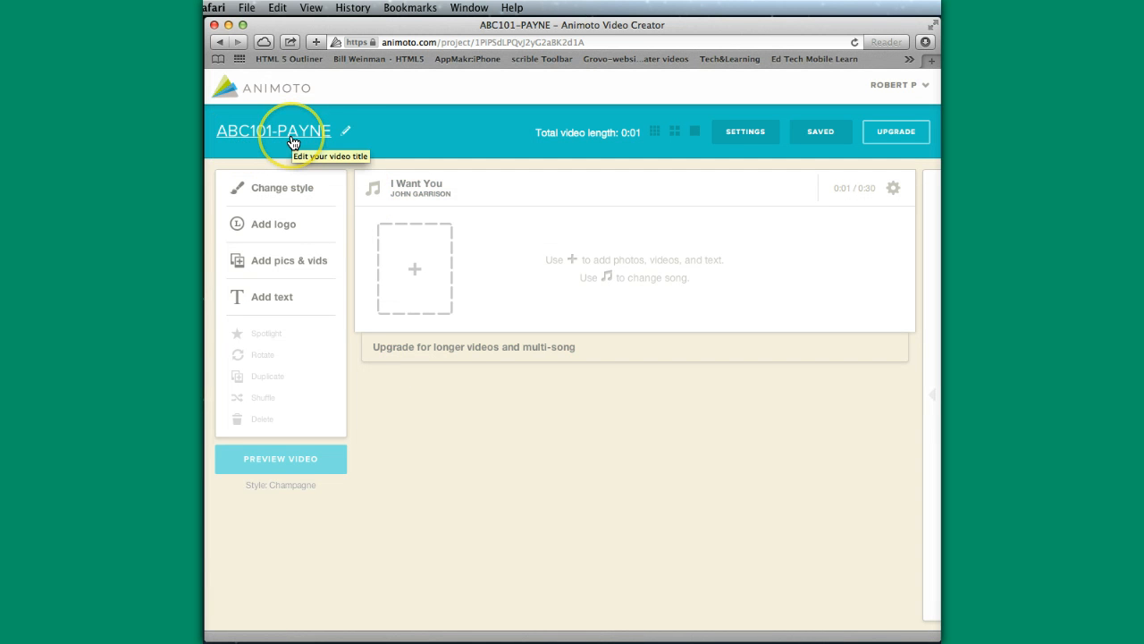
pyautogui.moveTo(425, 188)
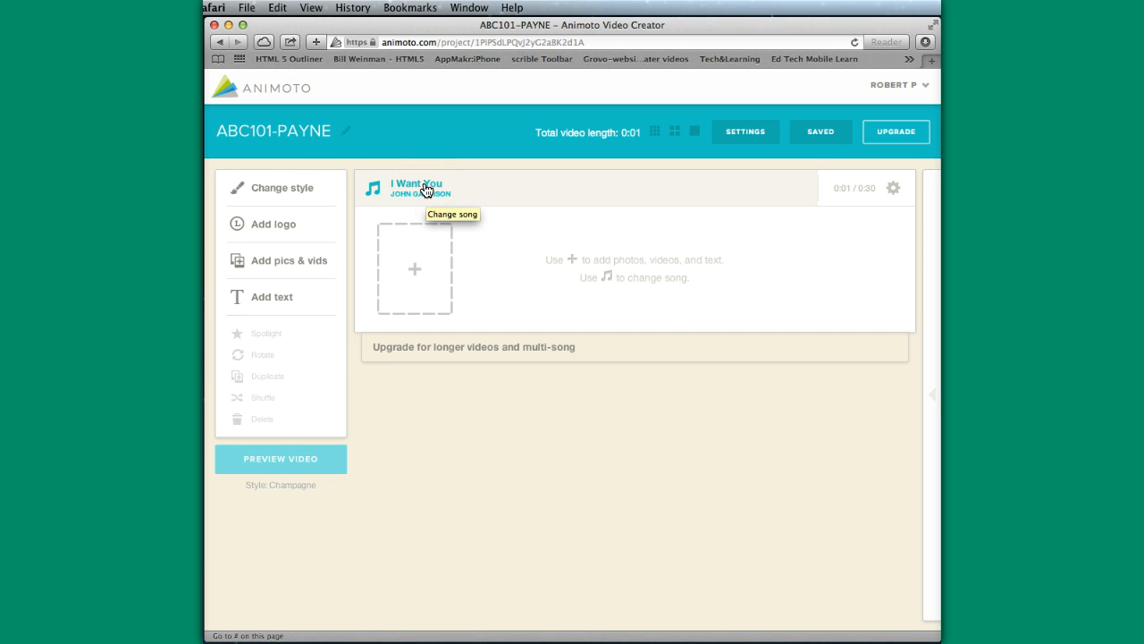
pyautogui.click(434, 194)
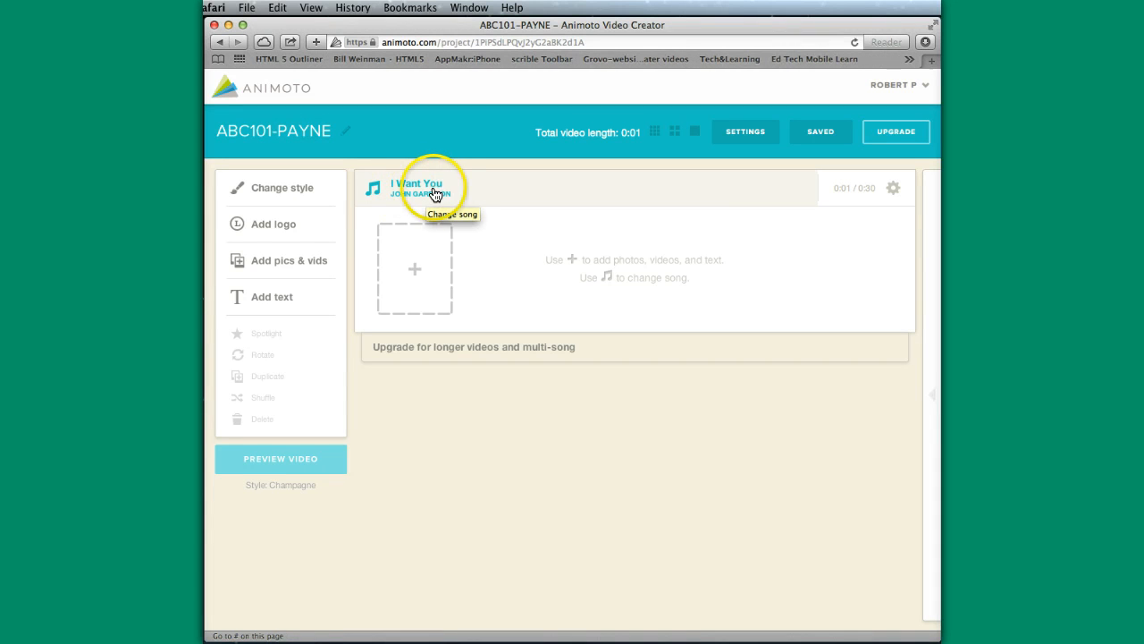
pyautogui.click(412, 187)
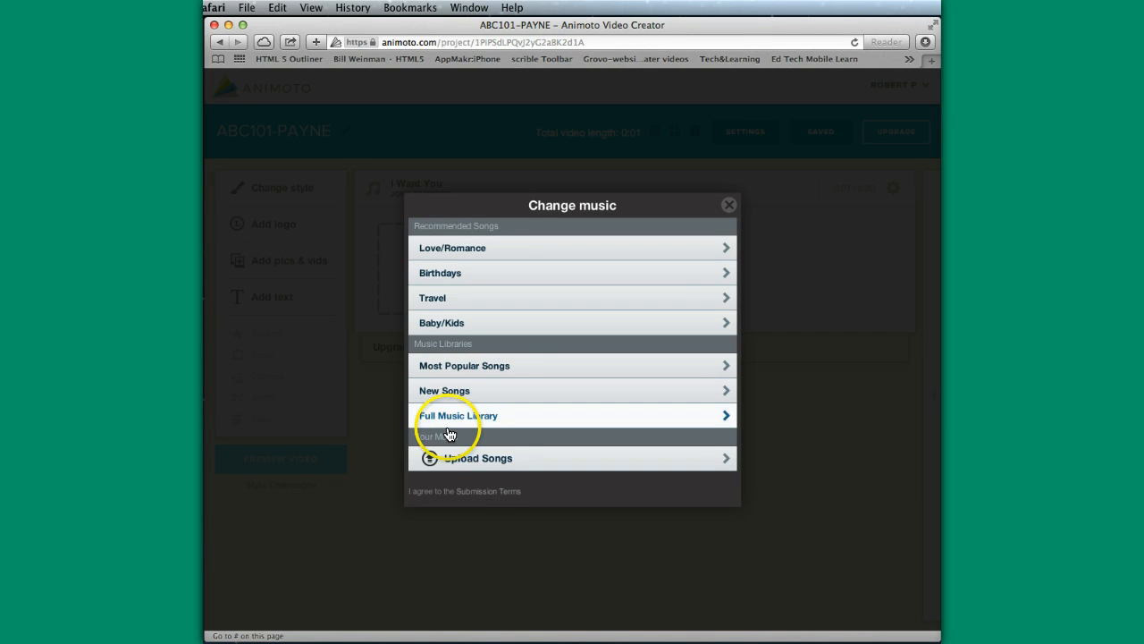
pyautogui.moveTo(443, 462)
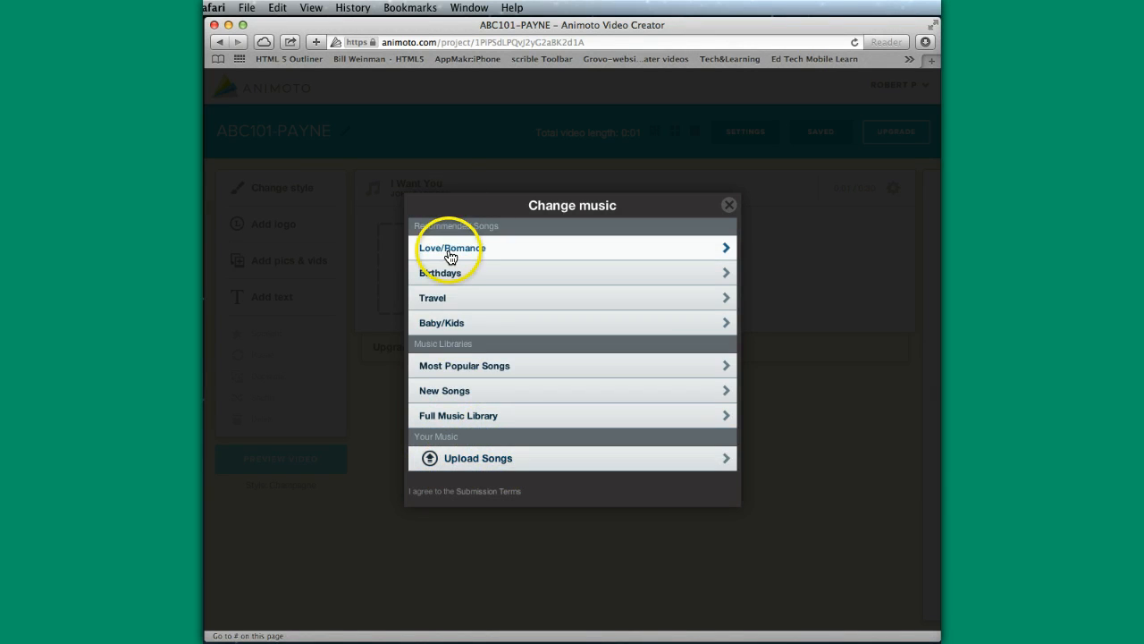
pyautogui.click(452, 248)
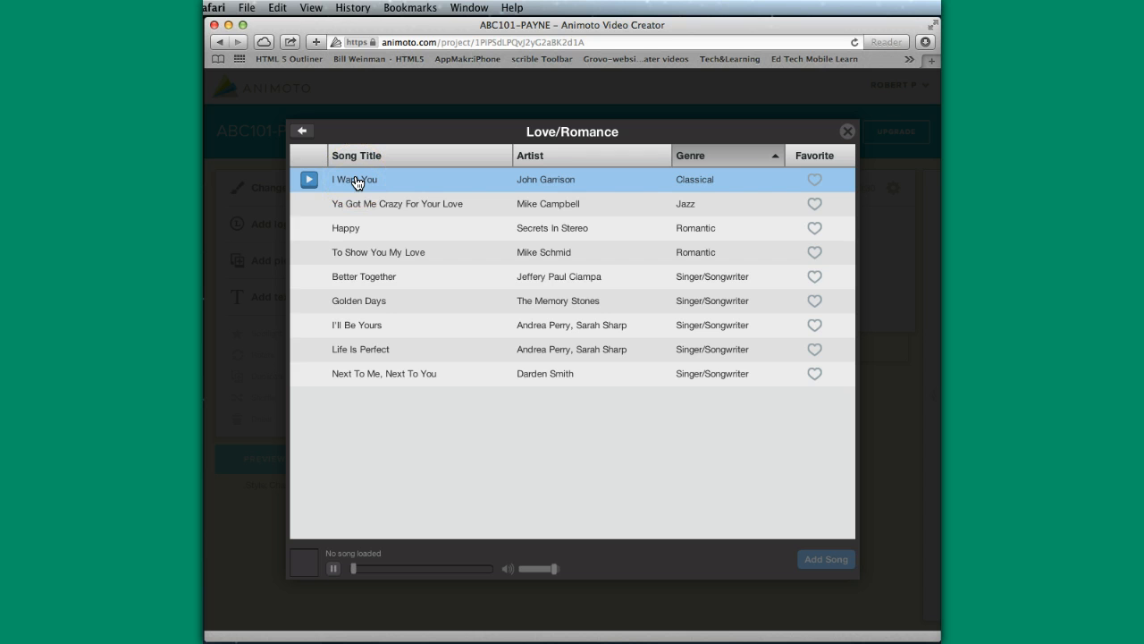
pyautogui.click(347, 227)
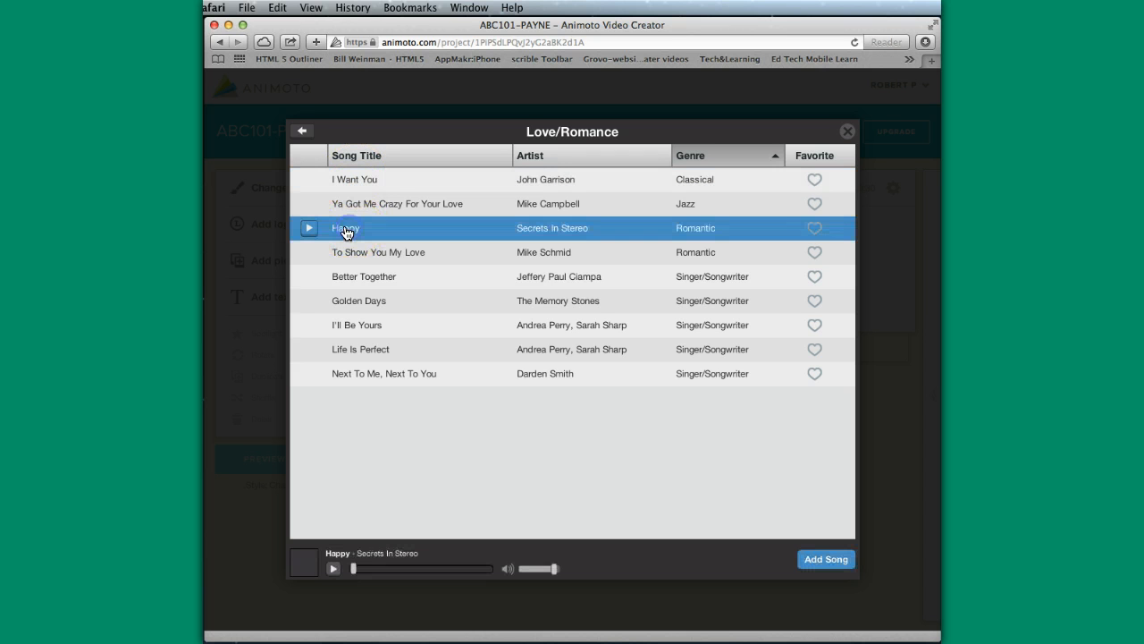
pyautogui.click(308, 227)
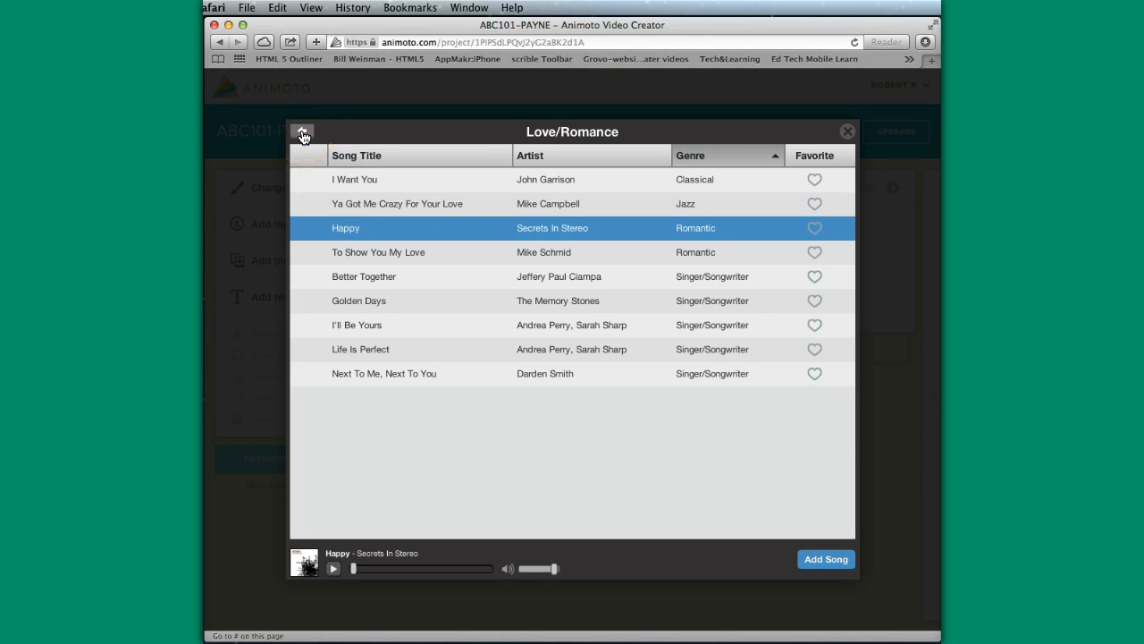
pyautogui.click(302, 131)
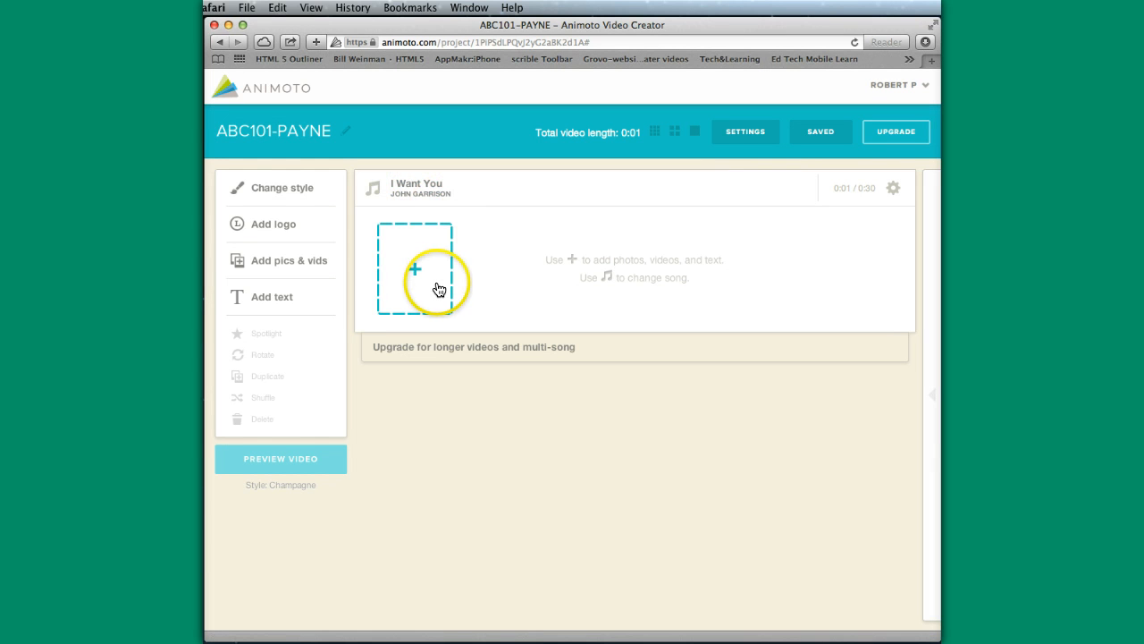
pyautogui.moveTo(456, 275)
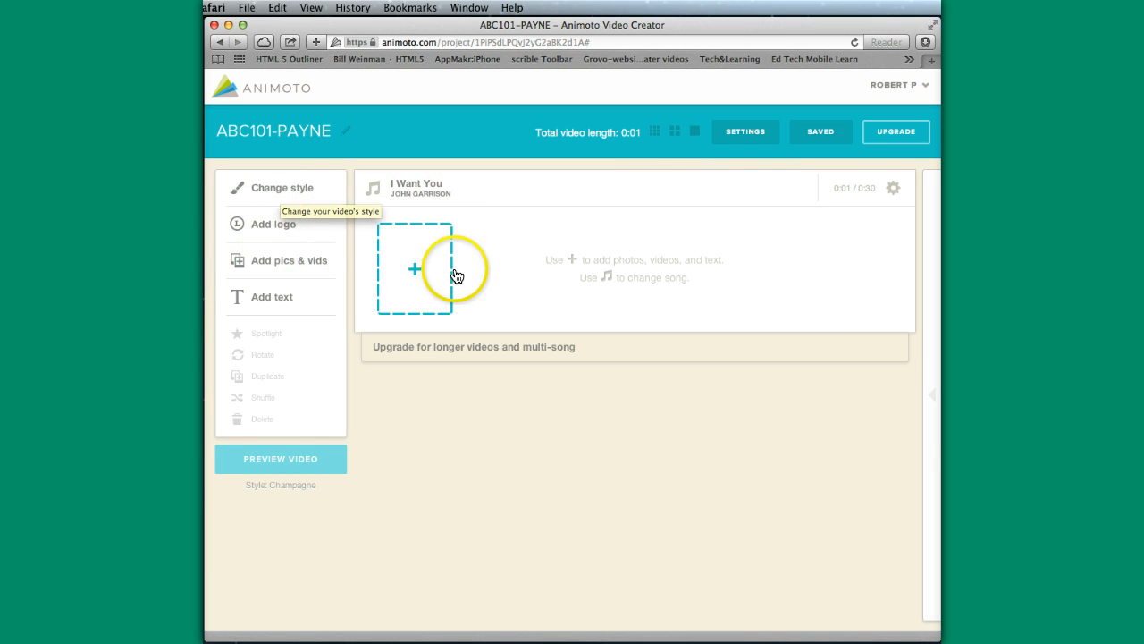
pyautogui.moveTo(413, 273)
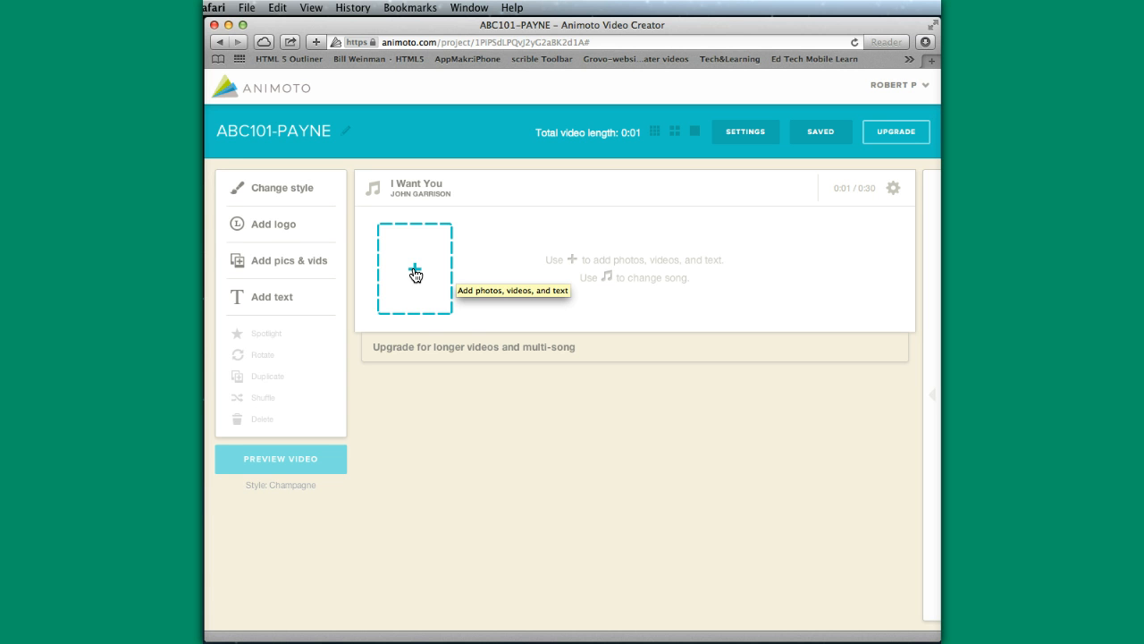
# - Reveal the add pics and add text options from the dashed + placeholder
pyautogui.click(414, 270)
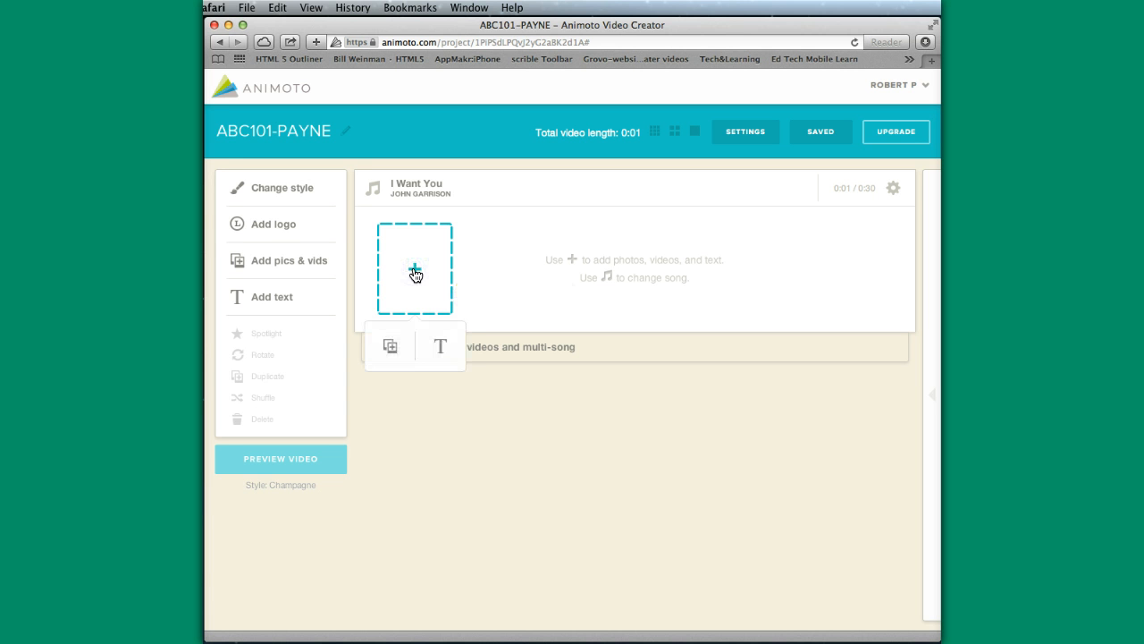
pyautogui.click(414, 269)
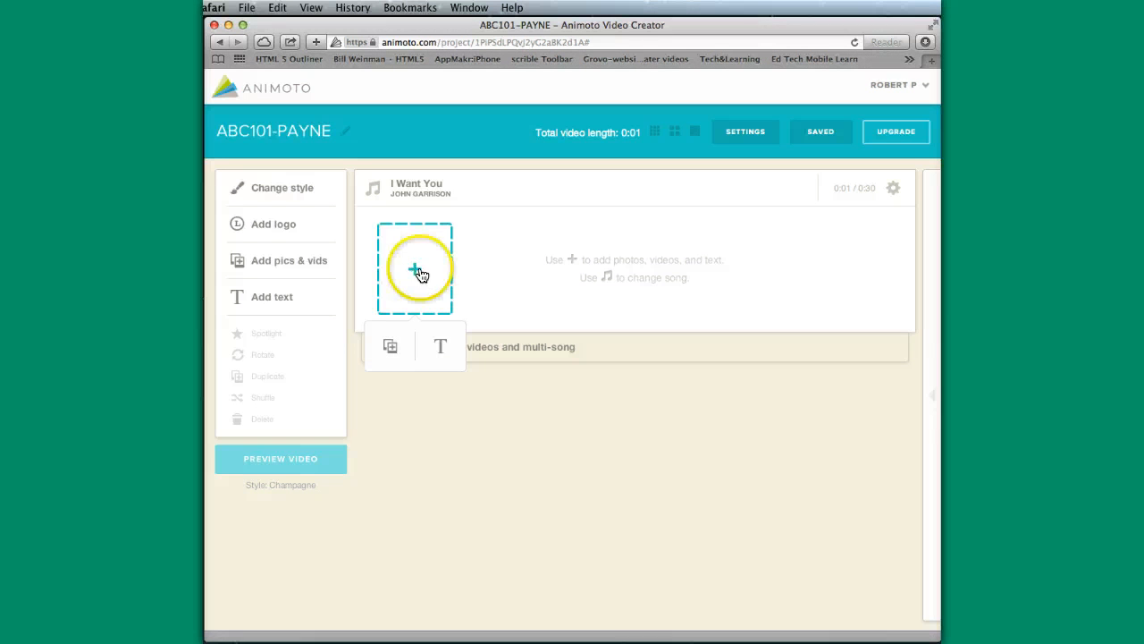
pyautogui.moveTo(391, 346)
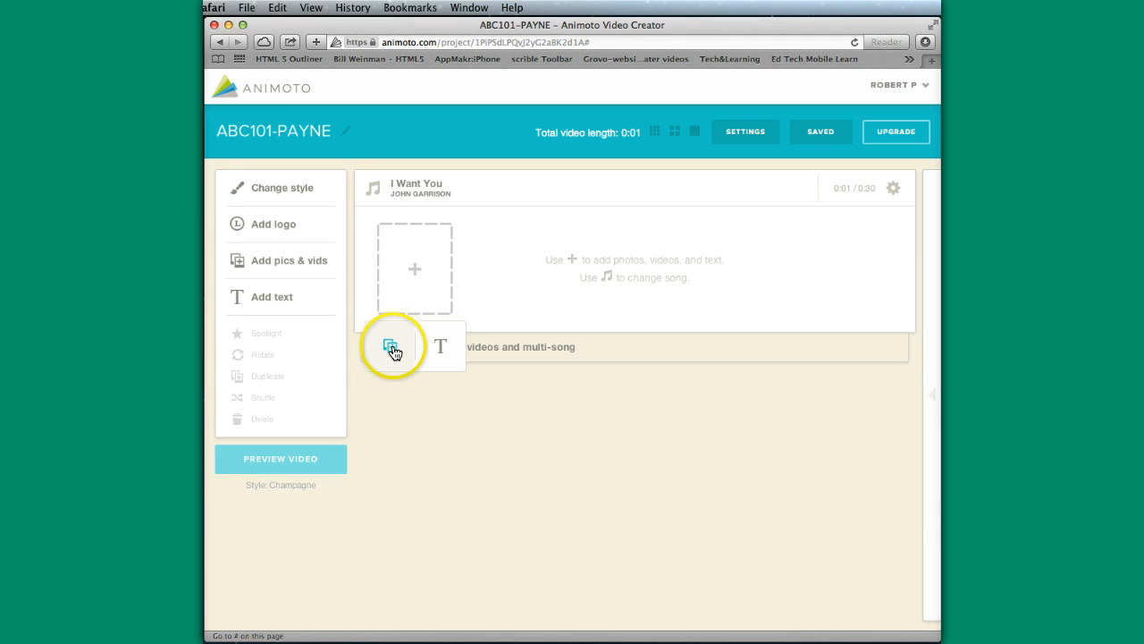
pyautogui.moveTo(437, 349)
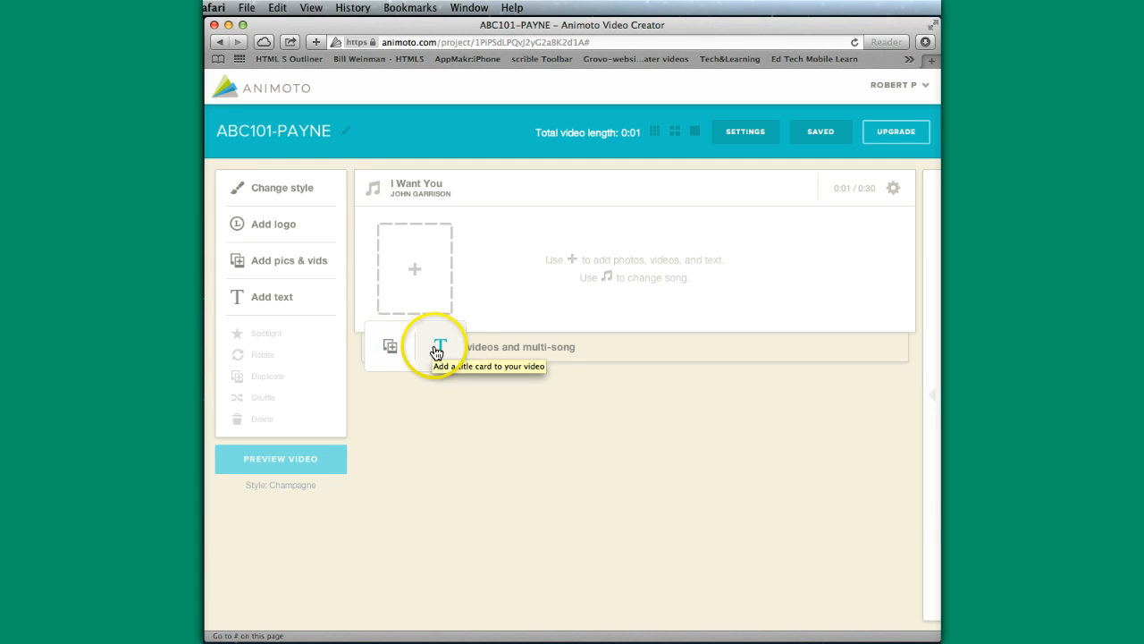
pyautogui.moveTo(389, 349)
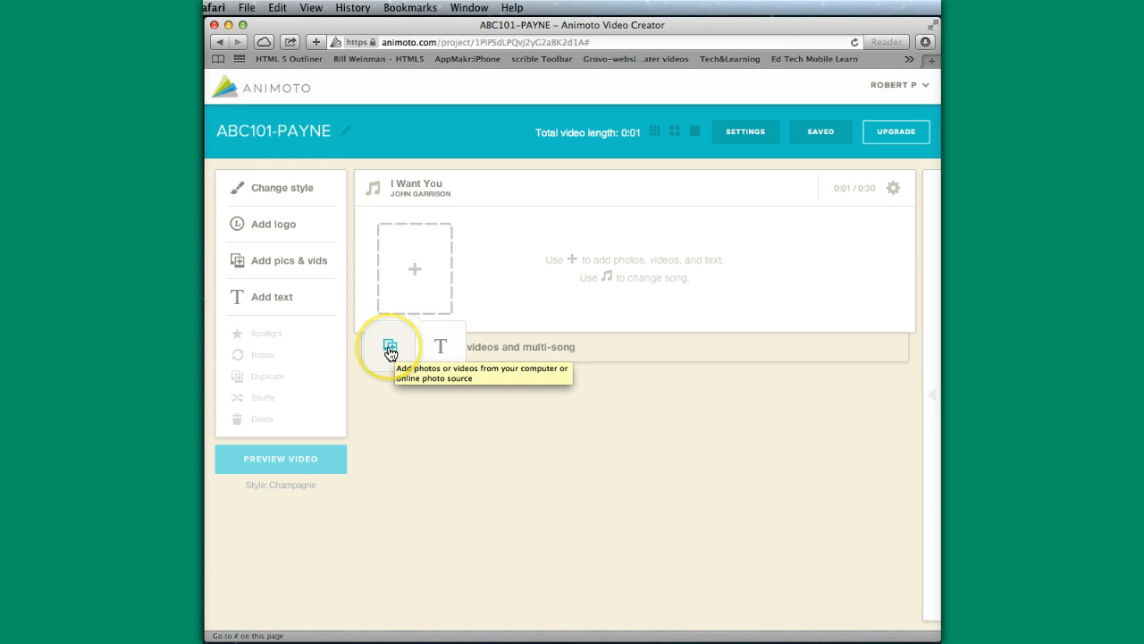
# - Open the Add pictures and videos dialog from the empty + slot
pyautogui.click(389, 347)
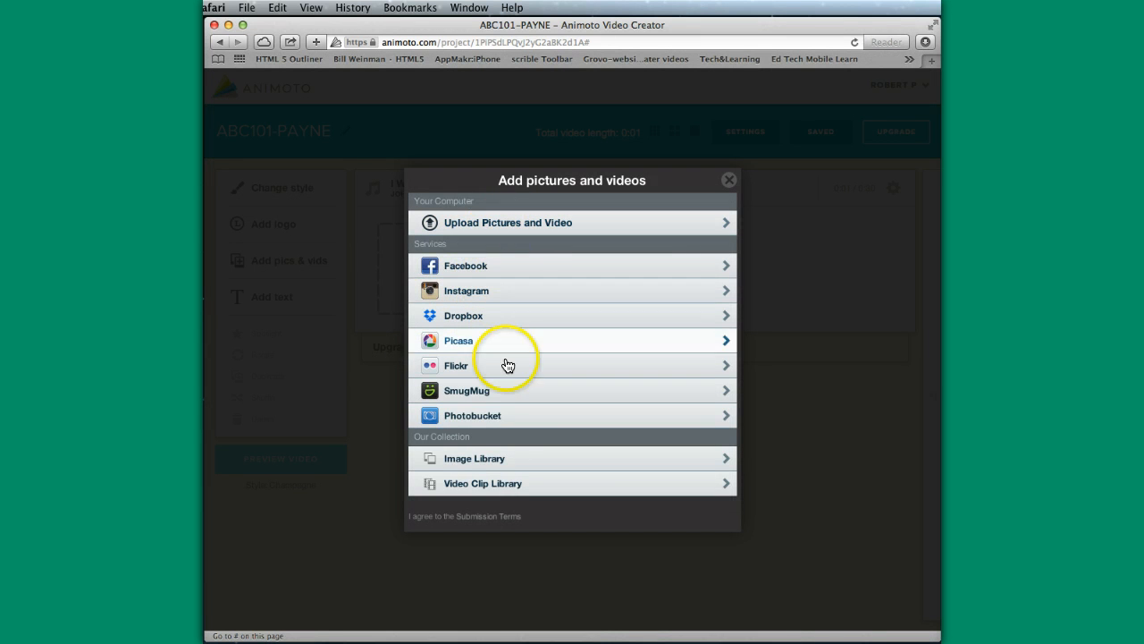
pyautogui.moveTo(474, 248)
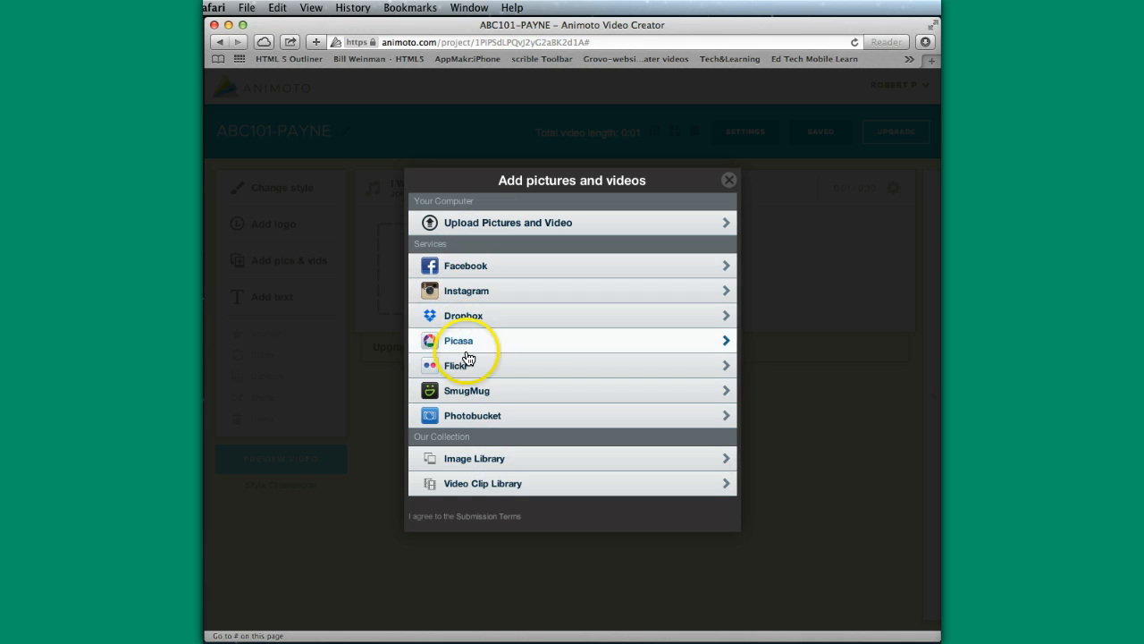
pyautogui.moveTo(465, 266)
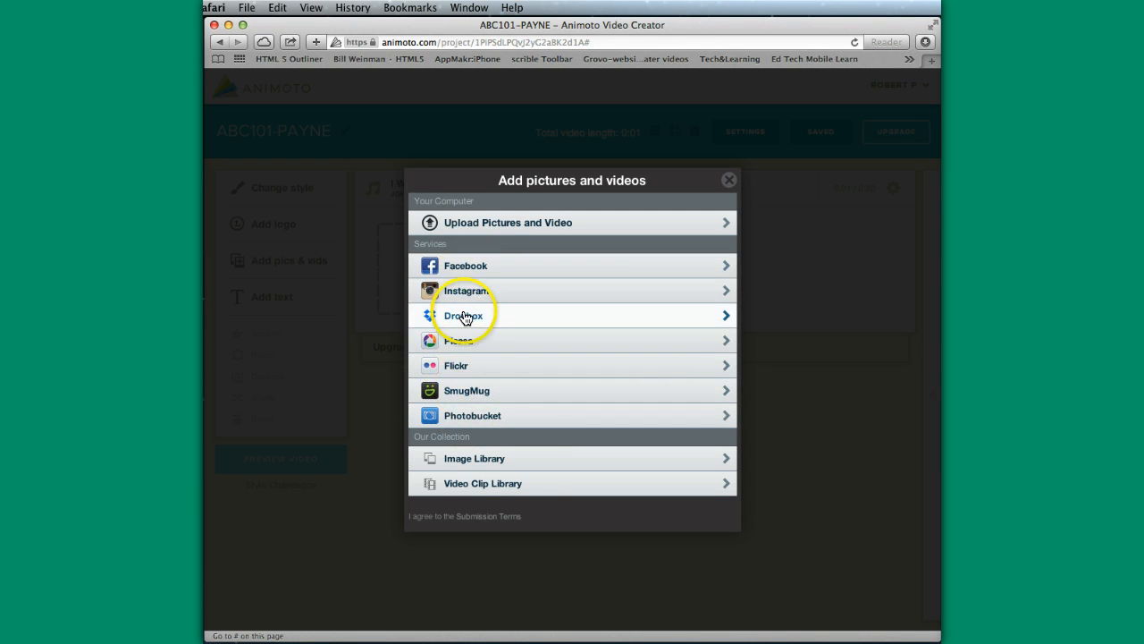
pyautogui.moveTo(467, 268)
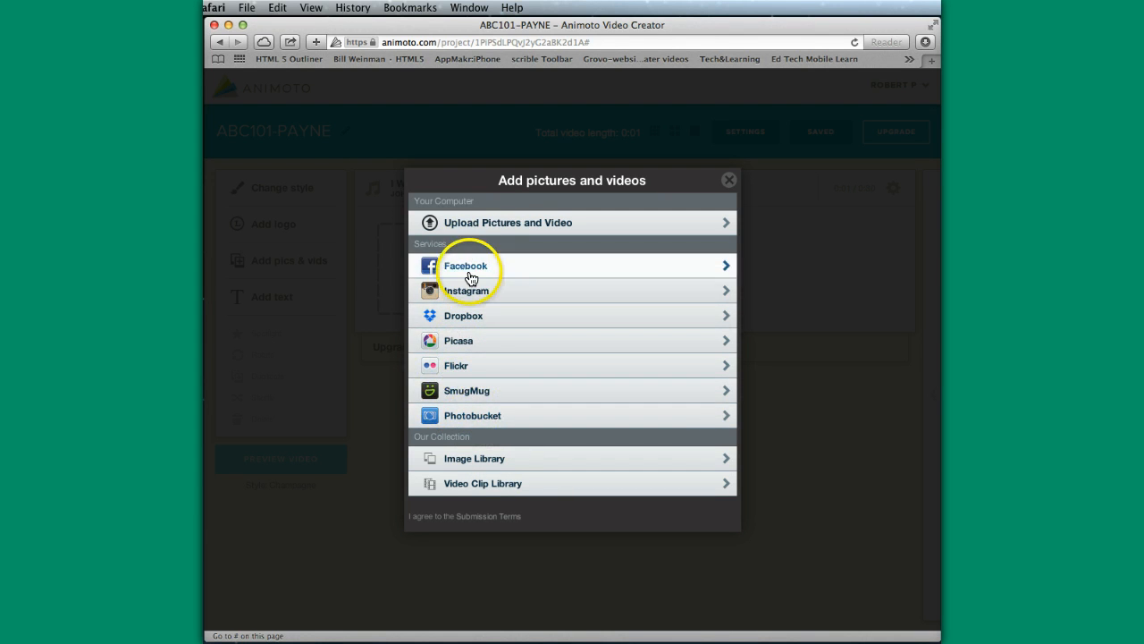
pyautogui.moveTo(526, 396)
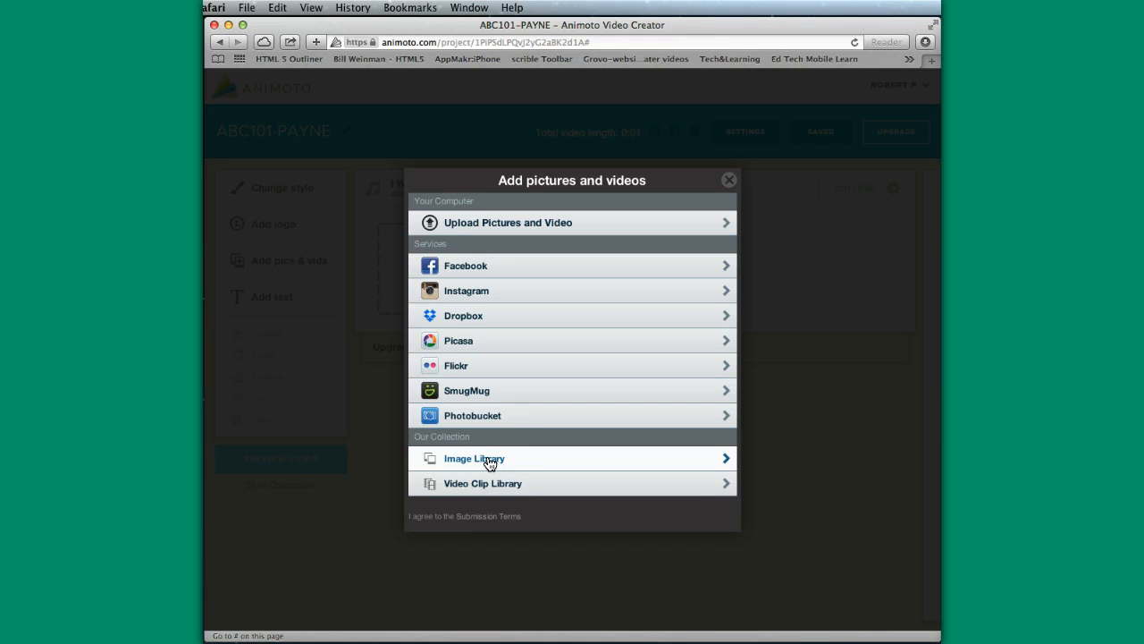
pyautogui.moveTo(514, 223)
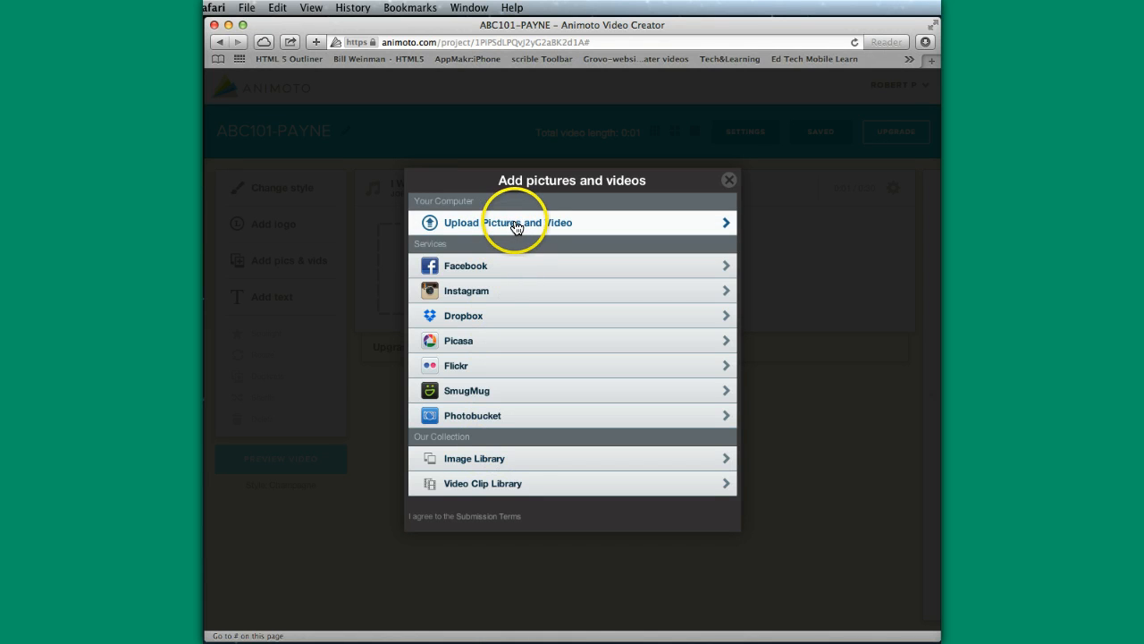
# - Upload the first portrait from the iPhoto library, making the video 0:04
pyautogui.click(508, 222)
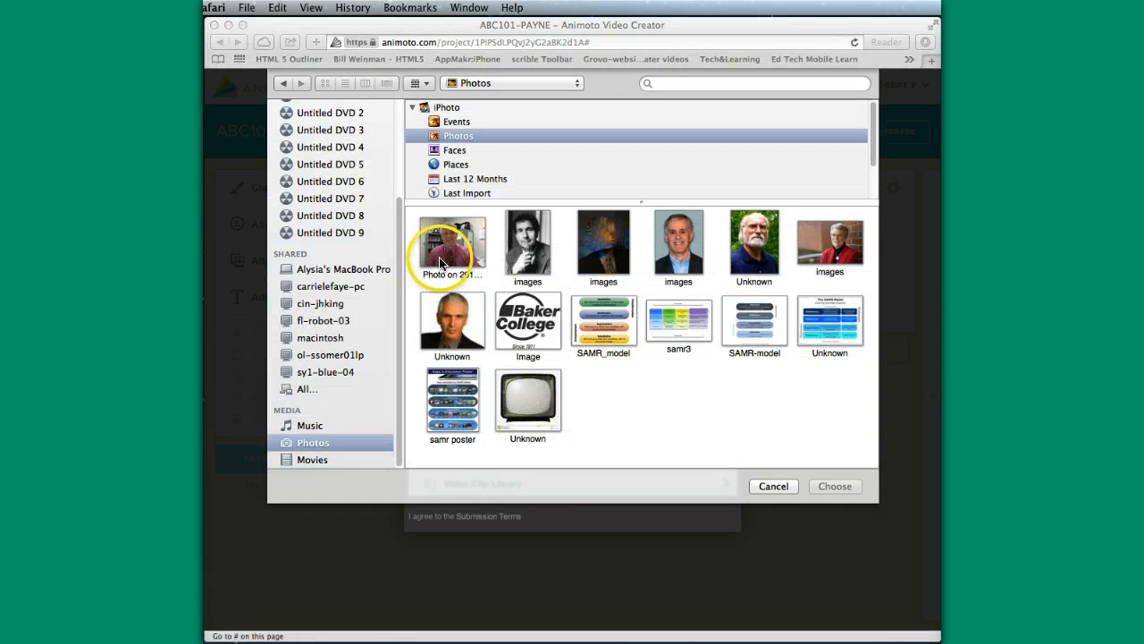
pyautogui.click(451, 241)
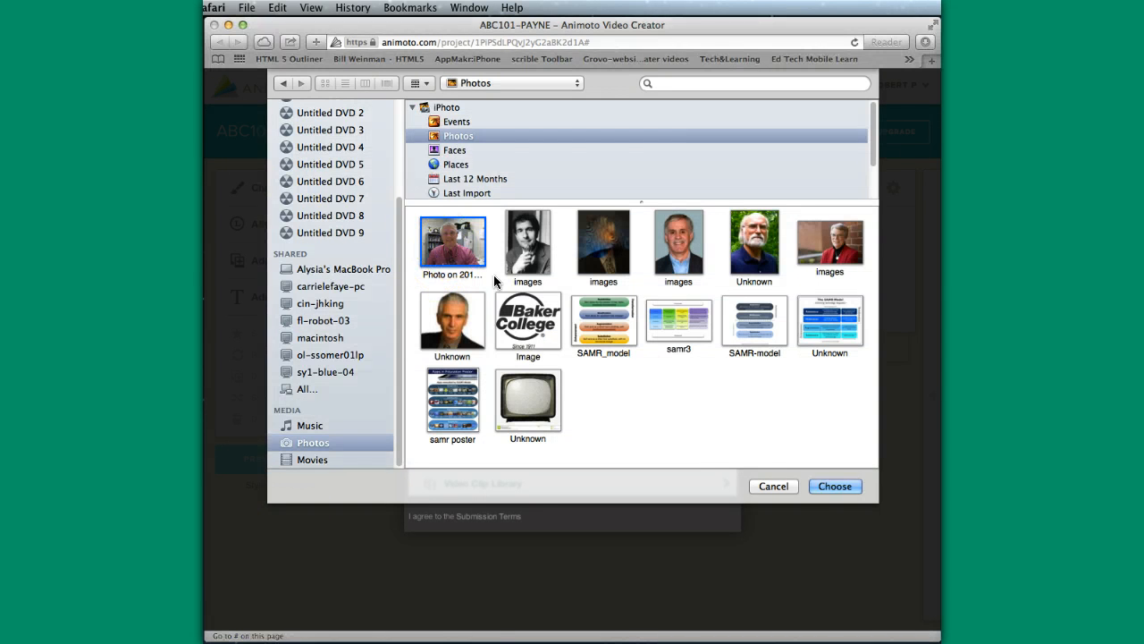
pyautogui.click(834, 486)
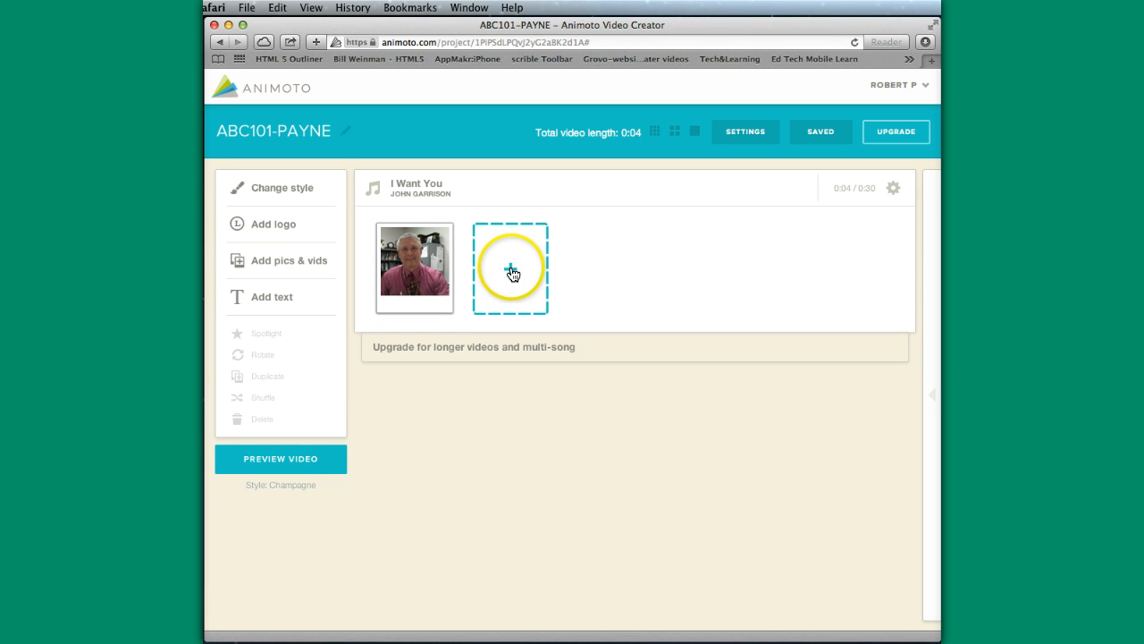
pyautogui.moveTo(511, 269)
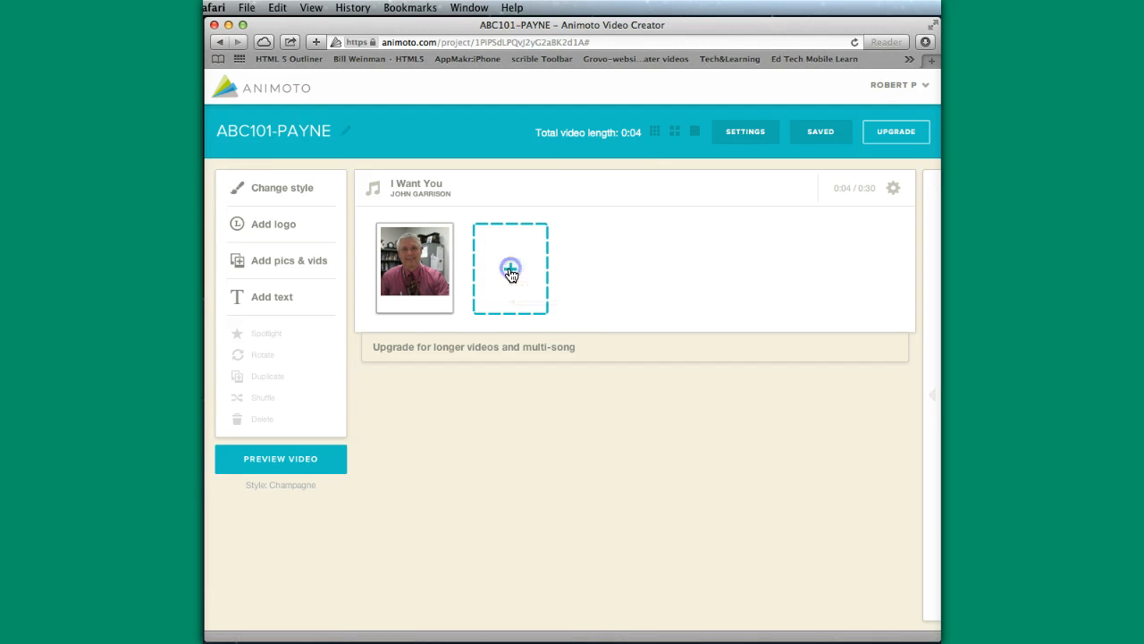
# - Upload the black-and-white portrait from iPhoto Photos after the first clip, making 0:06
pyautogui.click(509, 268)
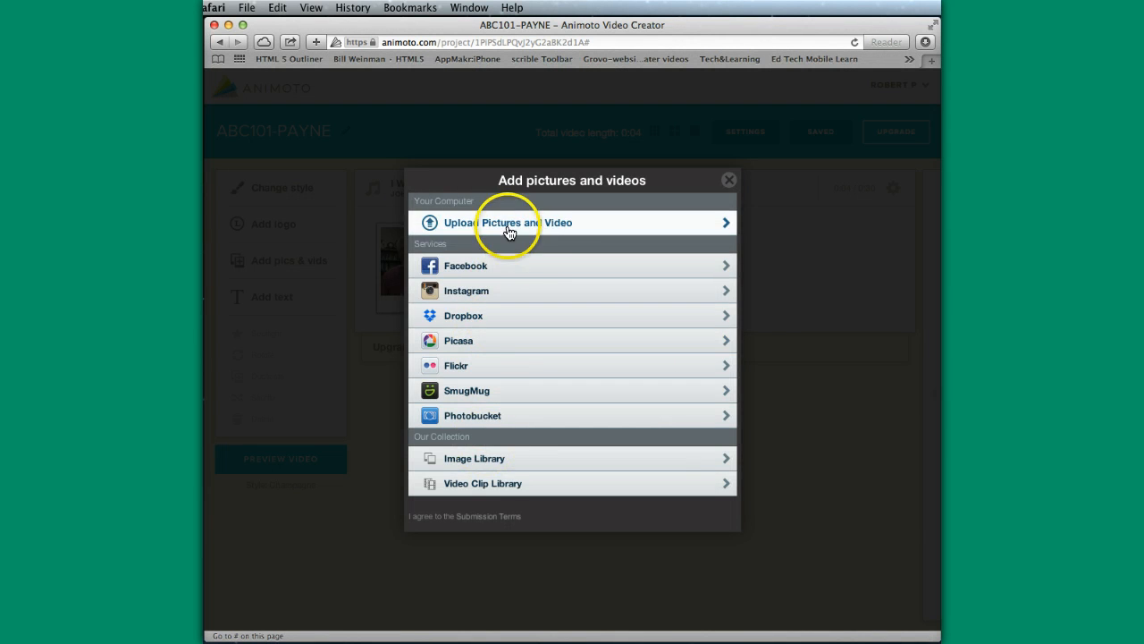
pyautogui.click(508, 222)
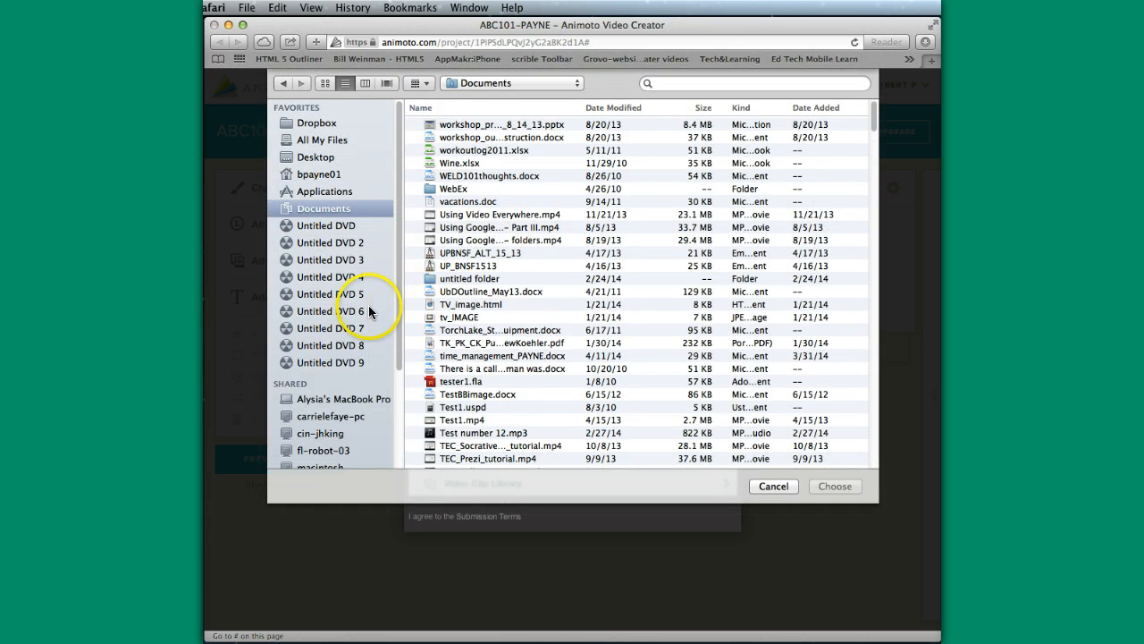
pyautogui.scroll(-3)
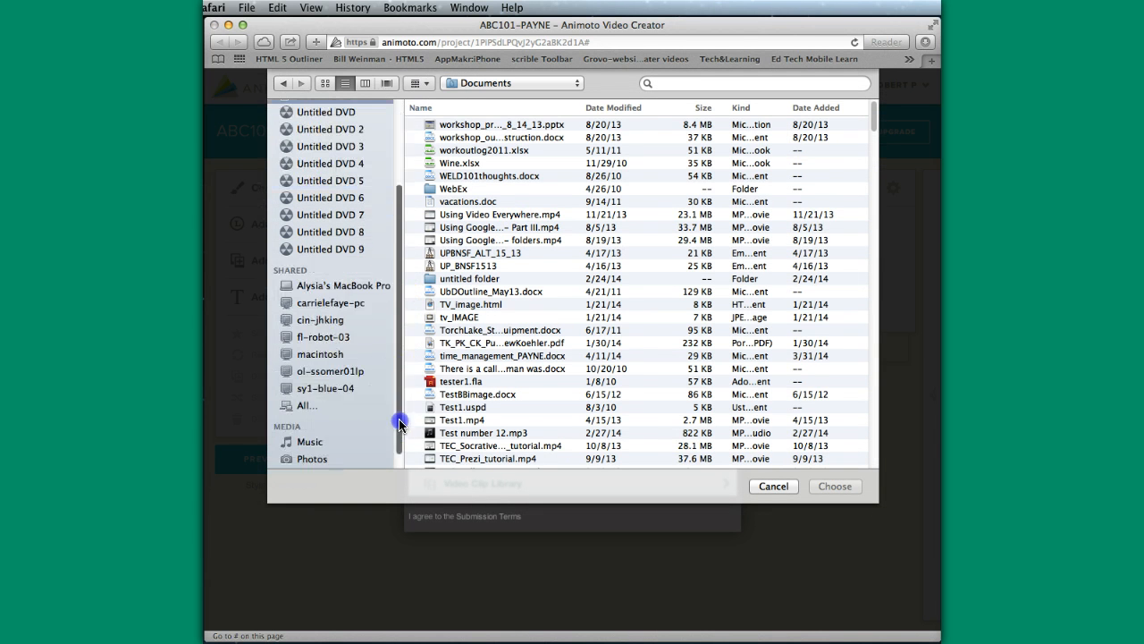
pyautogui.click(312, 442)
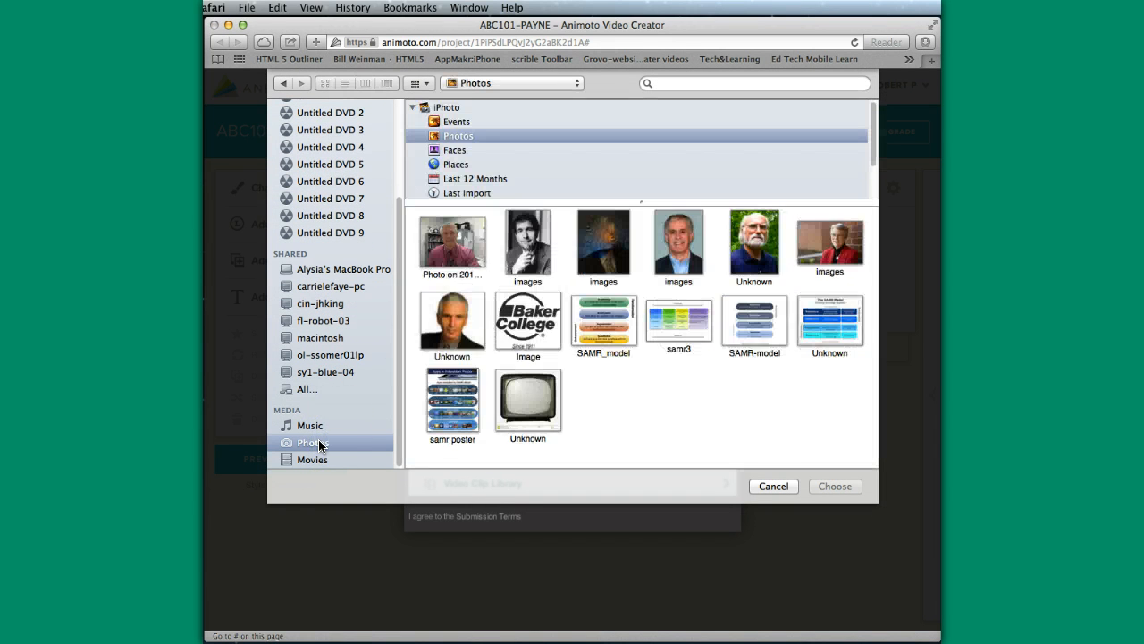
pyautogui.click(527, 246)
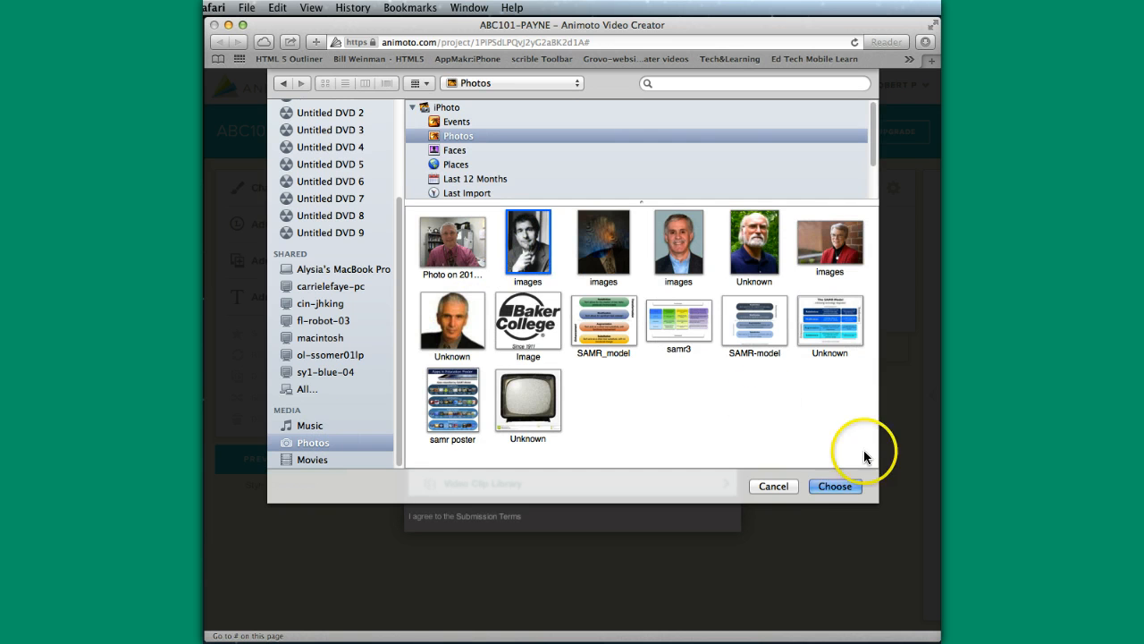
pyautogui.click(834, 485)
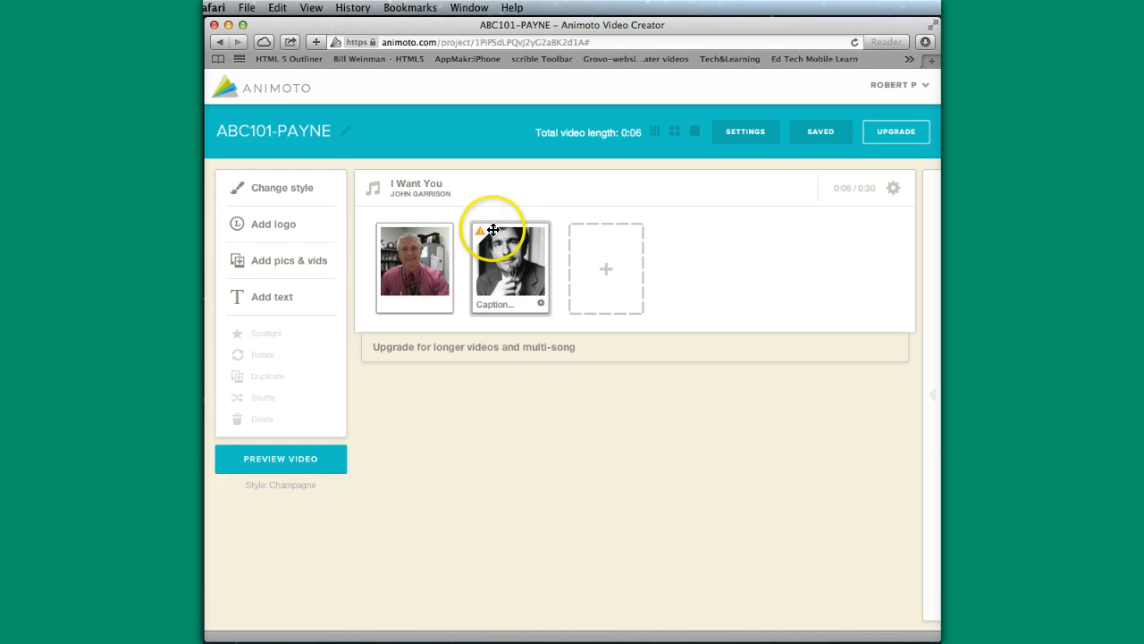
pyautogui.moveTo(488, 223)
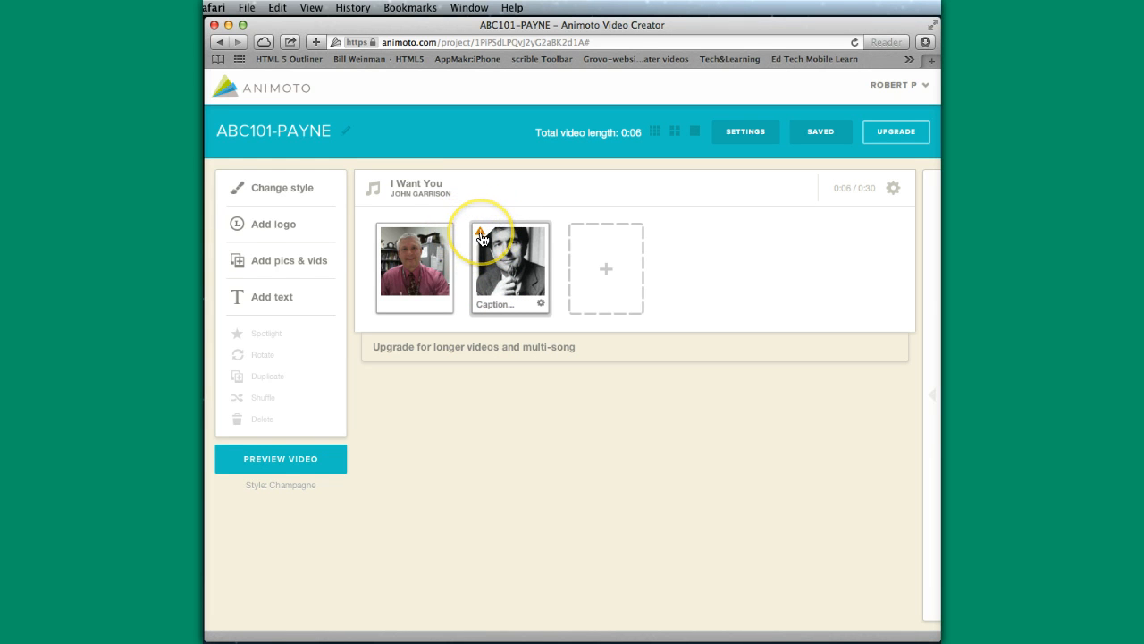
# - Open the size-warned portrait and choose to delete it
pyautogui.click(509, 268)
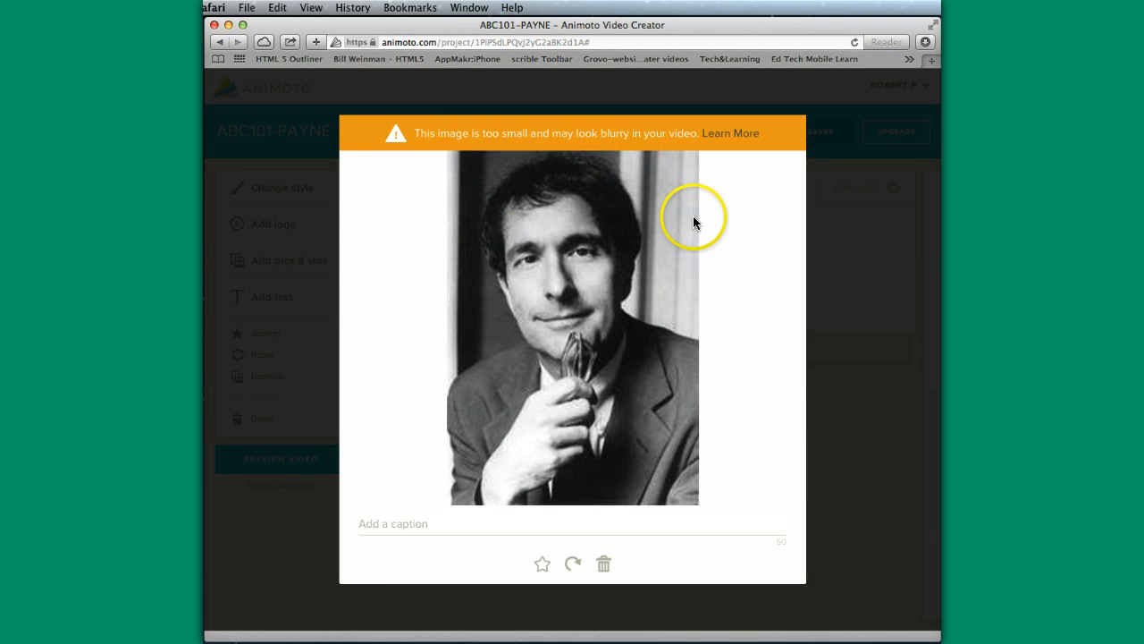
pyautogui.moveTo(563, 569)
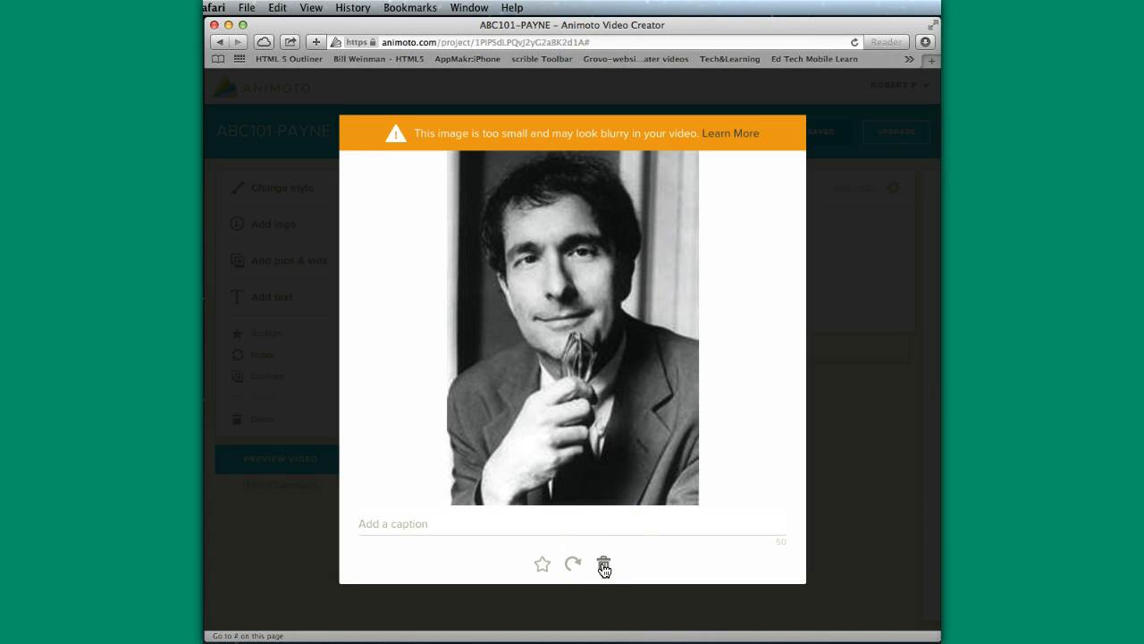
pyautogui.click(603, 564)
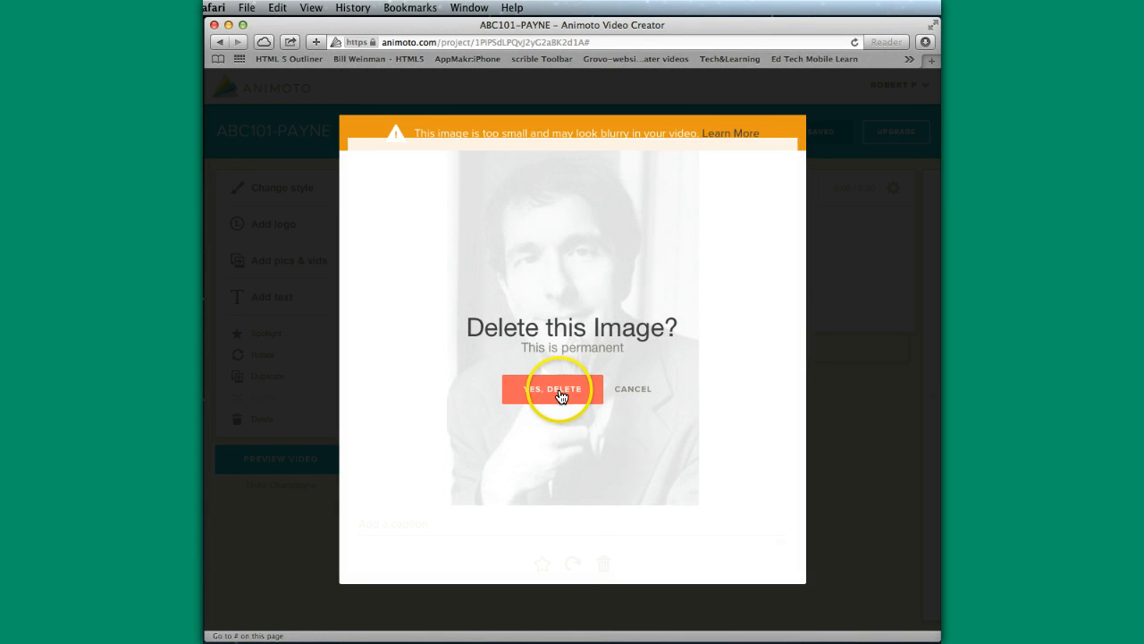
# - Delete the portrait and add a 'WHAT ARE YOU THINKING ABOUT?' text slide after the first photo
pyautogui.click(552, 388)
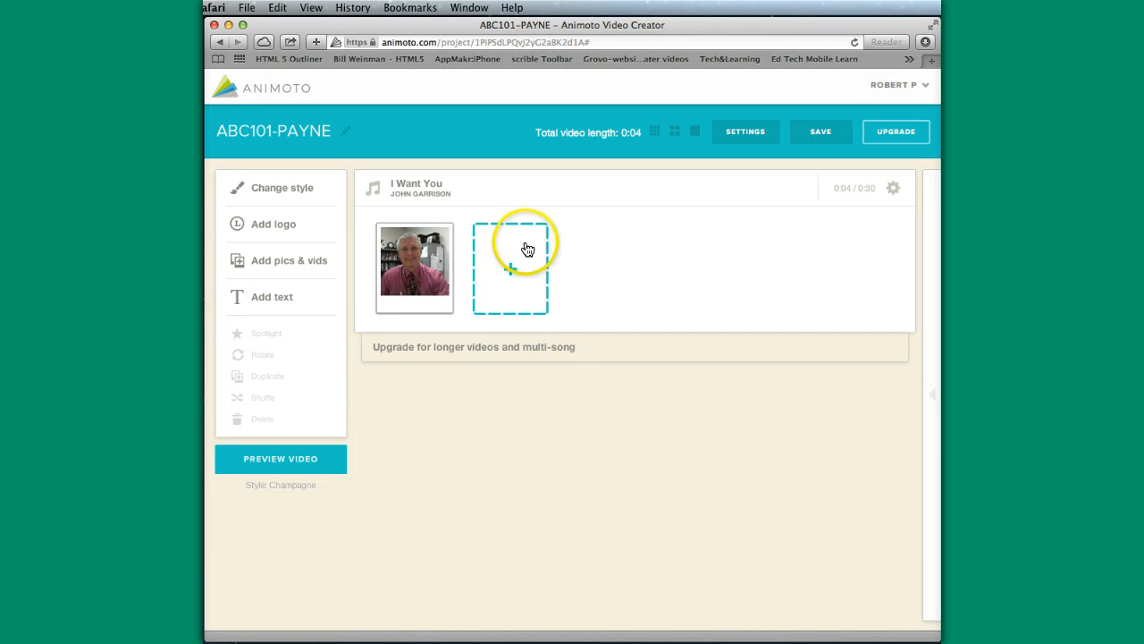
pyautogui.moveTo(510, 272)
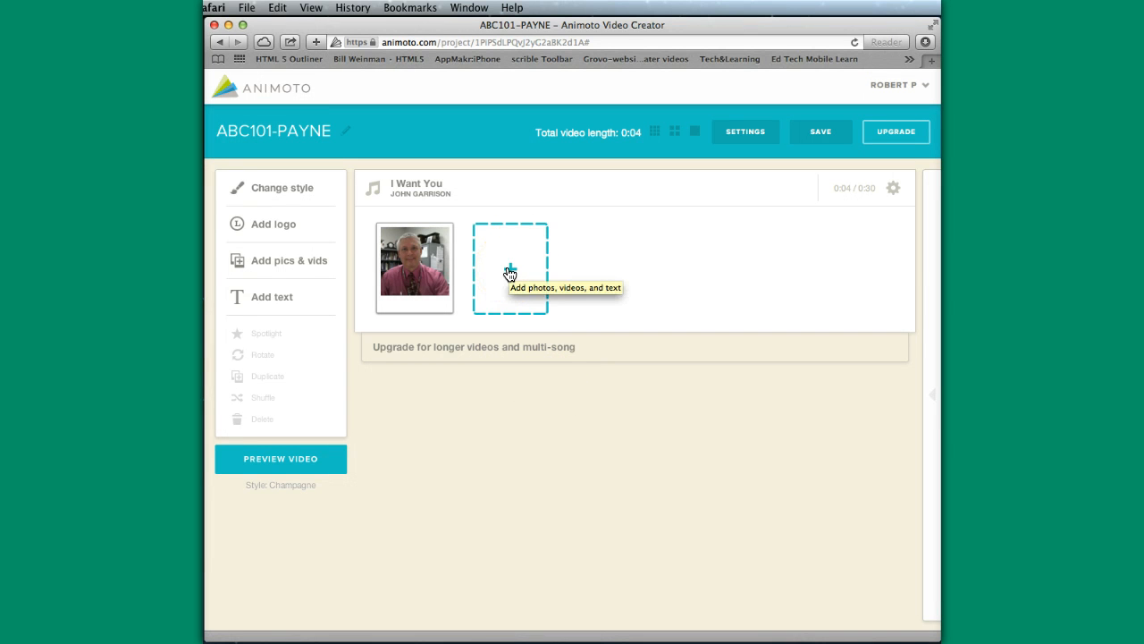
pyautogui.click(509, 270)
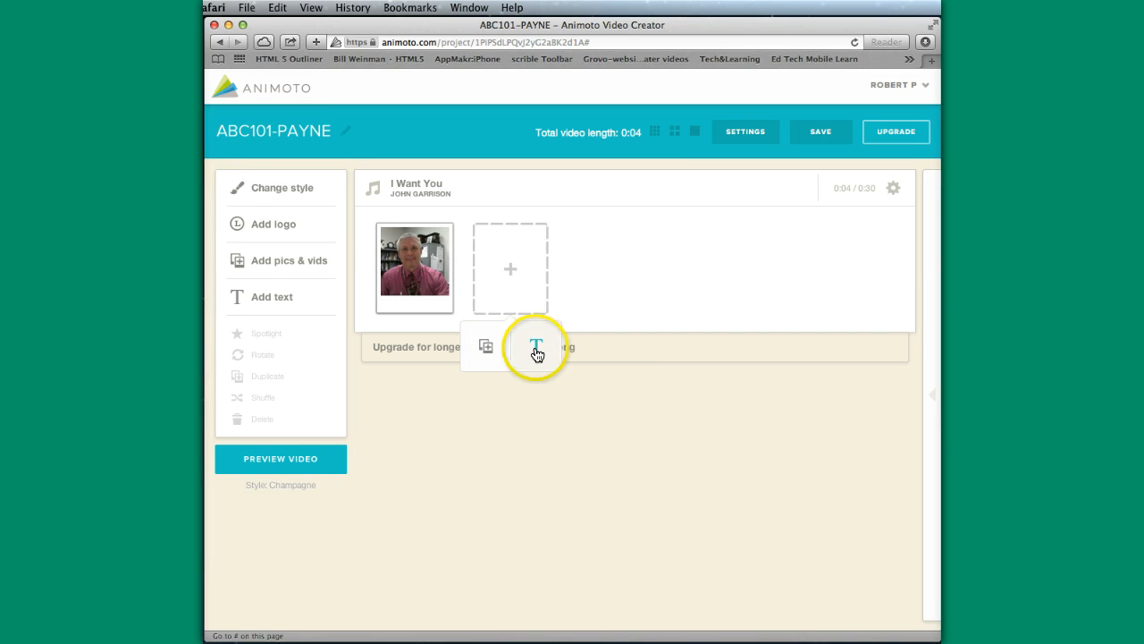
pyautogui.click(536, 346)
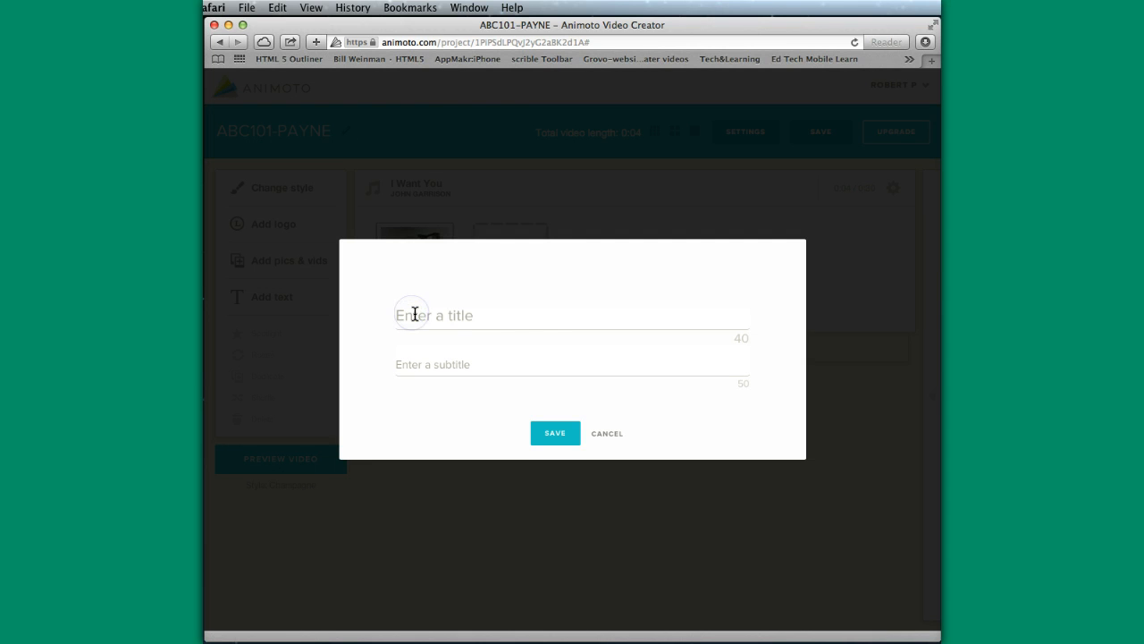
pyautogui.write('WHAT ARE YOU TH')
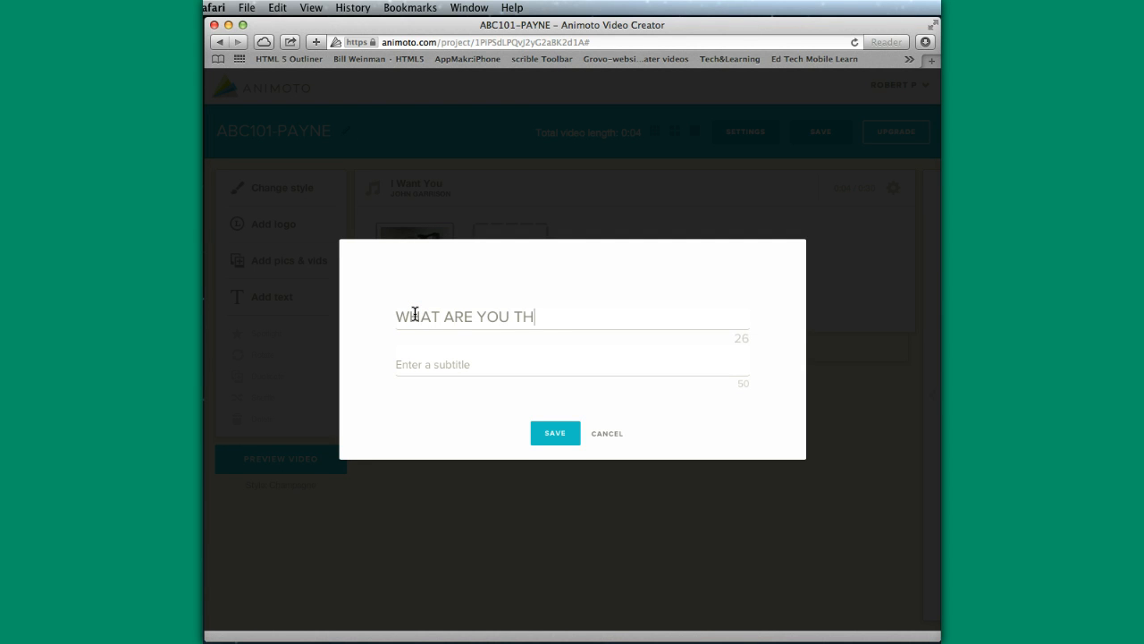
pyautogui.write('INKING A')
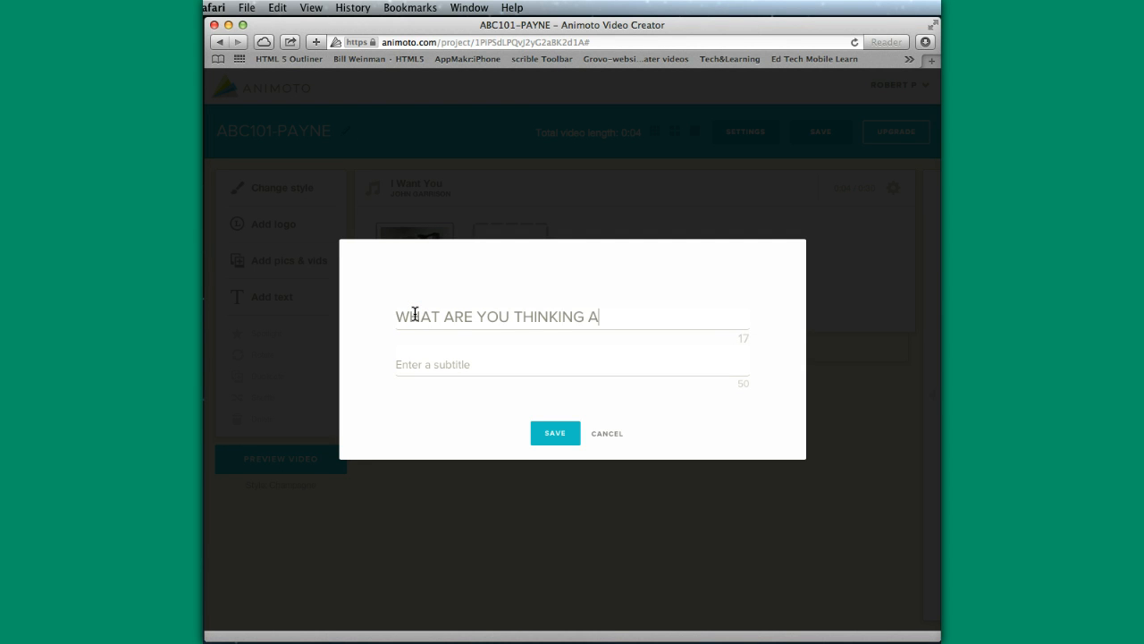
pyautogui.write('BOUT?')
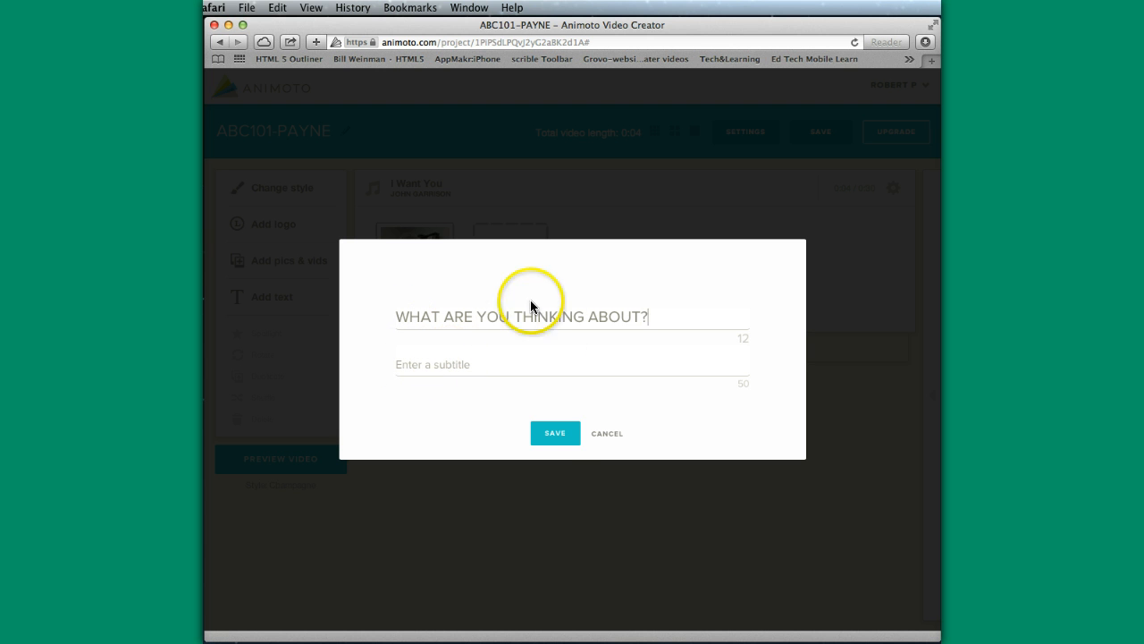
pyautogui.moveTo(755, 335)
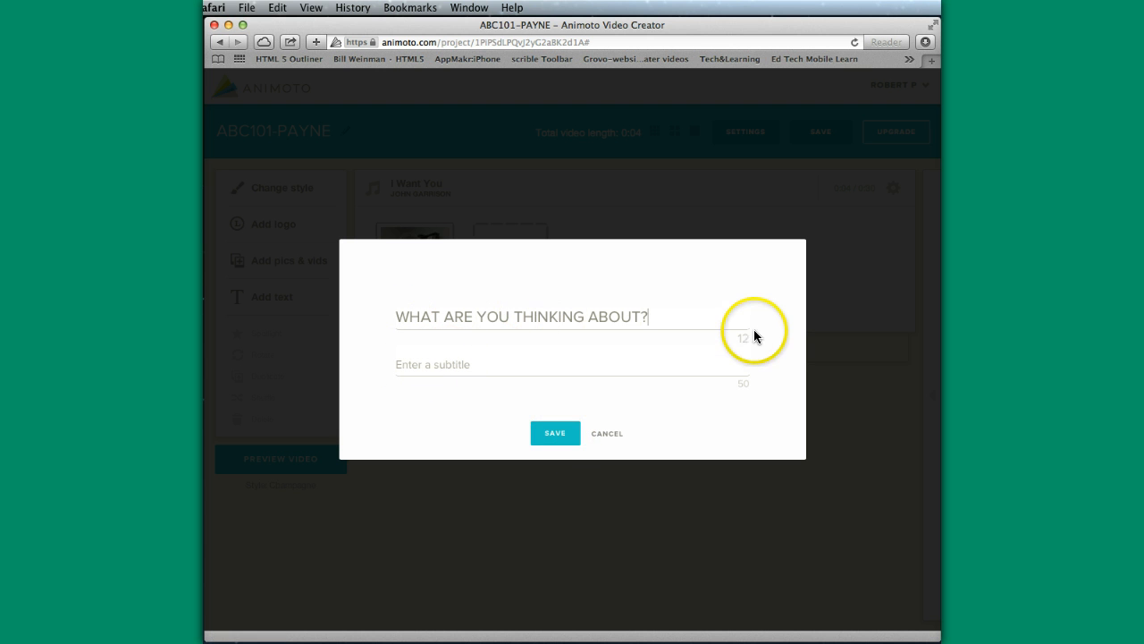
pyautogui.moveTo(754, 391)
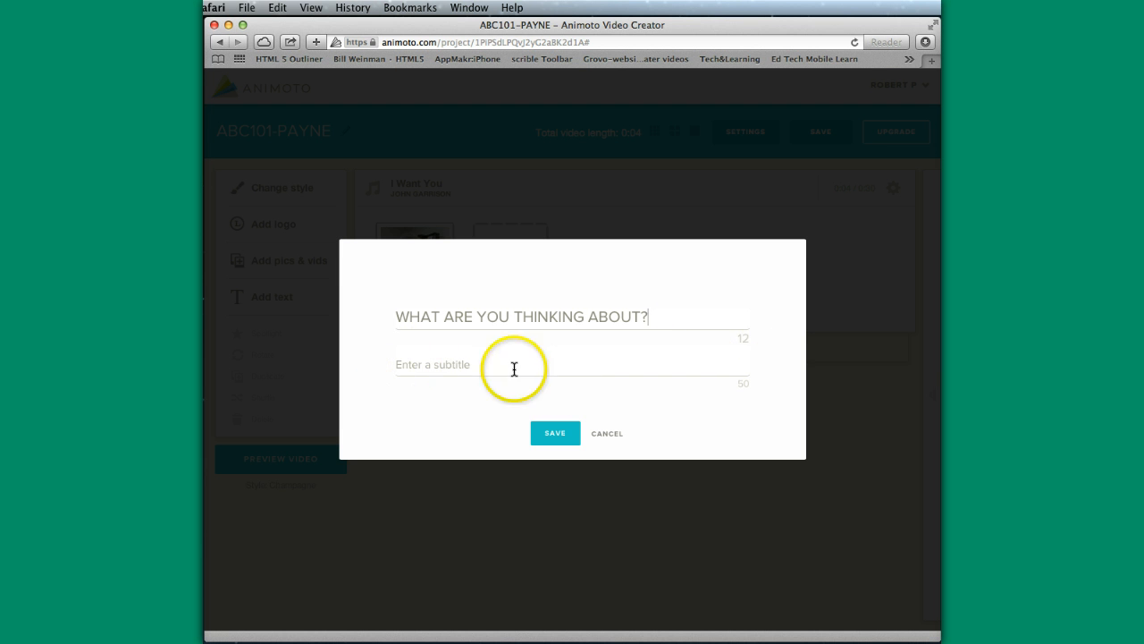
pyautogui.moveTo(595, 432)
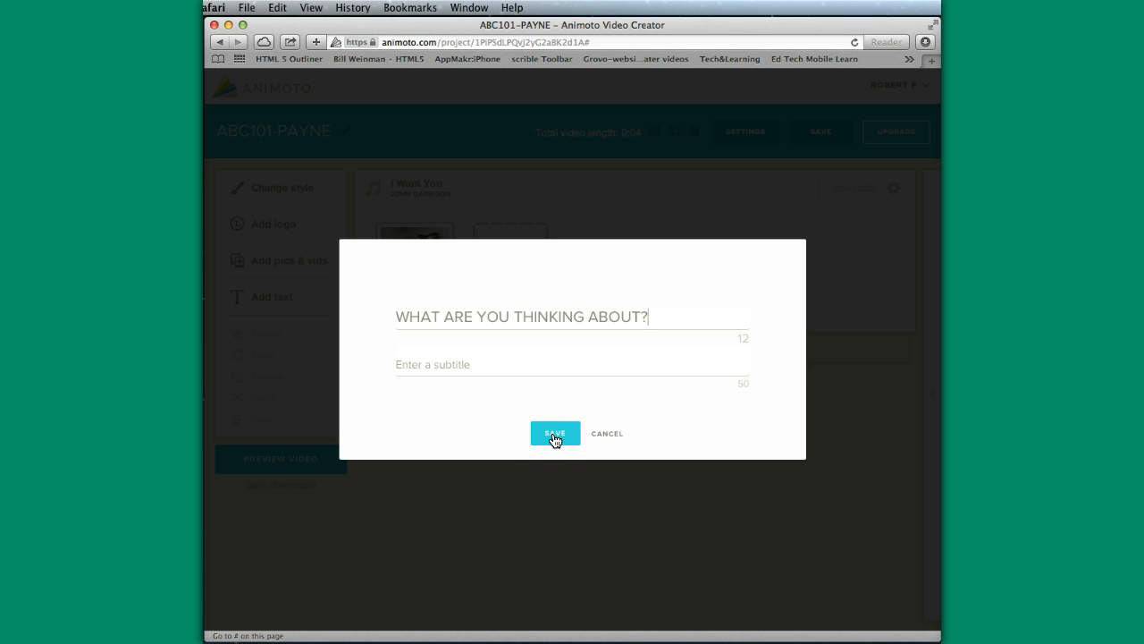
pyautogui.click(555, 433)
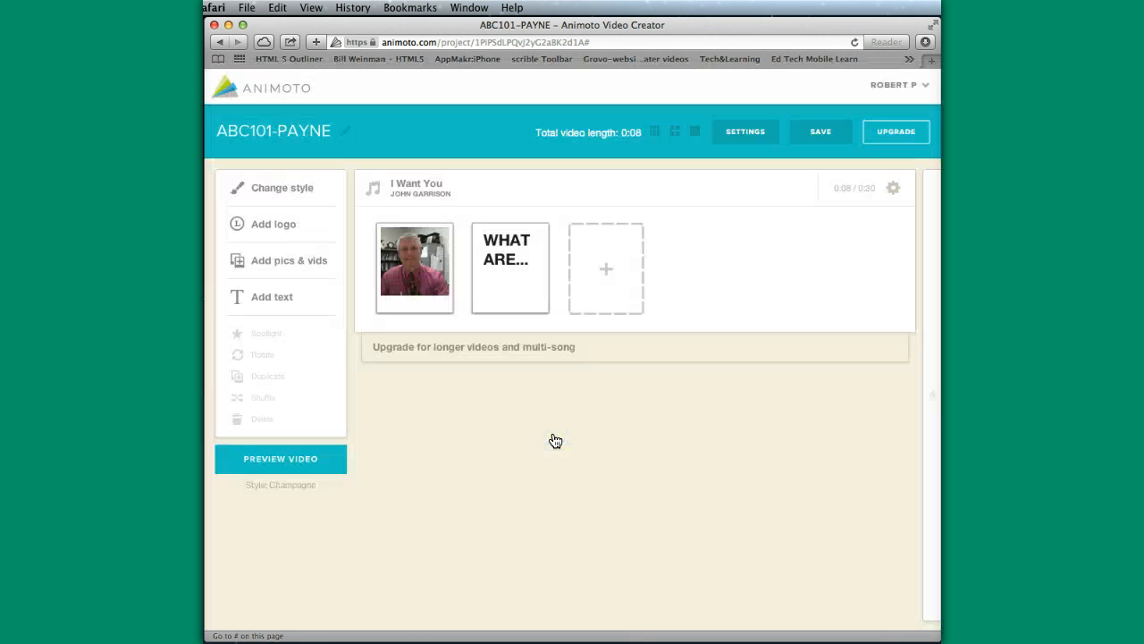
# - Insert the Announcements baby shoes stock photo right after the WHAT ARE... title slide
pyautogui.click(606, 269)
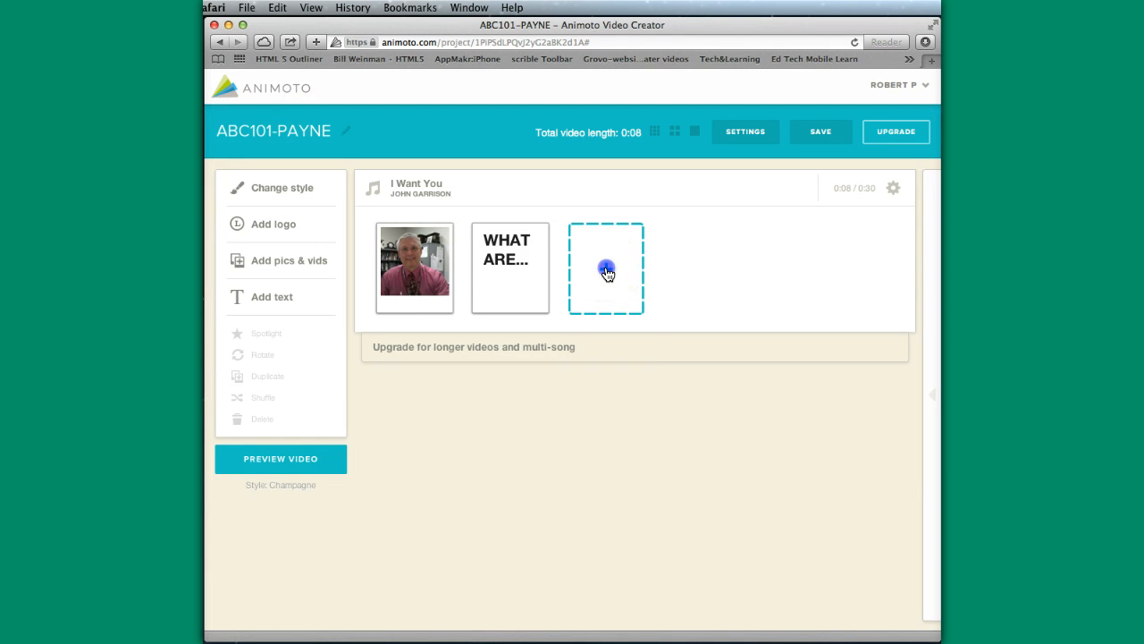
pyautogui.click(606, 268)
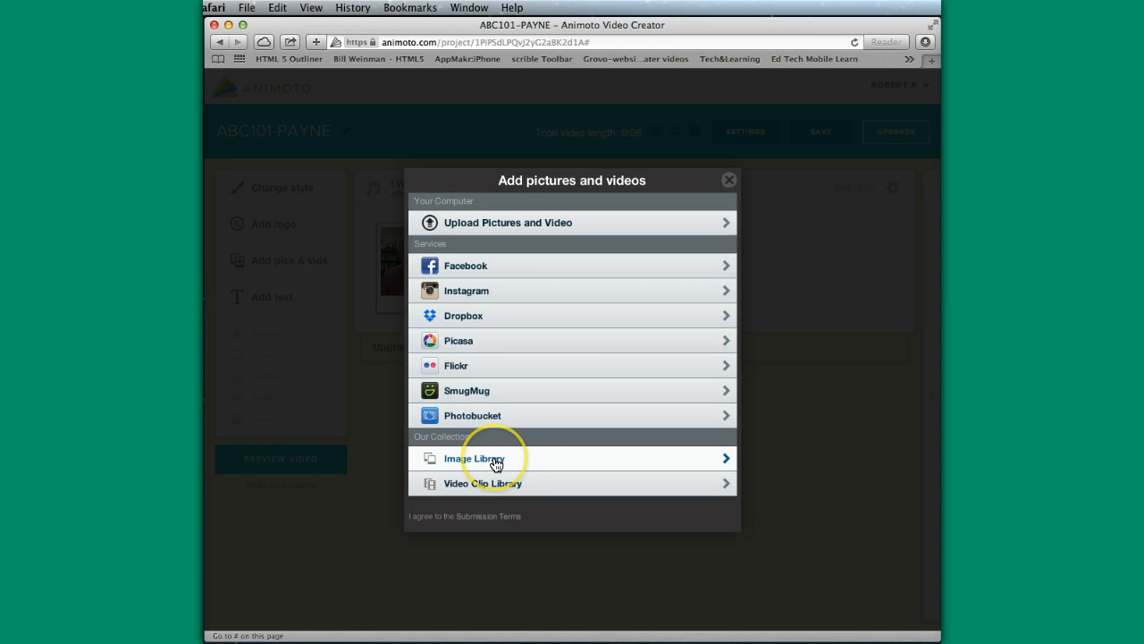
pyautogui.click(496, 458)
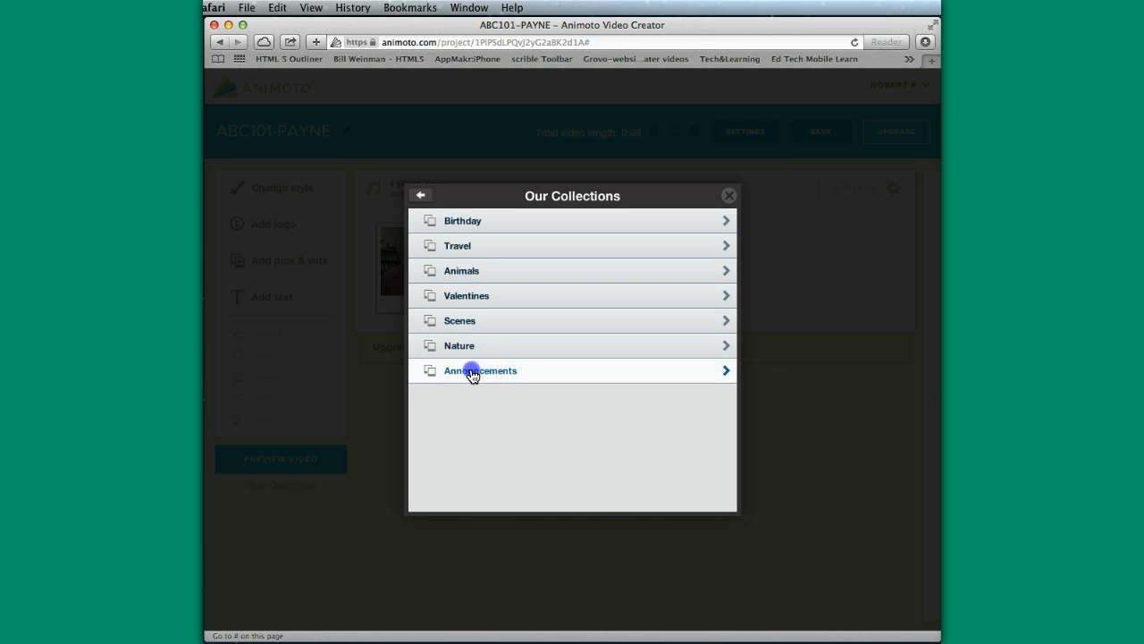
pyautogui.click(480, 370)
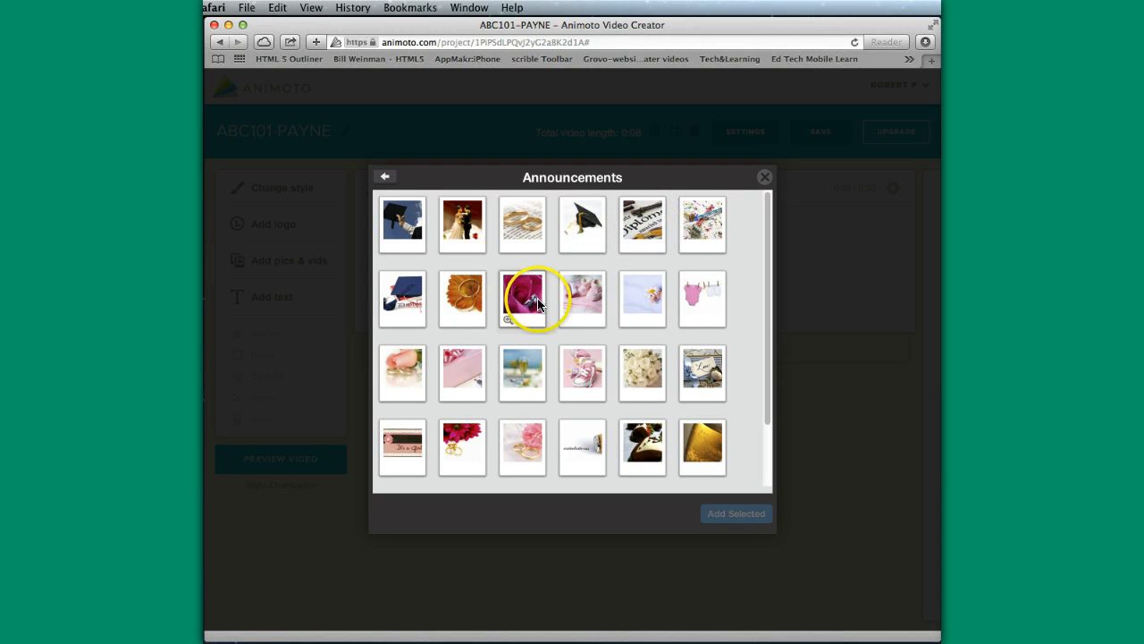
pyautogui.click(582, 300)
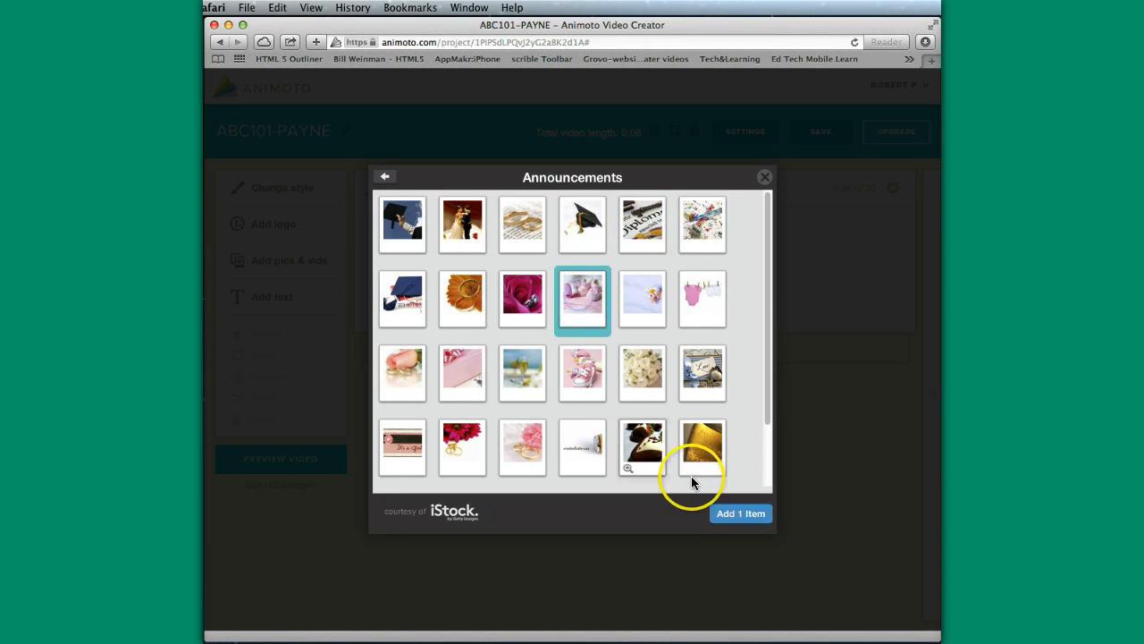
pyautogui.click(740, 513)
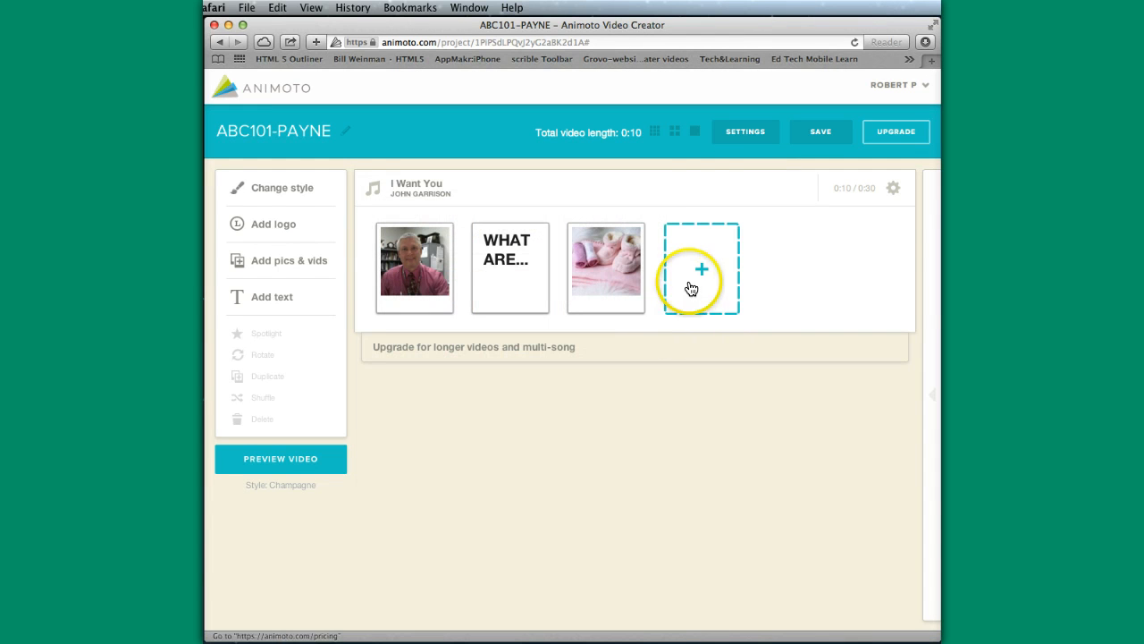
# - Append the graduation hand, wedding couple, rings and graduation cap Announcements photos
pyautogui.click(701, 268)
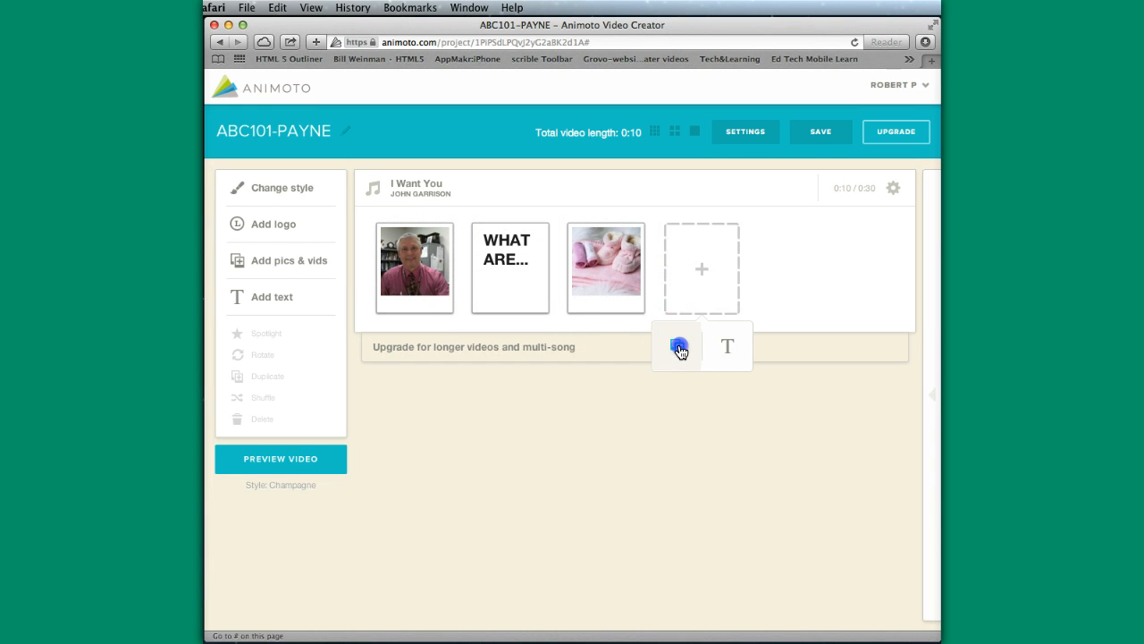
pyautogui.click(680, 347)
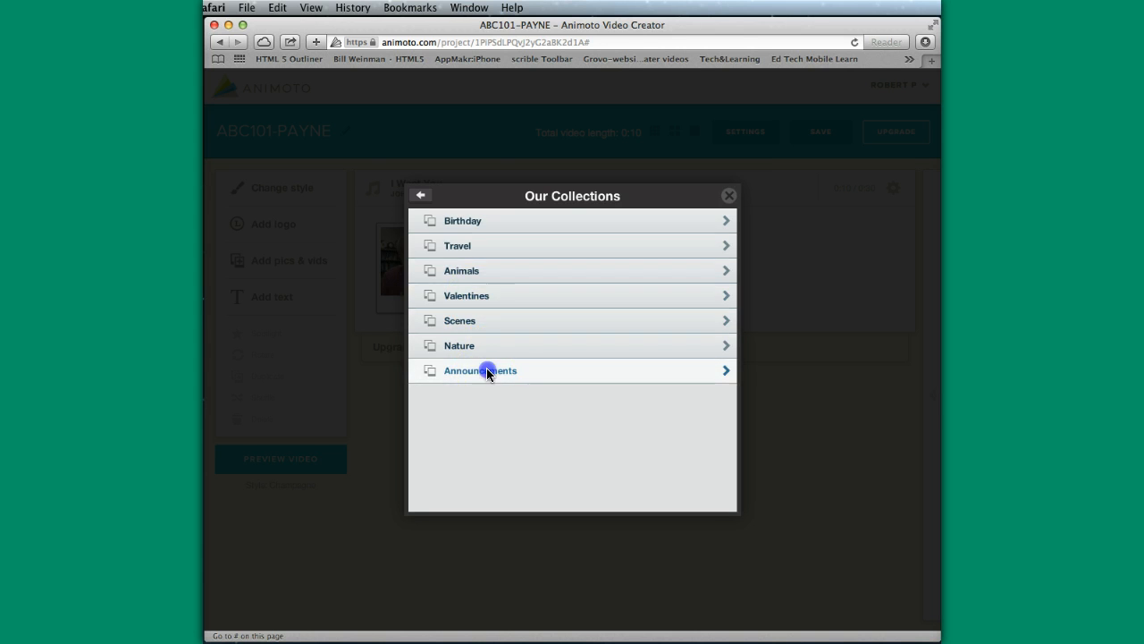
pyautogui.click(480, 370)
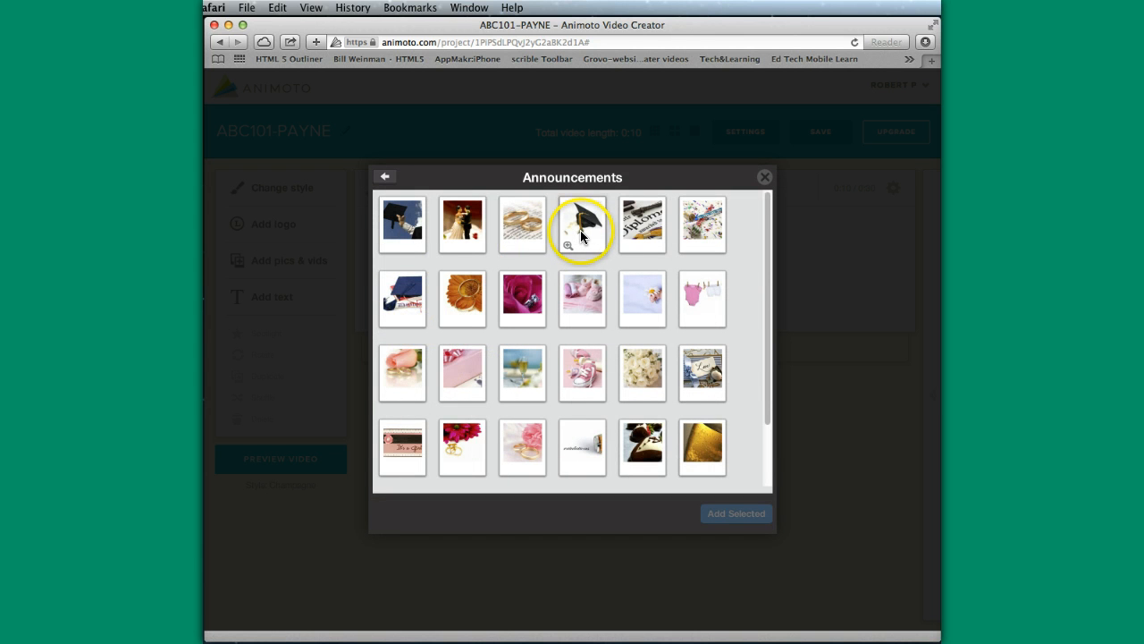
pyautogui.click(581, 223)
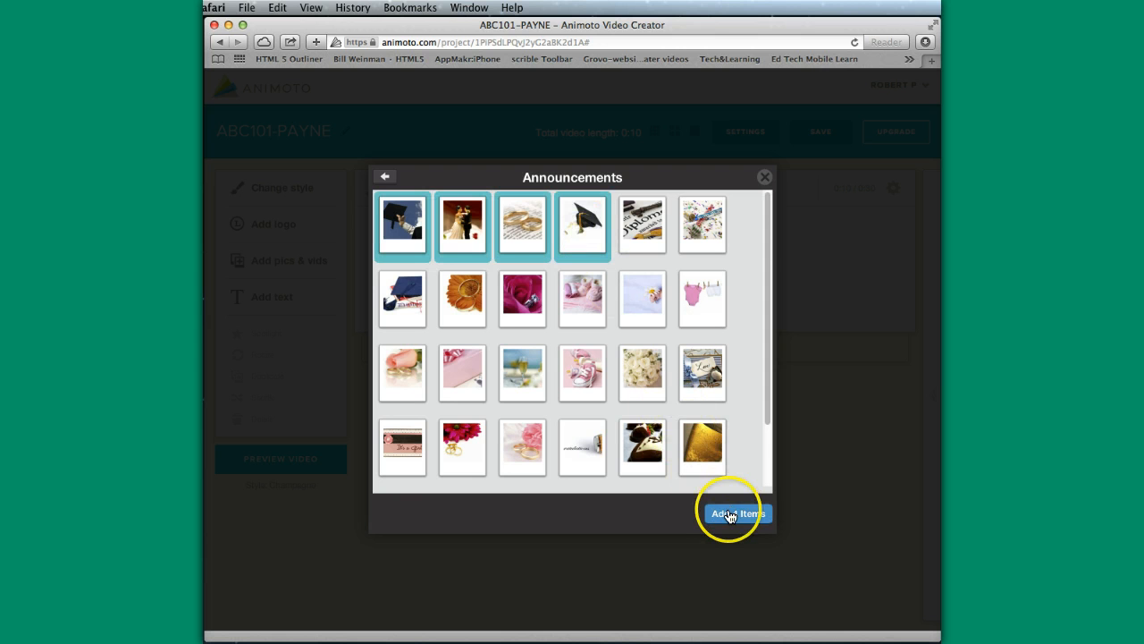
pyautogui.click(737, 512)
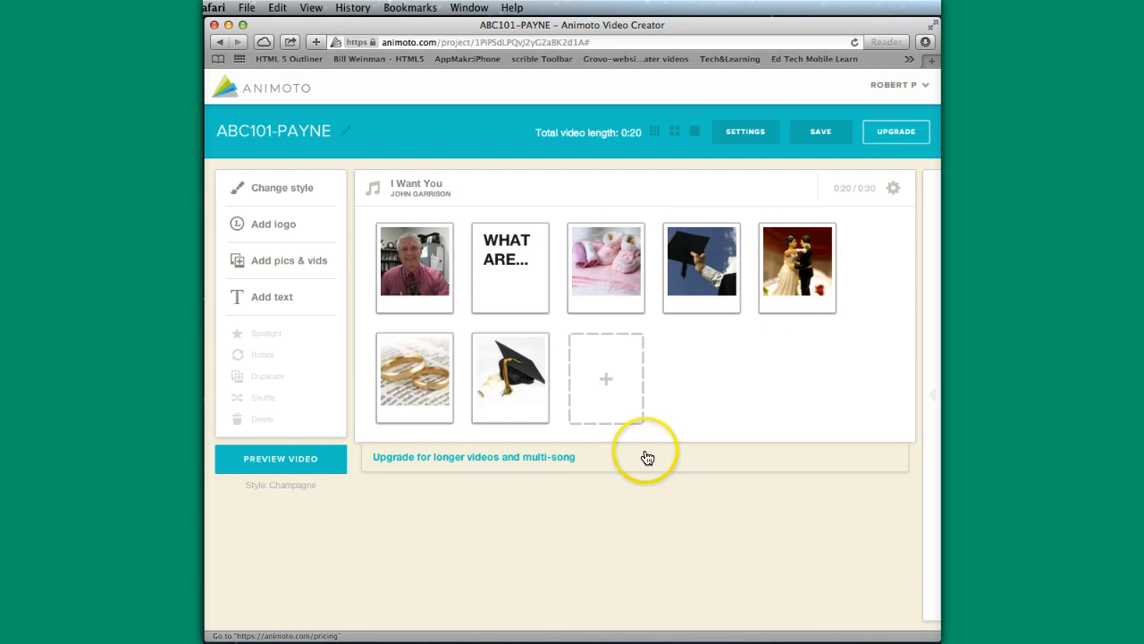
pyautogui.moveTo(856, 183)
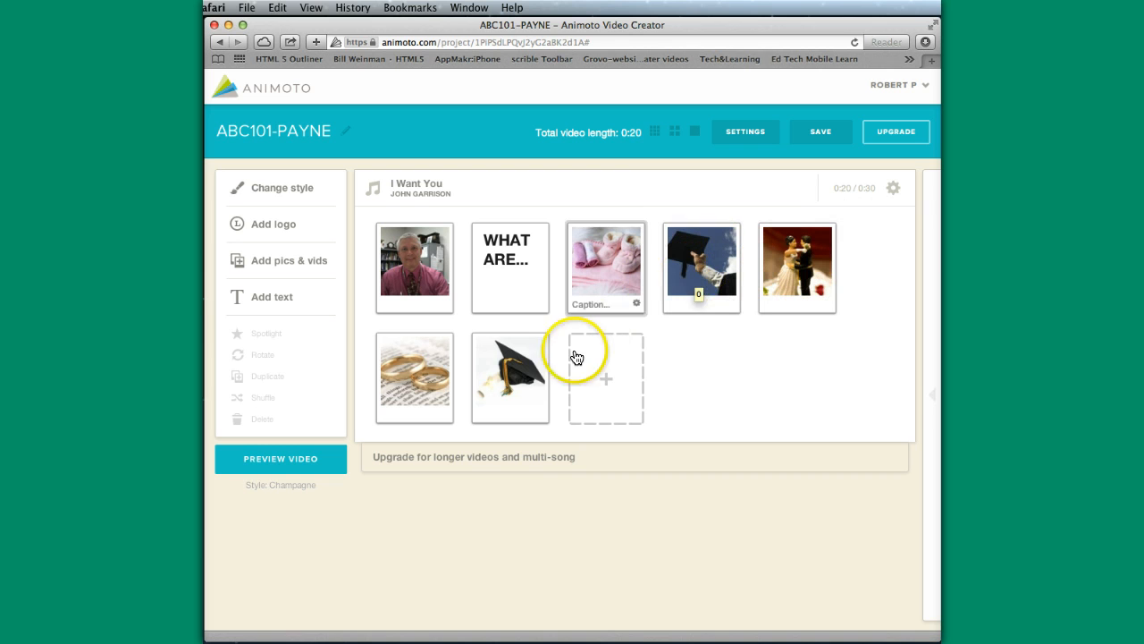
# - Delete the graduation cap and wedding couple photos, confirming each deletion
pyautogui.click(509, 377)
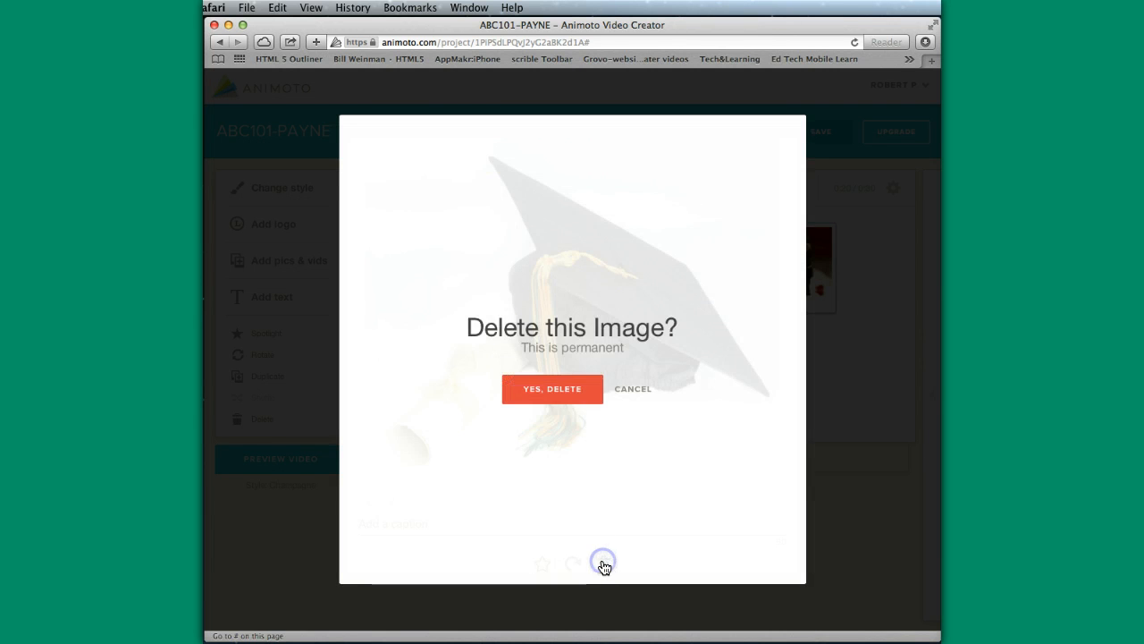
pyautogui.click(551, 388)
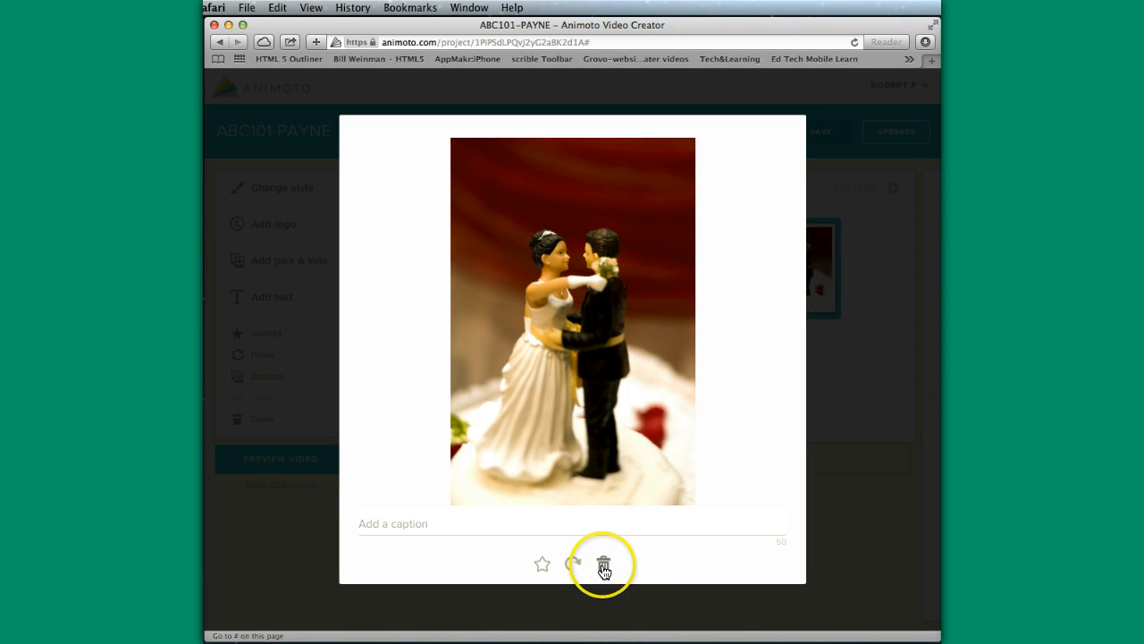
pyautogui.click(603, 564)
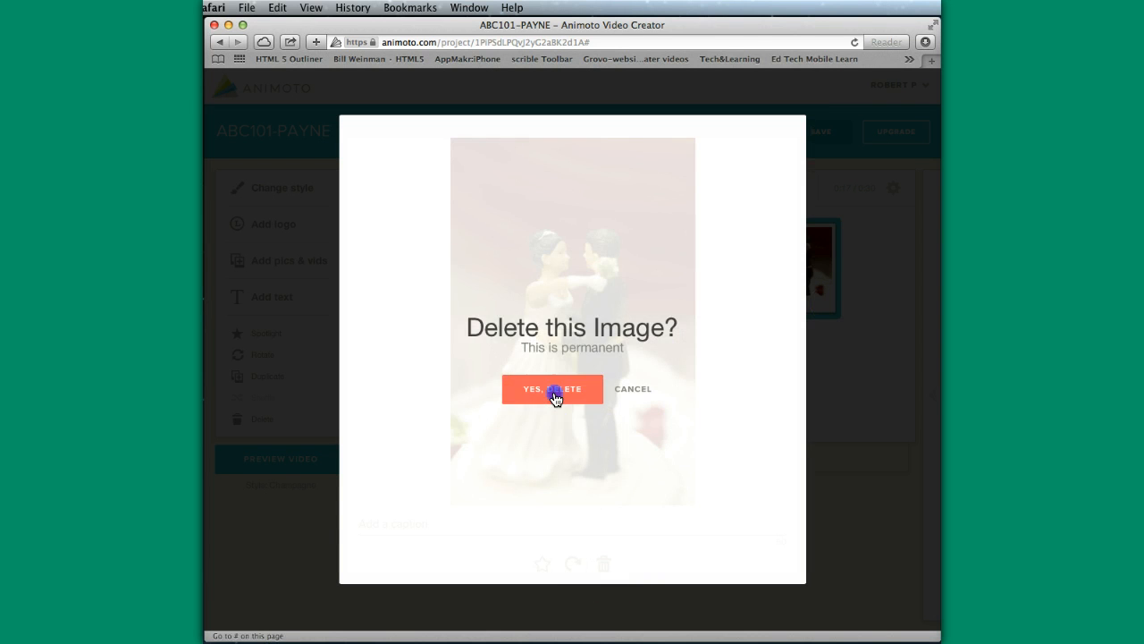
pyautogui.click(552, 388)
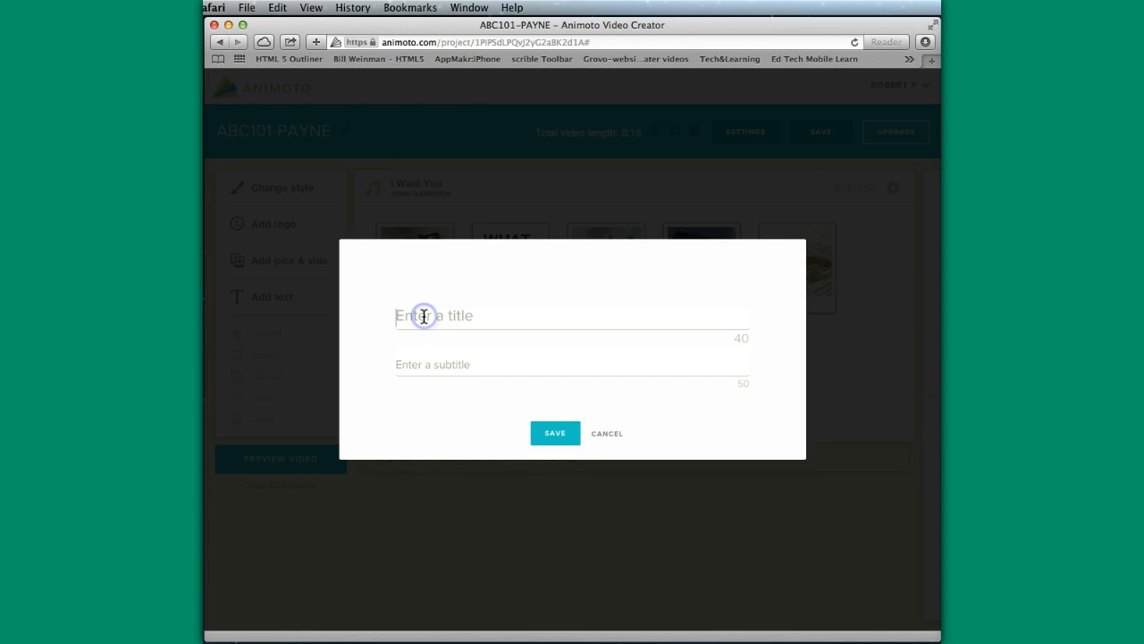
# - Fill a text slide with title 'DO YOU HAVE THE FINANCES?' and subtitle 'ARE YOU SURE?'
pyautogui.write('DO YOU H')
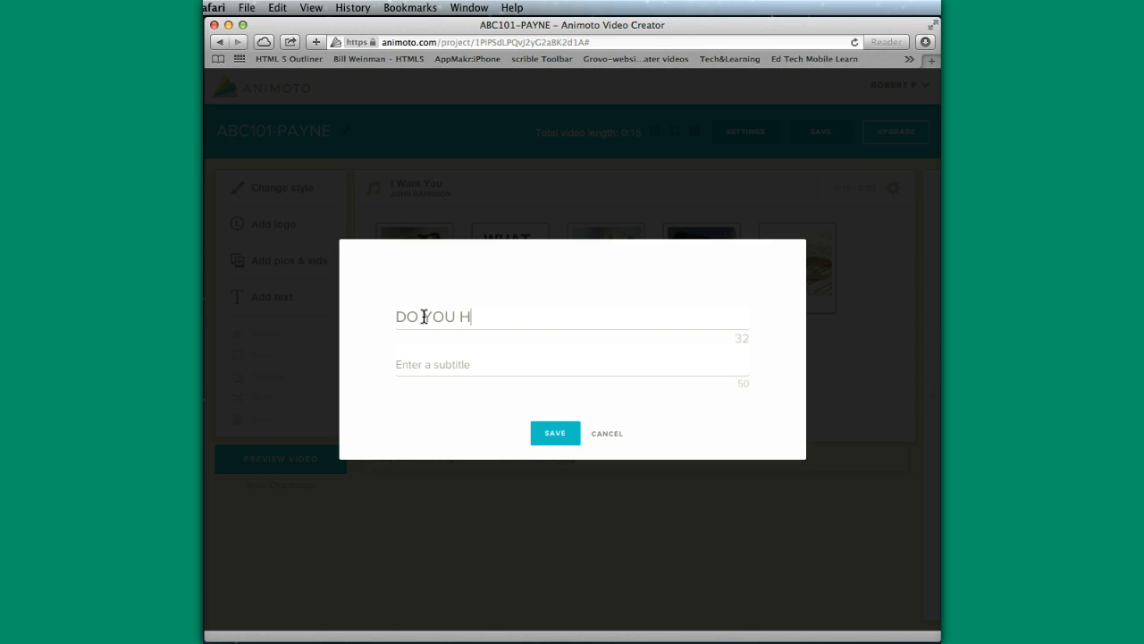
pyautogui.write('AVE')
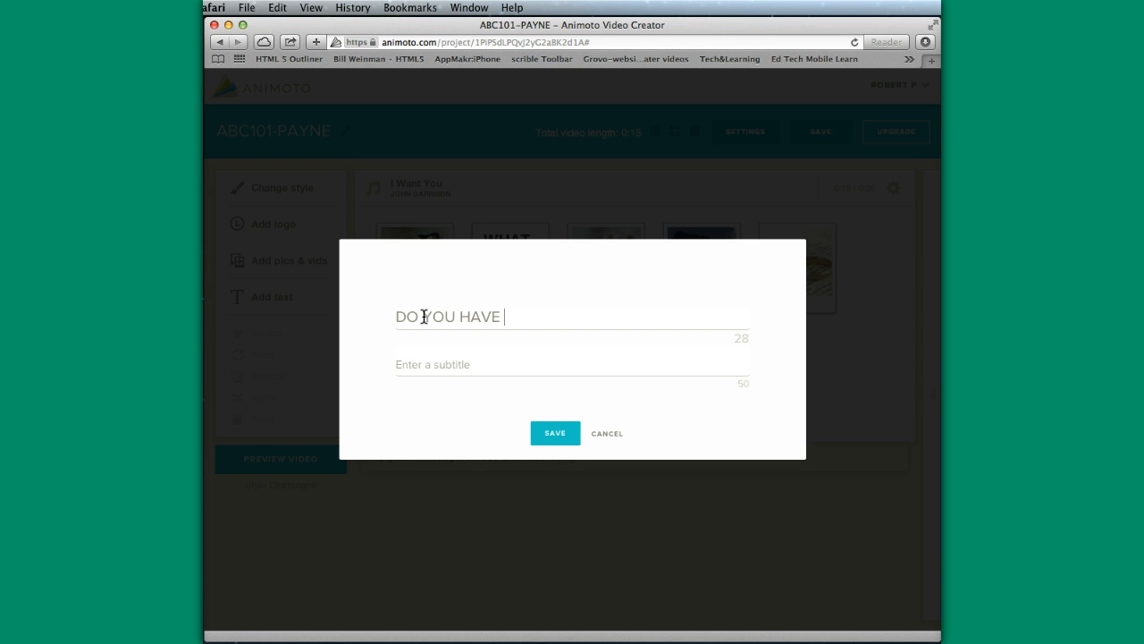
pyautogui.write('THE FINANCE')
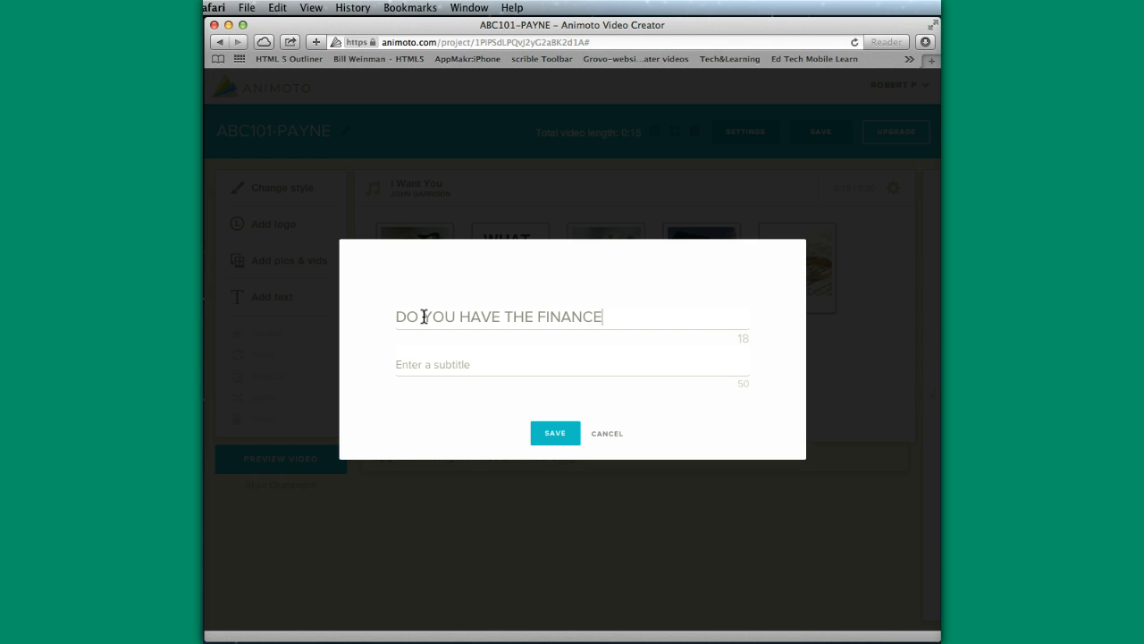
pyautogui.write('S?')
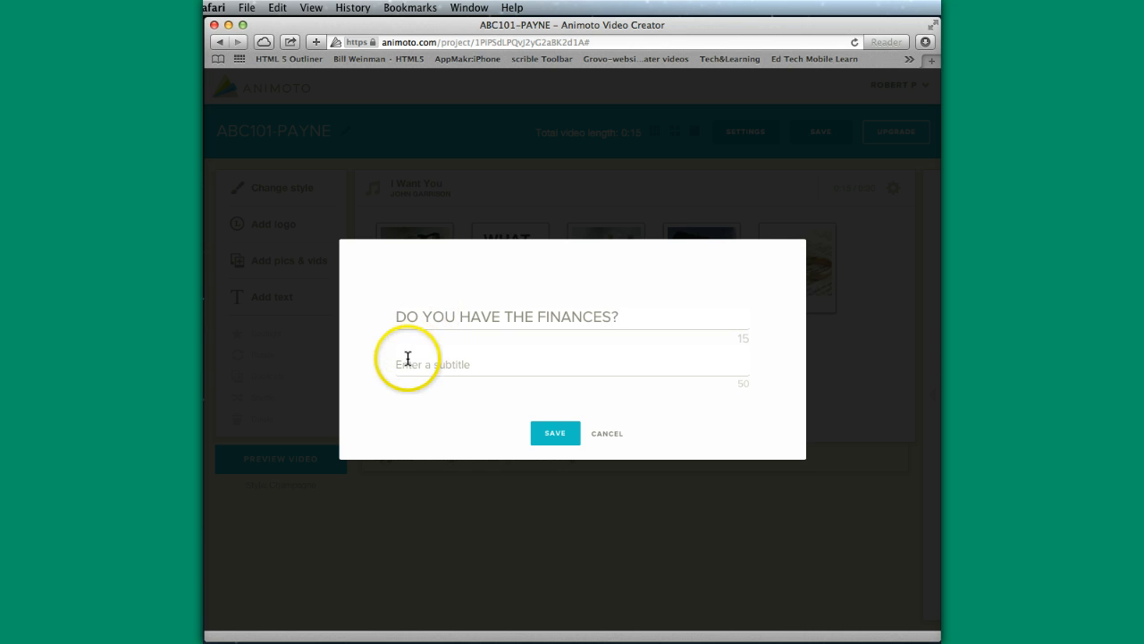
pyautogui.write('AR')
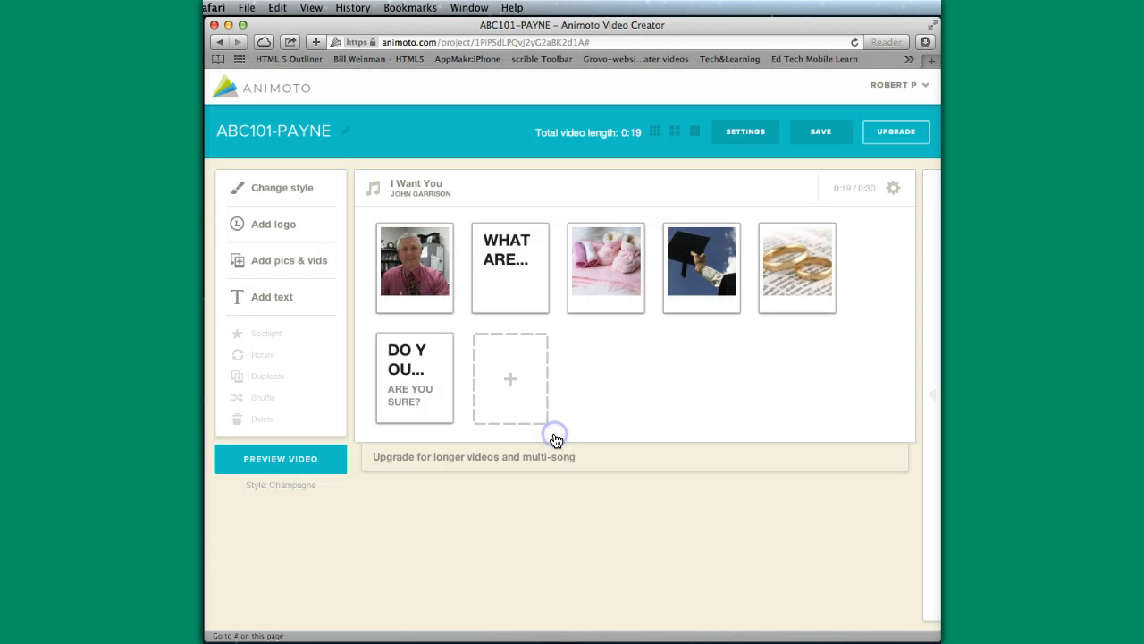
pyautogui.click(510, 378)
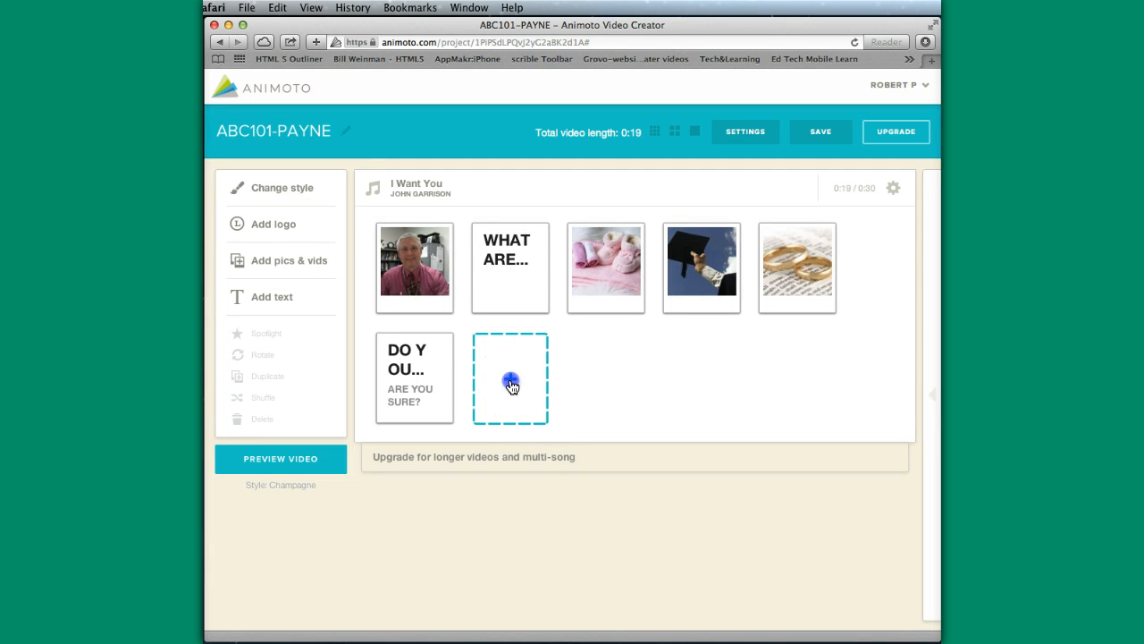
# - Upload the Baker College logo image from the computer's Photos library as a new slide
pyautogui.click(510, 378)
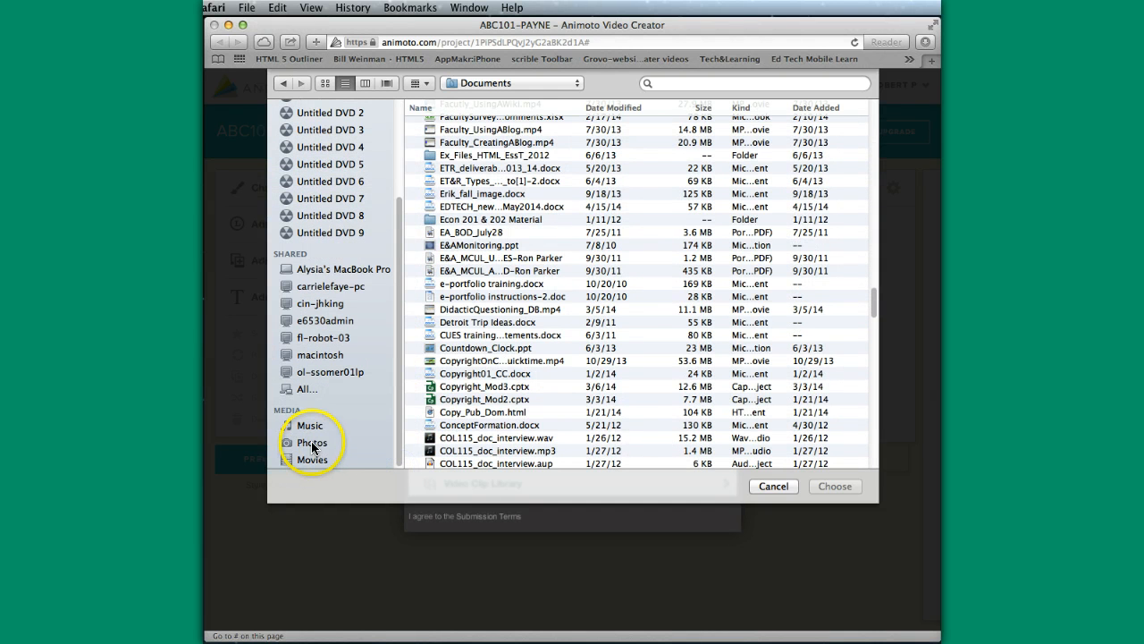
pyautogui.click(312, 441)
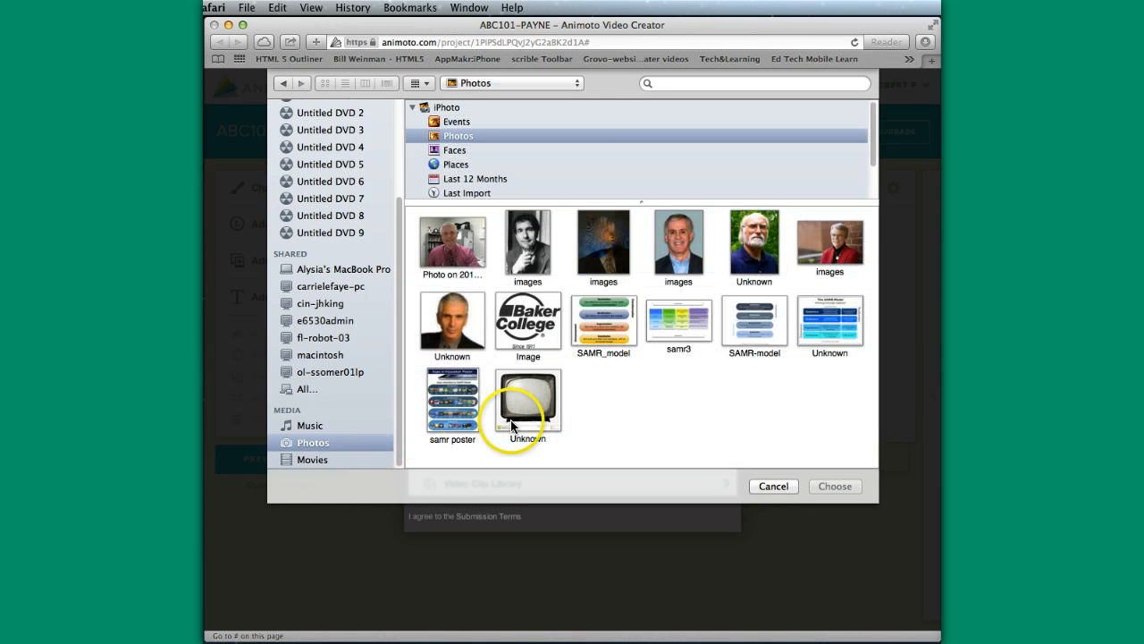
pyautogui.moveTo(576, 404)
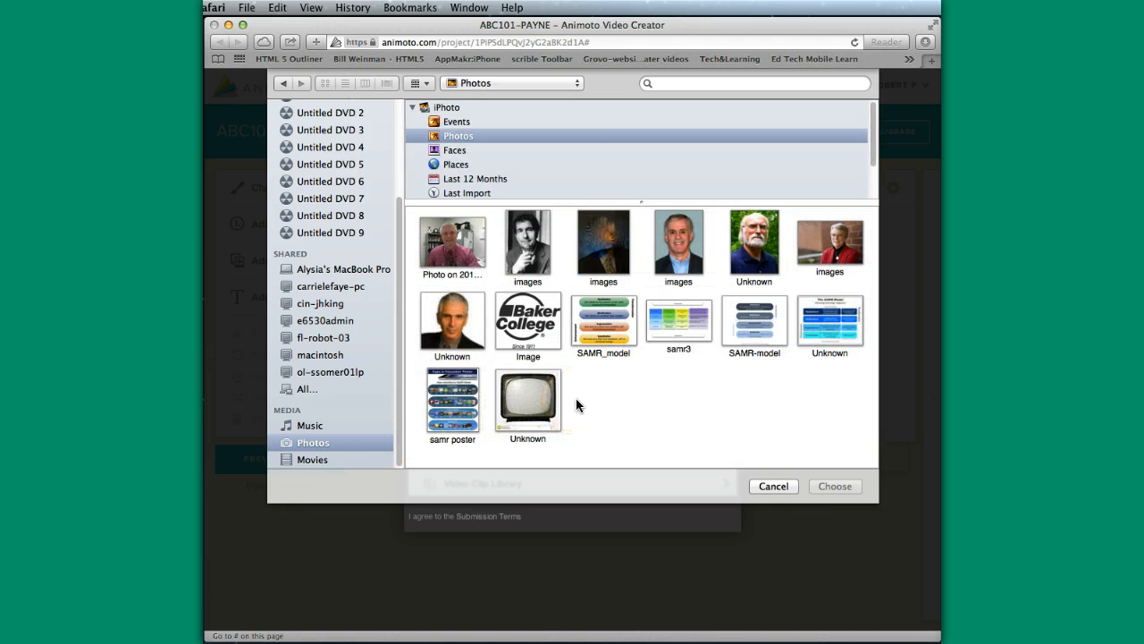
pyautogui.click(527, 321)
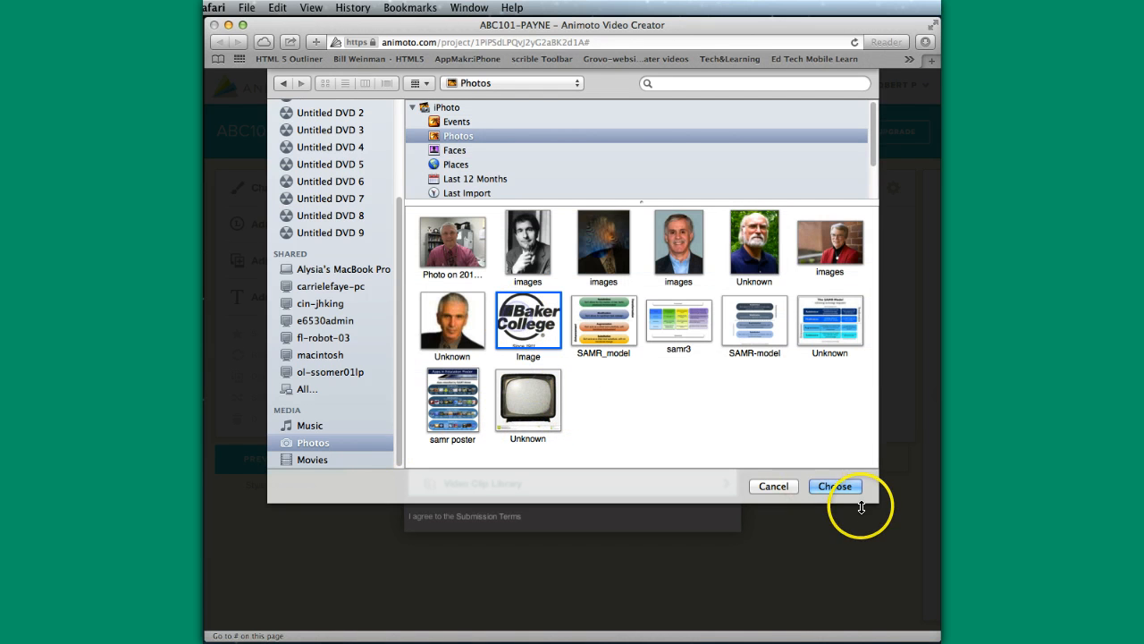
pyautogui.click(834, 486)
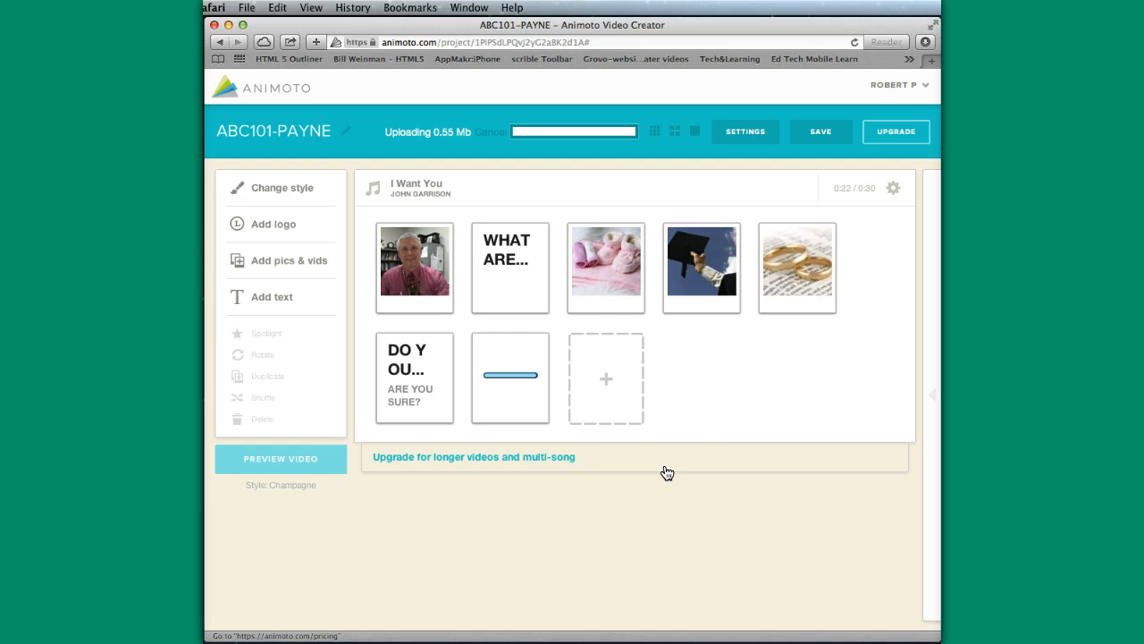
pyautogui.moveTo(515, 405)
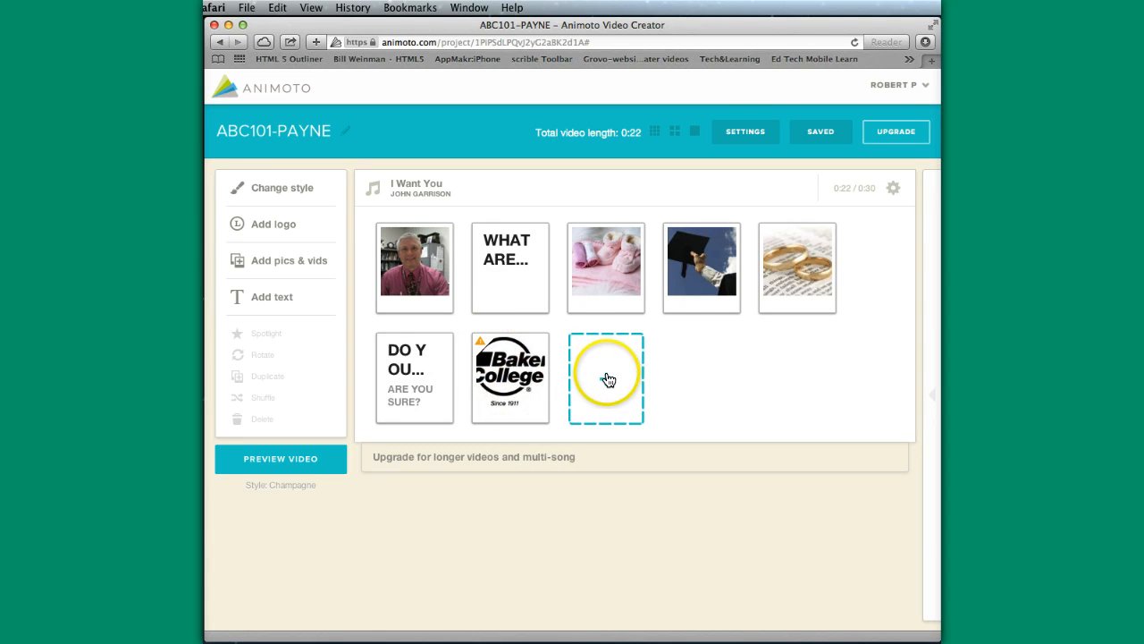
# - Add and save a text slide titled 'MAYBE THIS CAN HELP!' at the end
pyautogui.click(605, 377)
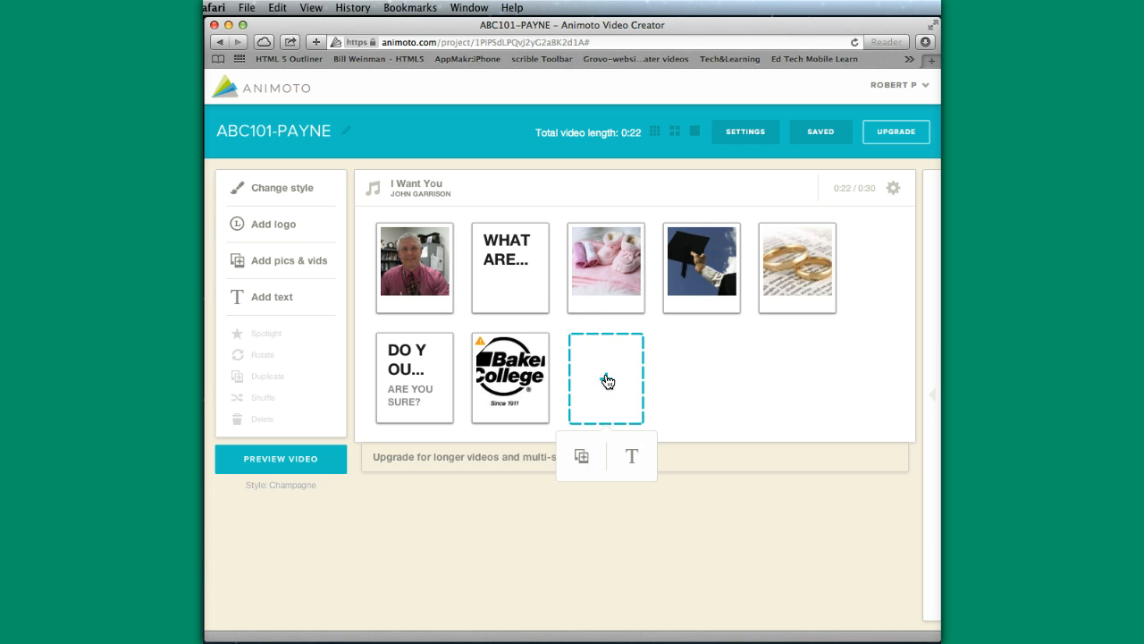
pyautogui.click(631, 456)
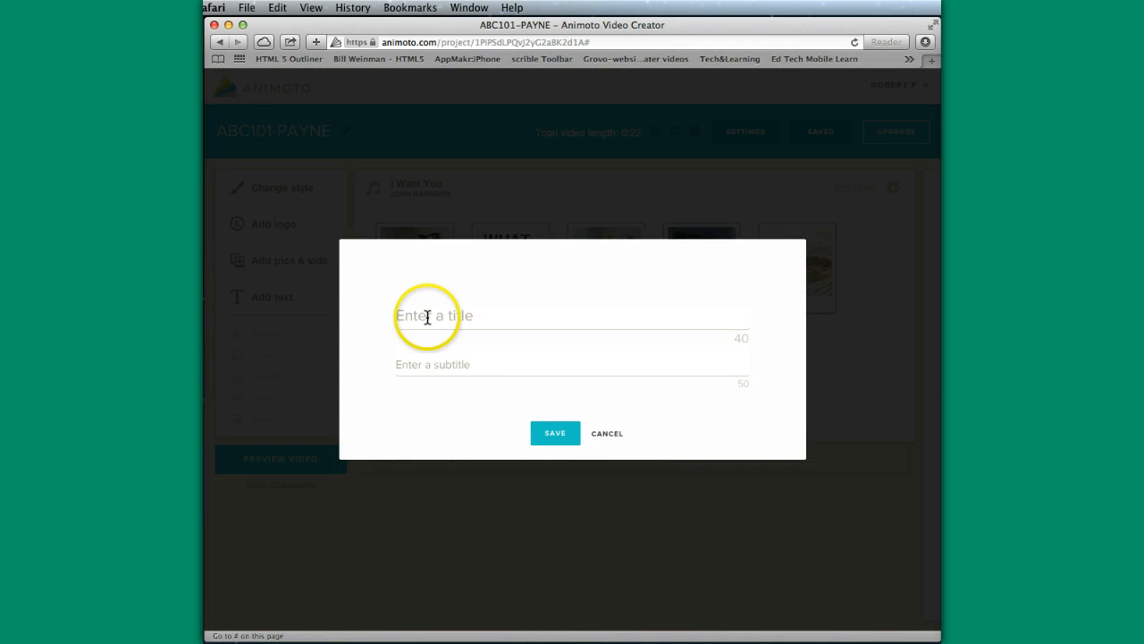
pyautogui.write('MAYBE')
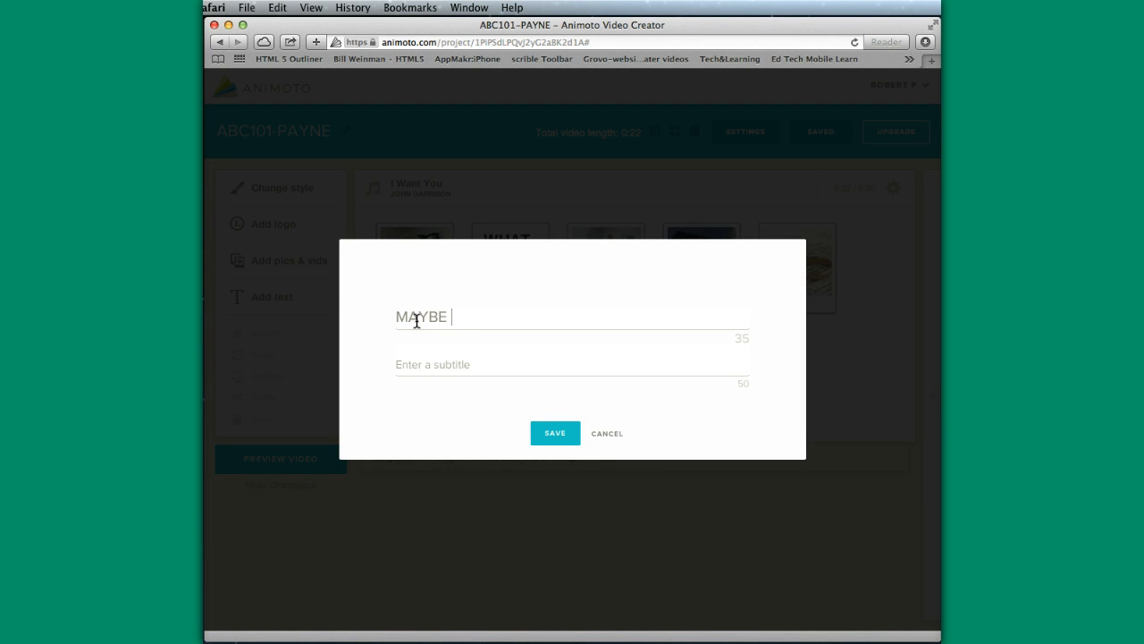
pyautogui.write('THIS CAN H')
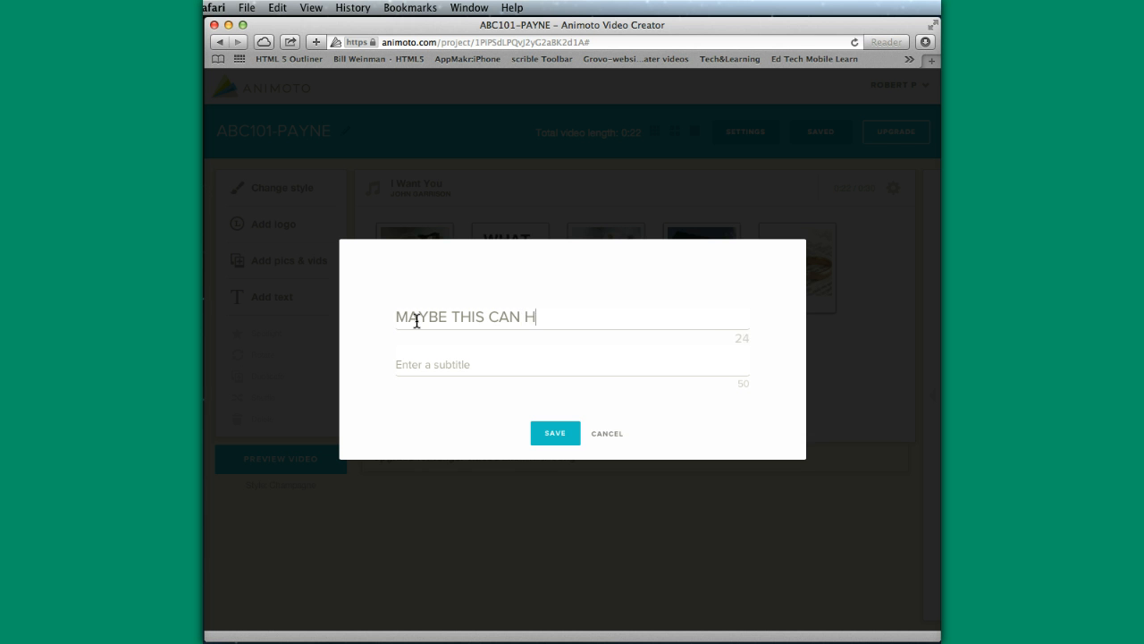
pyautogui.write('ELP!')
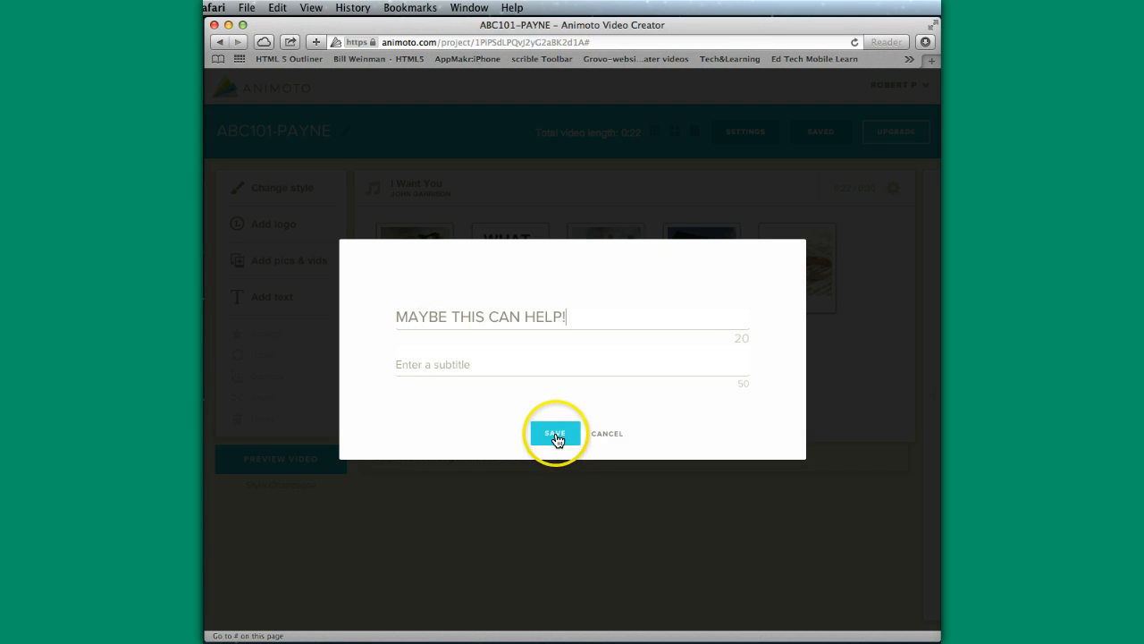
pyautogui.click(555, 433)
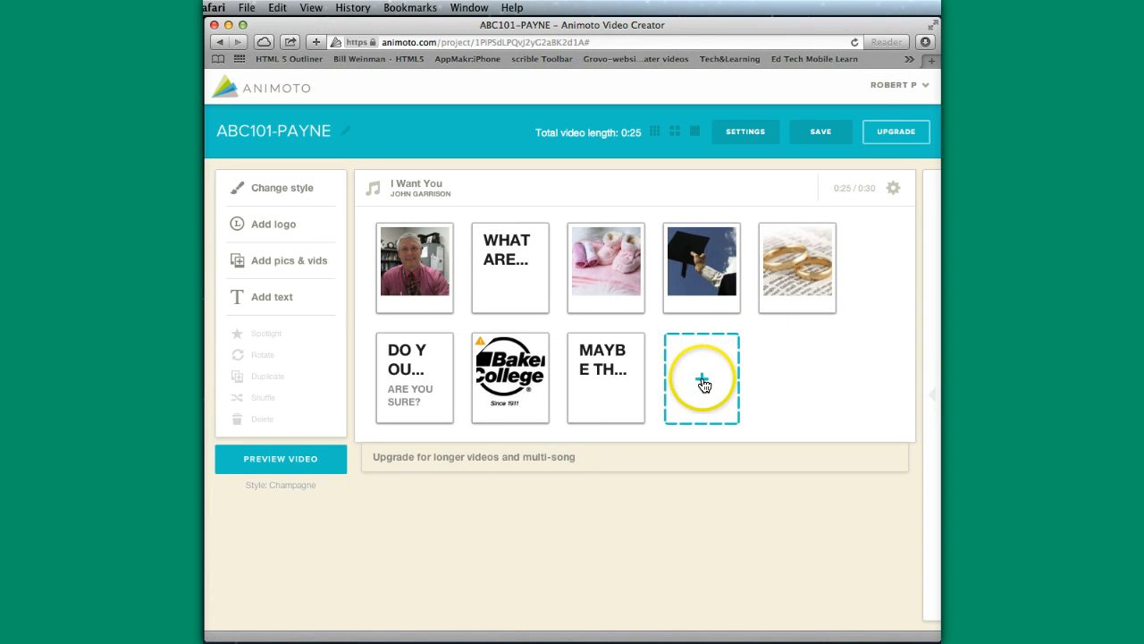
# - Append the Announcements diploma stock photo after the 'MAYBE THIS CAN HELP!' card
pyautogui.click(701, 378)
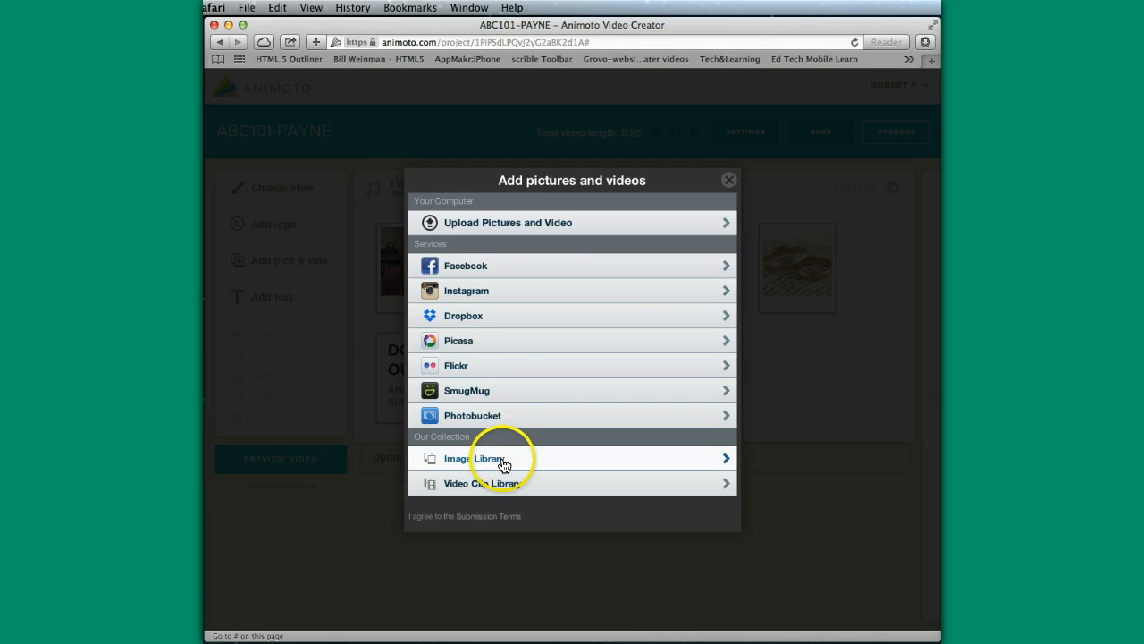
pyautogui.click(475, 457)
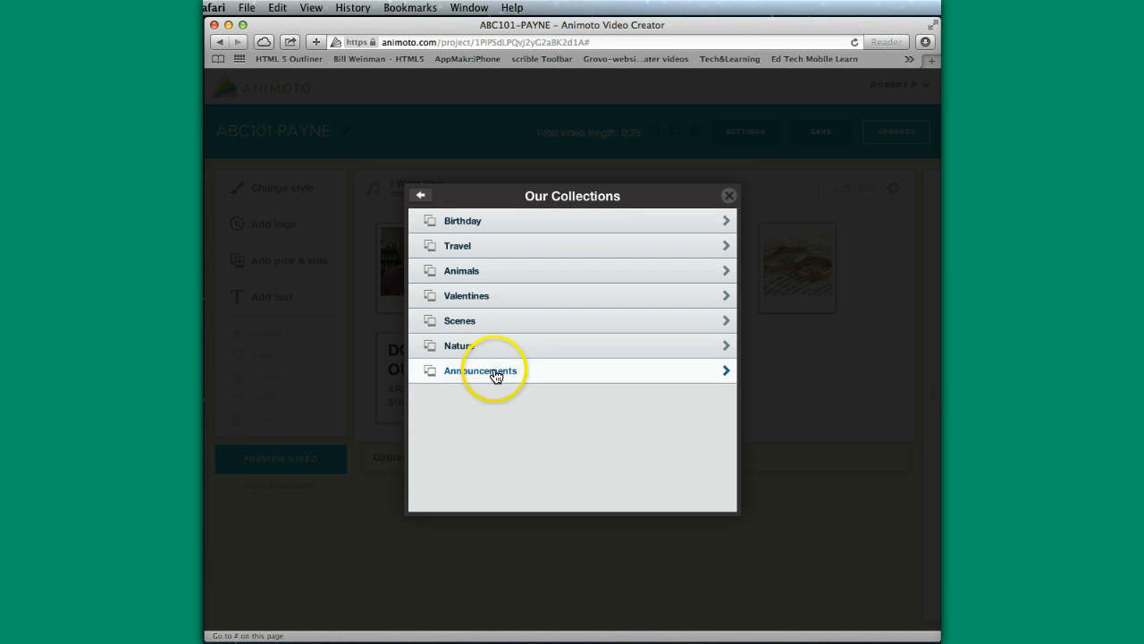
pyautogui.click(481, 370)
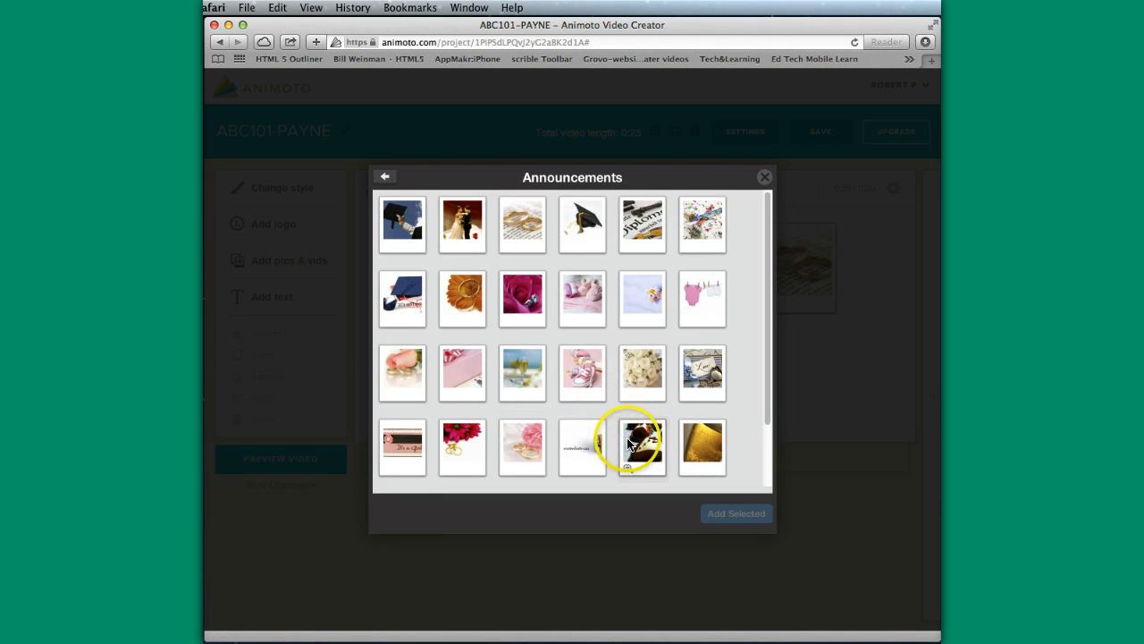
pyautogui.click(642, 225)
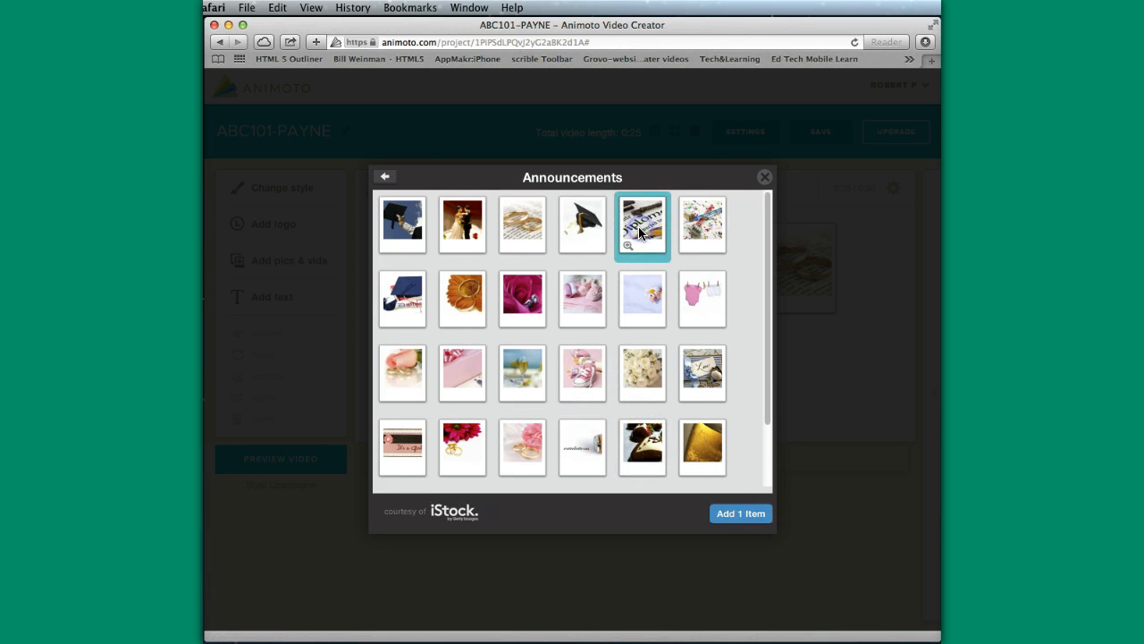
pyautogui.click(740, 512)
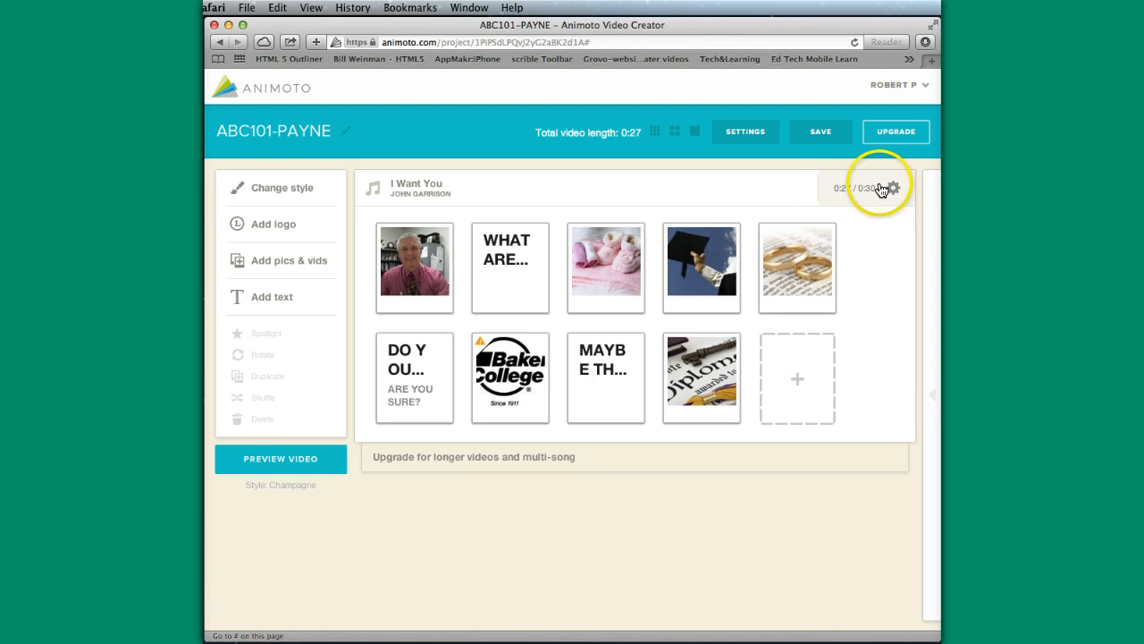
pyautogui.moveTo(890, 188)
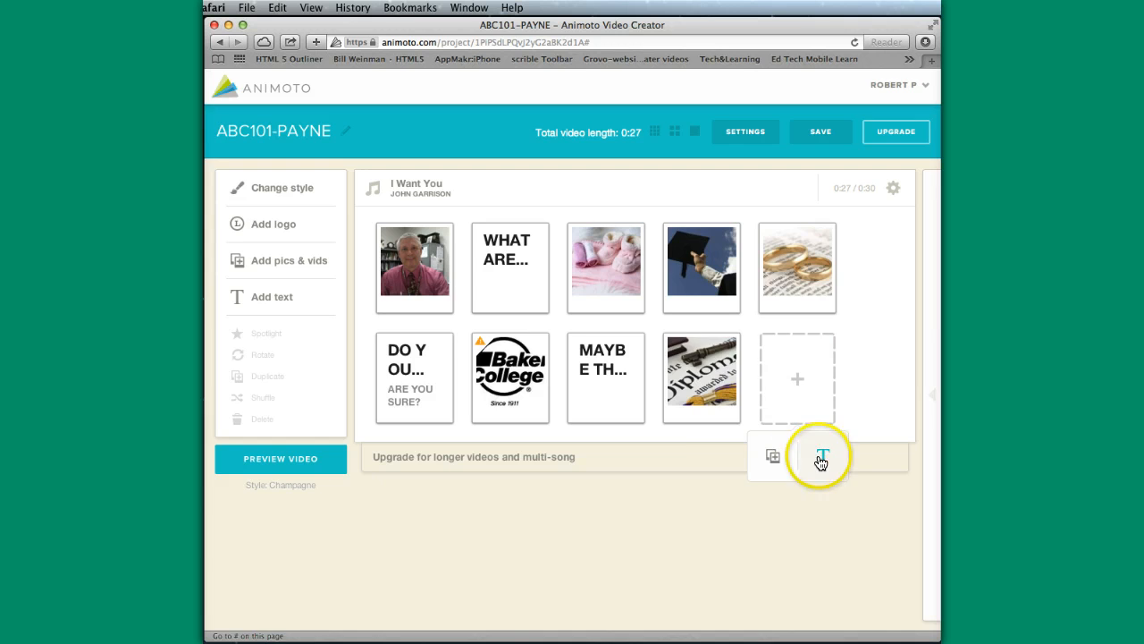
# - Save a 'BAKER COLLEGE' title card after the diploma image, reaching 0:30
pyautogui.click(818, 456)
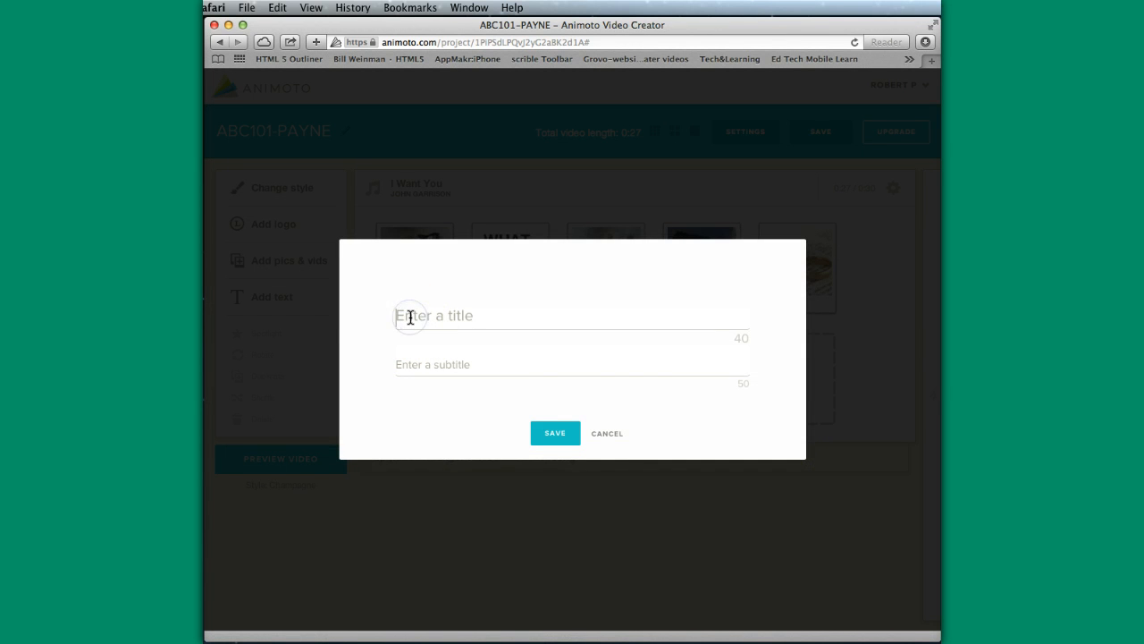
pyautogui.write('BAKER COLLEGE')
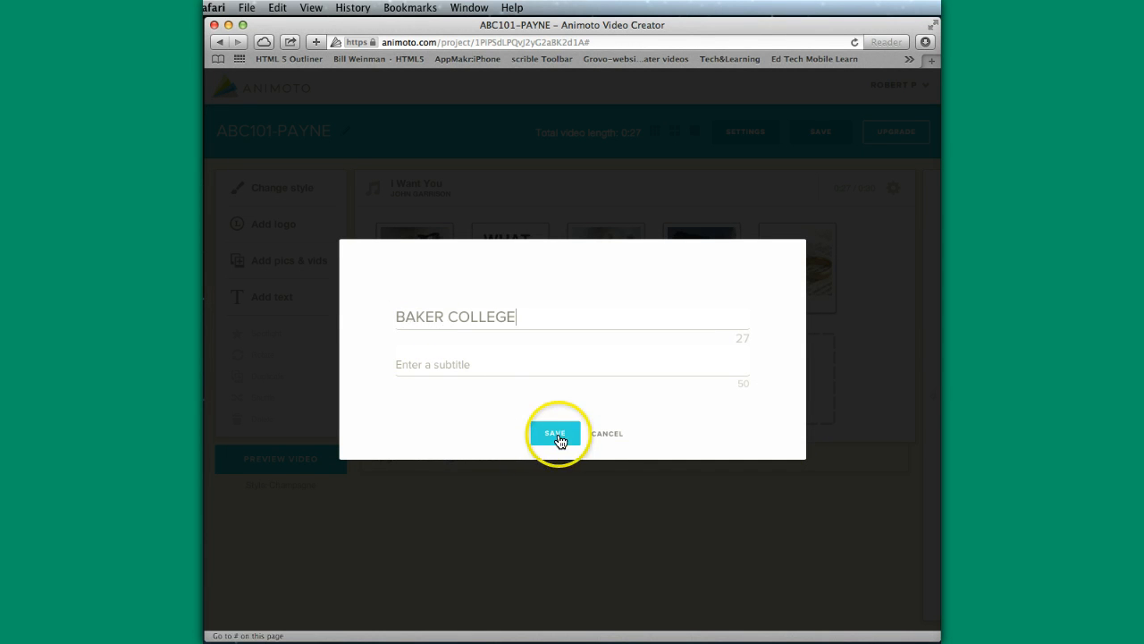
pyautogui.click(555, 432)
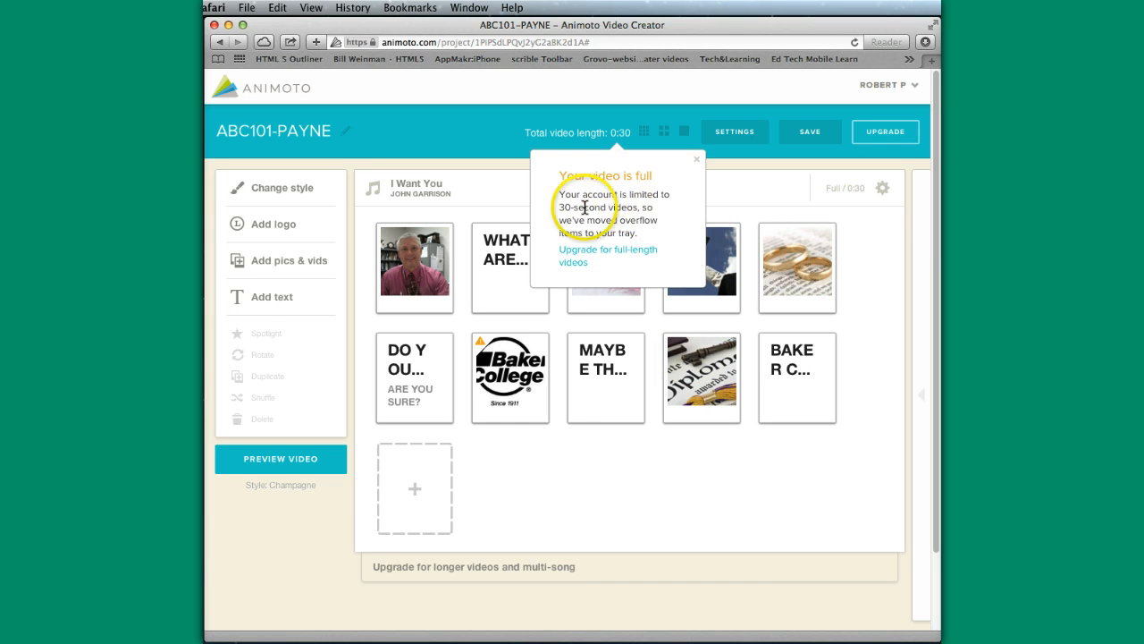
pyautogui.moveTo(572, 222)
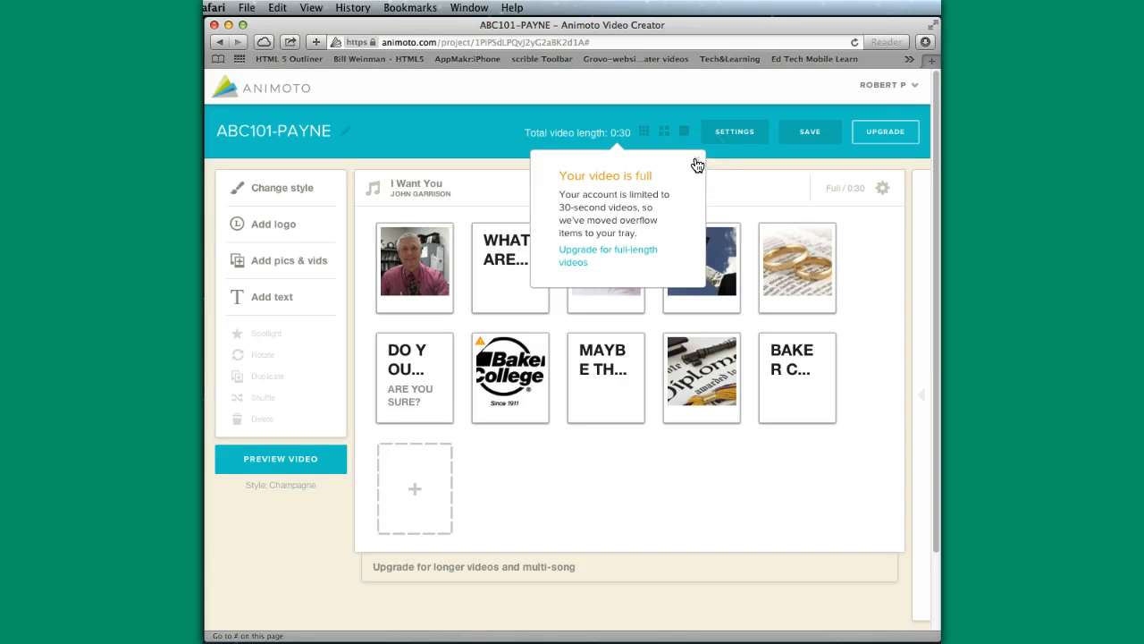
# - Close the 'Your video is full' notice
pyautogui.click(575, 505)
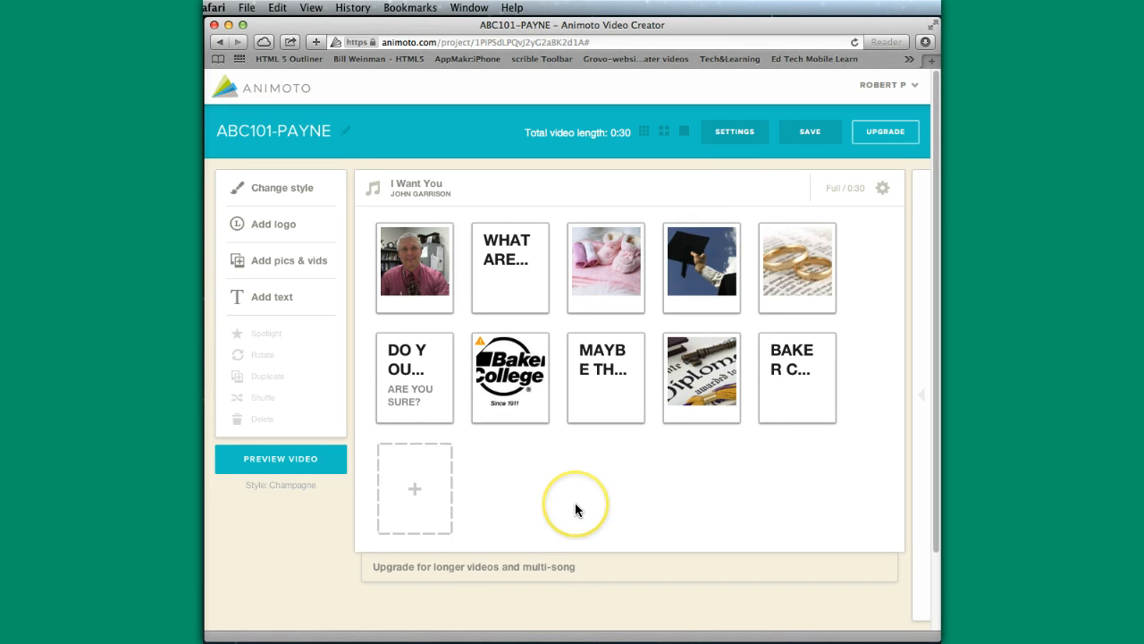
pyautogui.moveTo(576, 509)
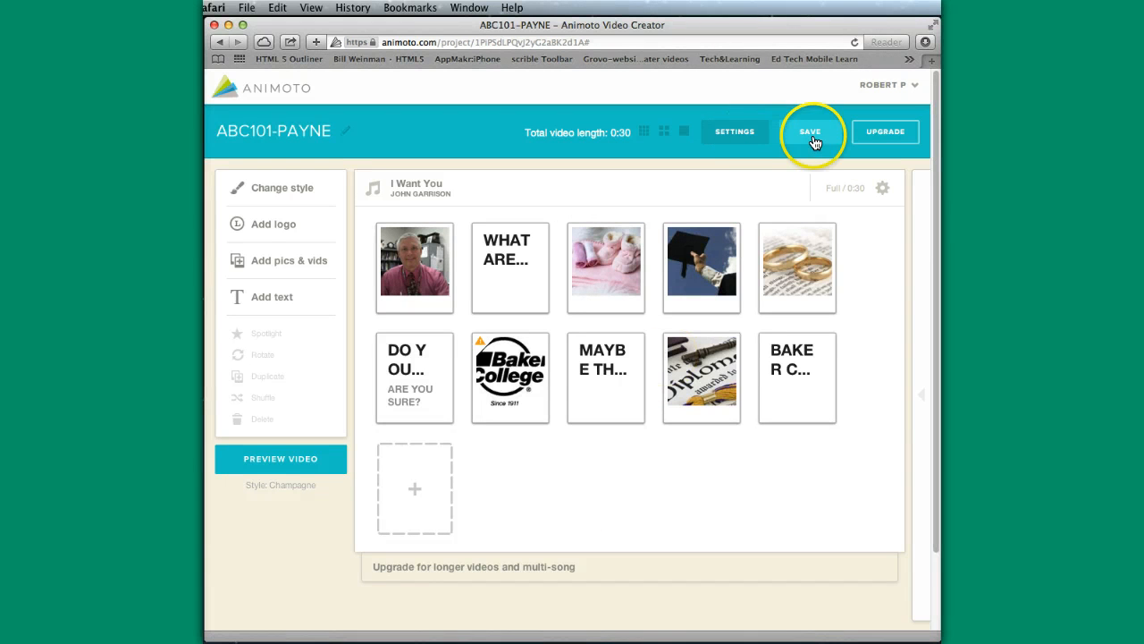
pyautogui.moveTo(810, 132)
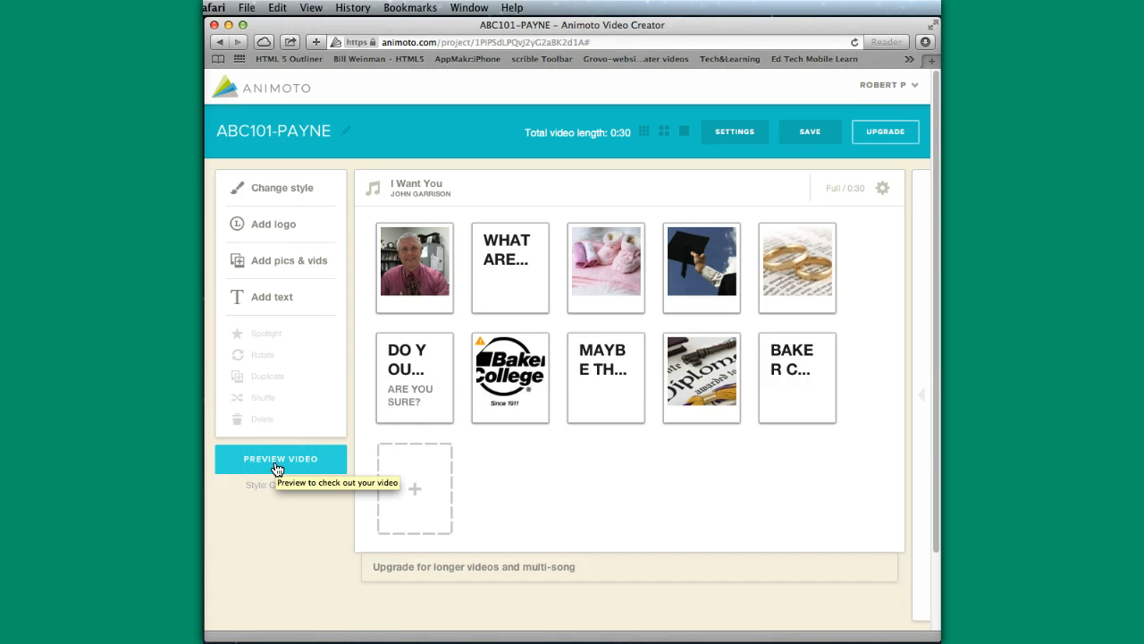
# - Generate the ABC101-PAYNE preview and play it, pausing around 0:25 on the diploma
pyautogui.click(281, 458)
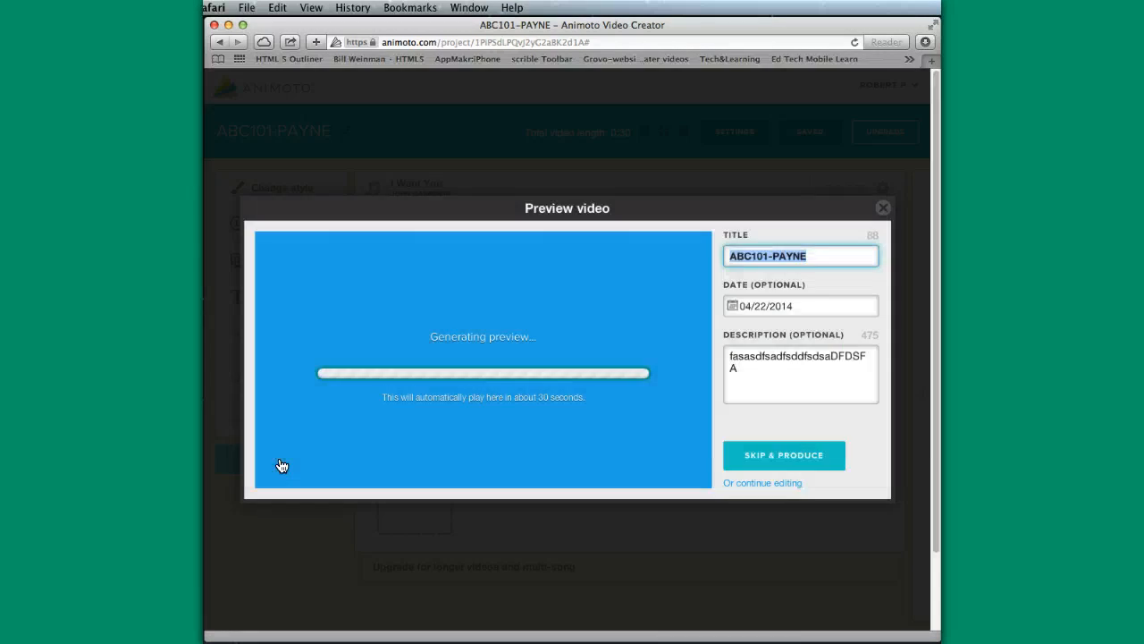
pyautogui.moveTo(546, 428)
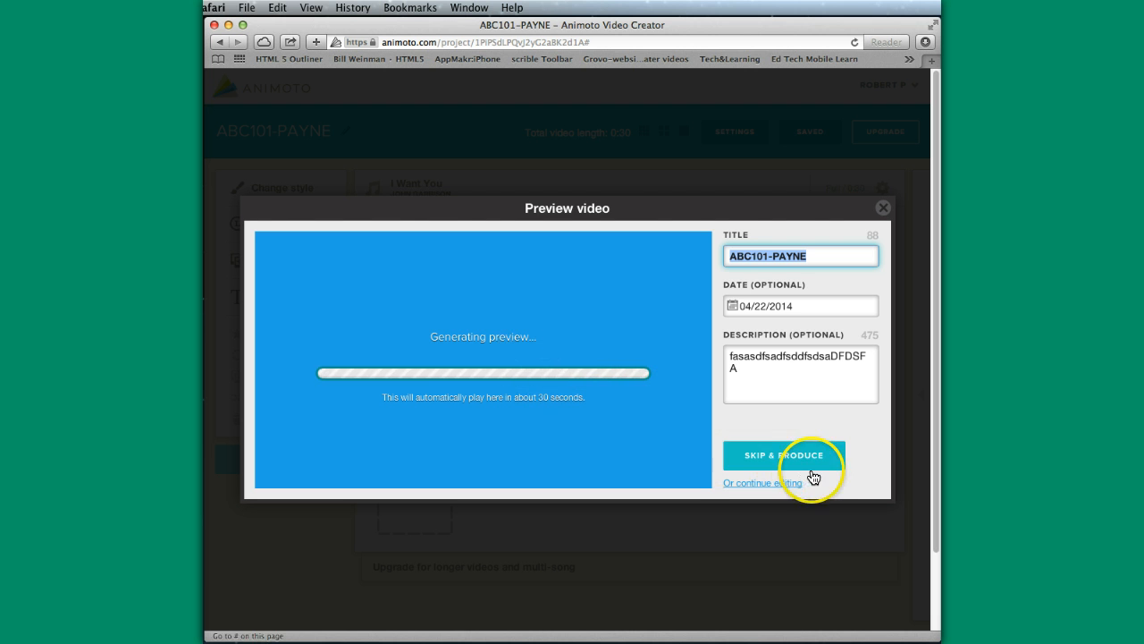
pyautogui.moveTo(562, 372)
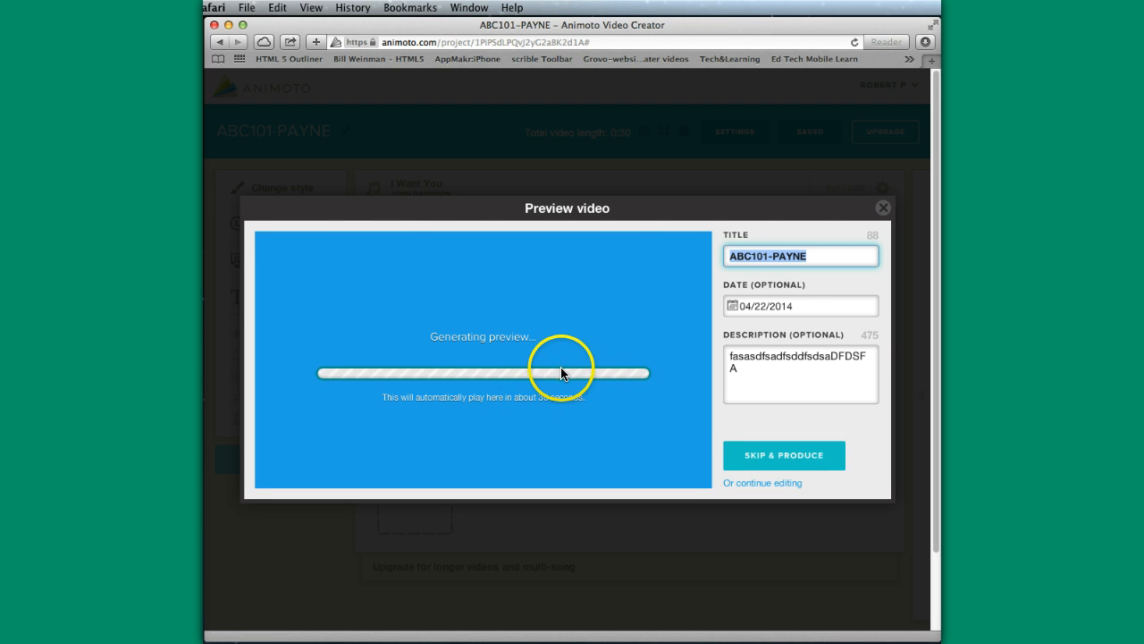
pyautogui.moveTo(476, 430)
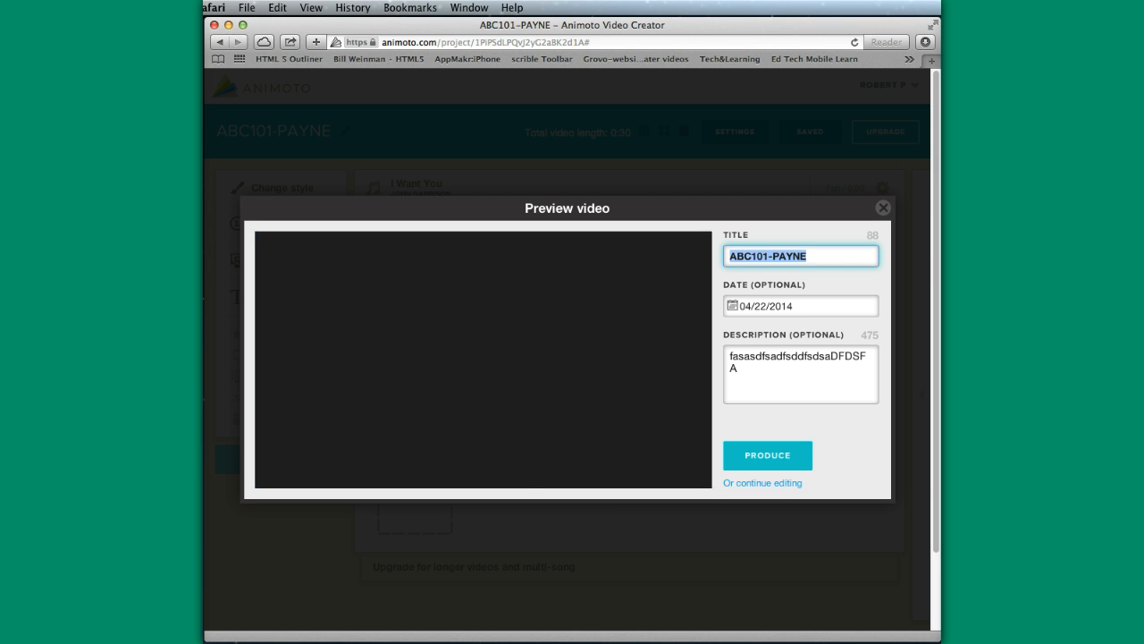
pyautogui.click(482, 357)
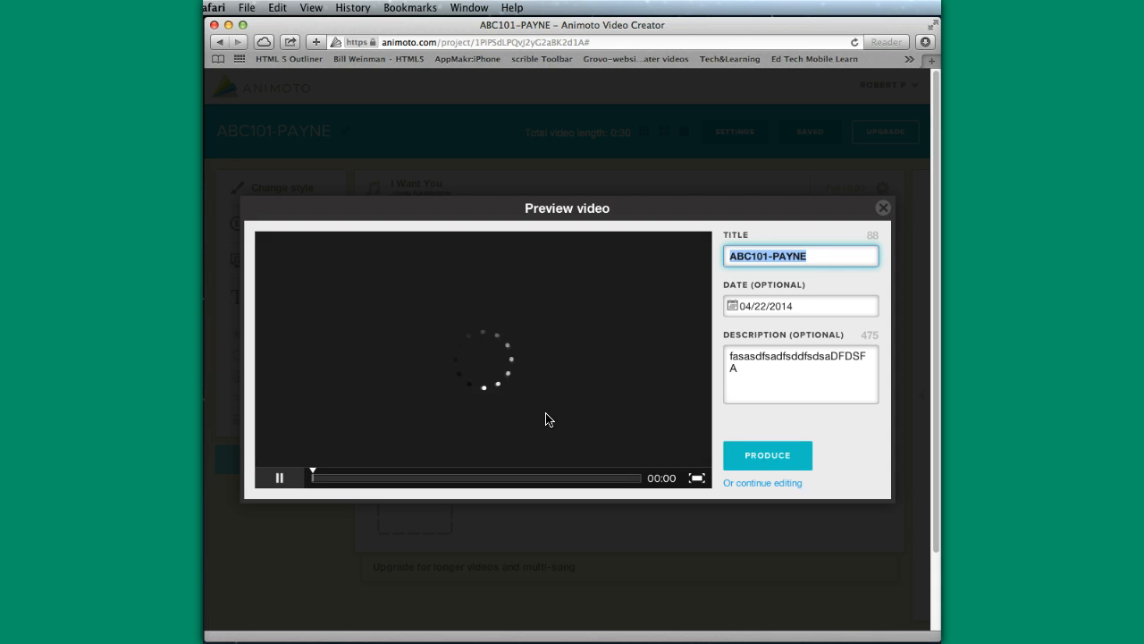
pyautogui.click(503, 399)
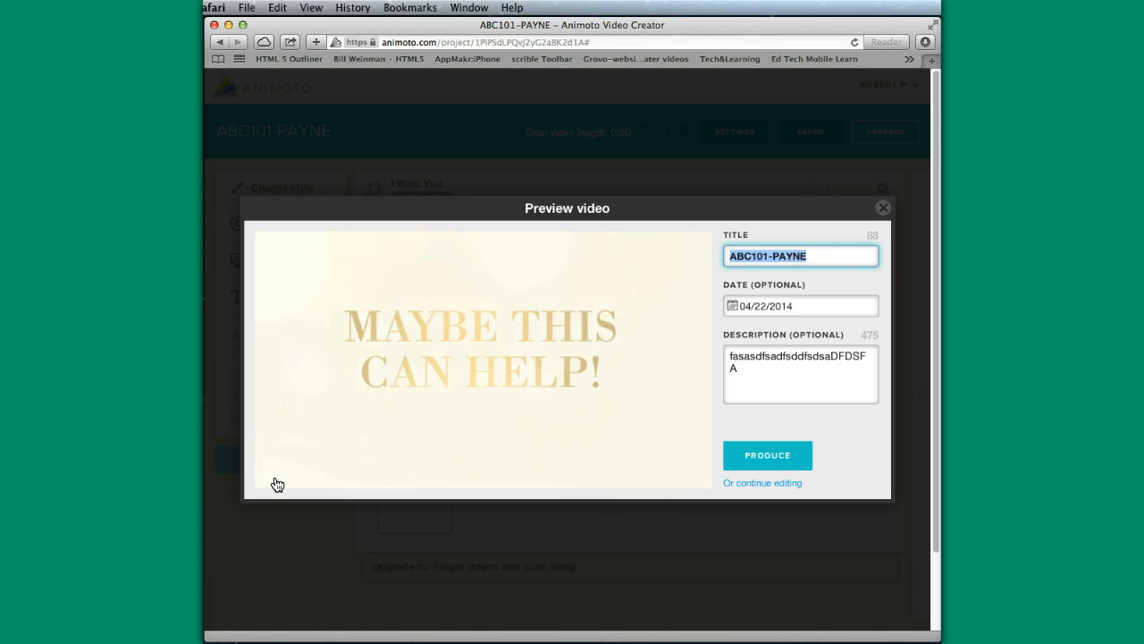
pyautogui.click(280, 478)
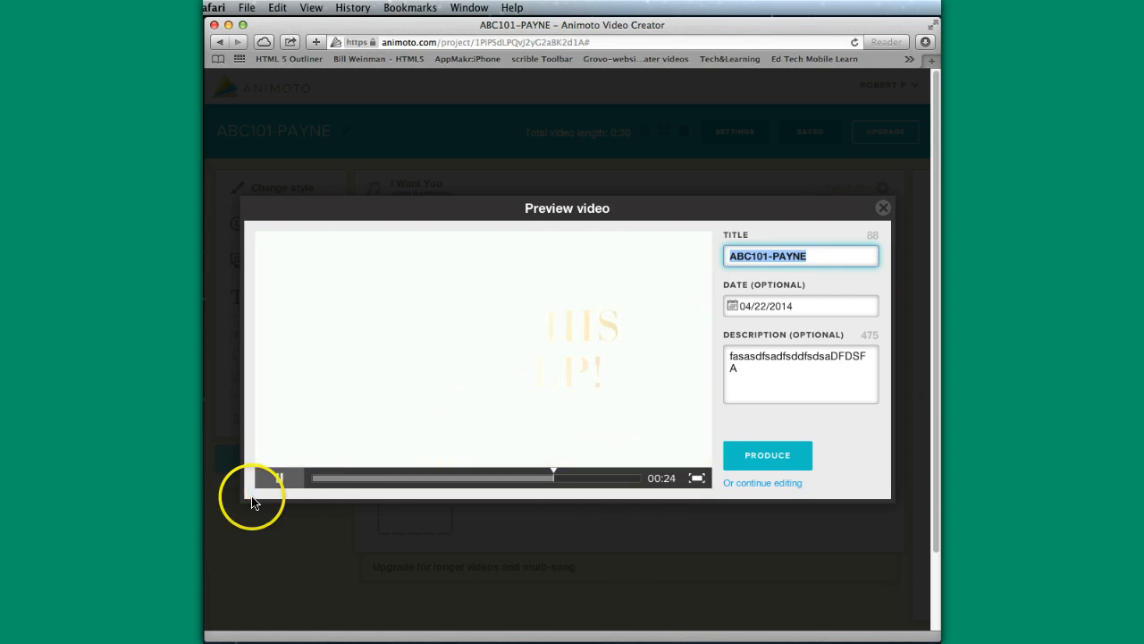
pyautogui.click(278, 478)
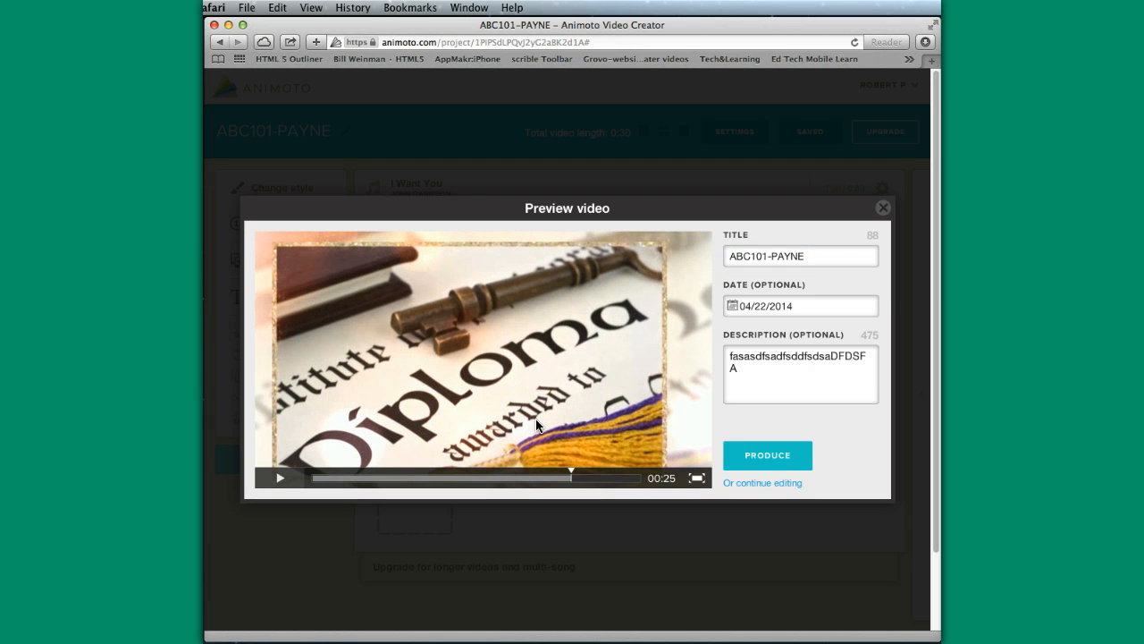
pyautogui.click(536, 403)
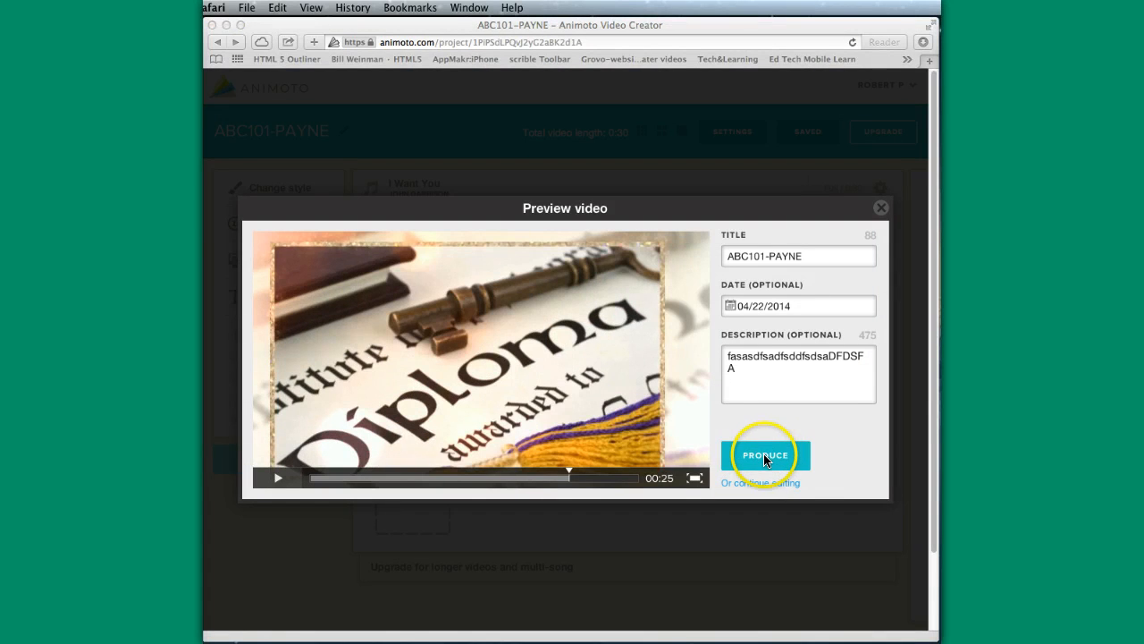
pyautogui.moveTo(747, 494)
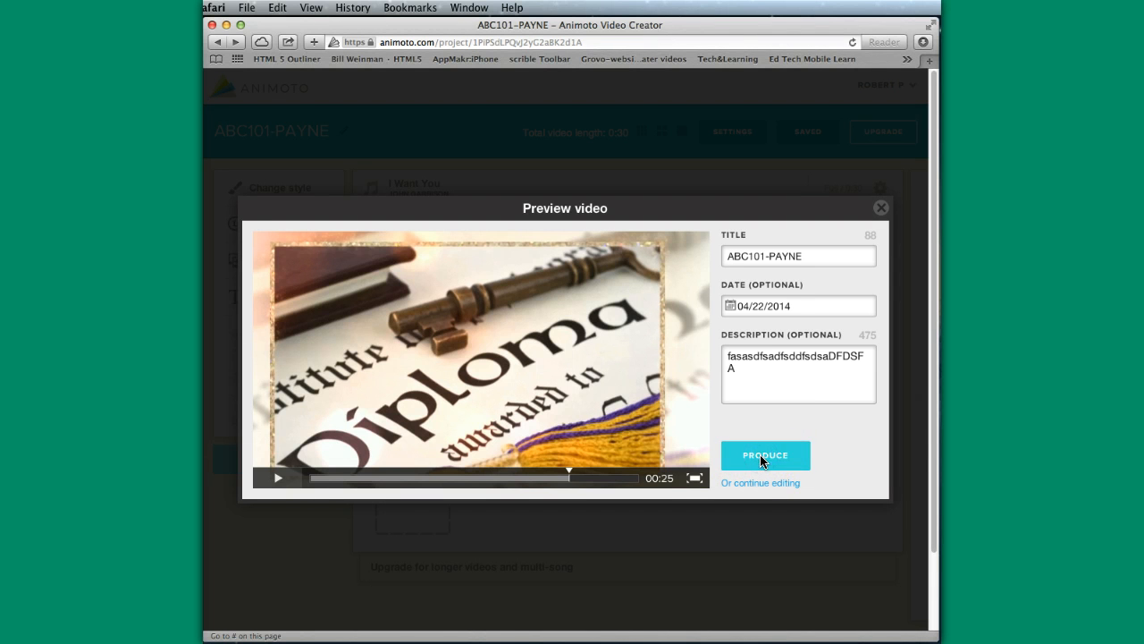
# - Produce the ABC101-PAYNE video from the Preview video dialog and wait for finalization
pyautogui.click(766, 455)
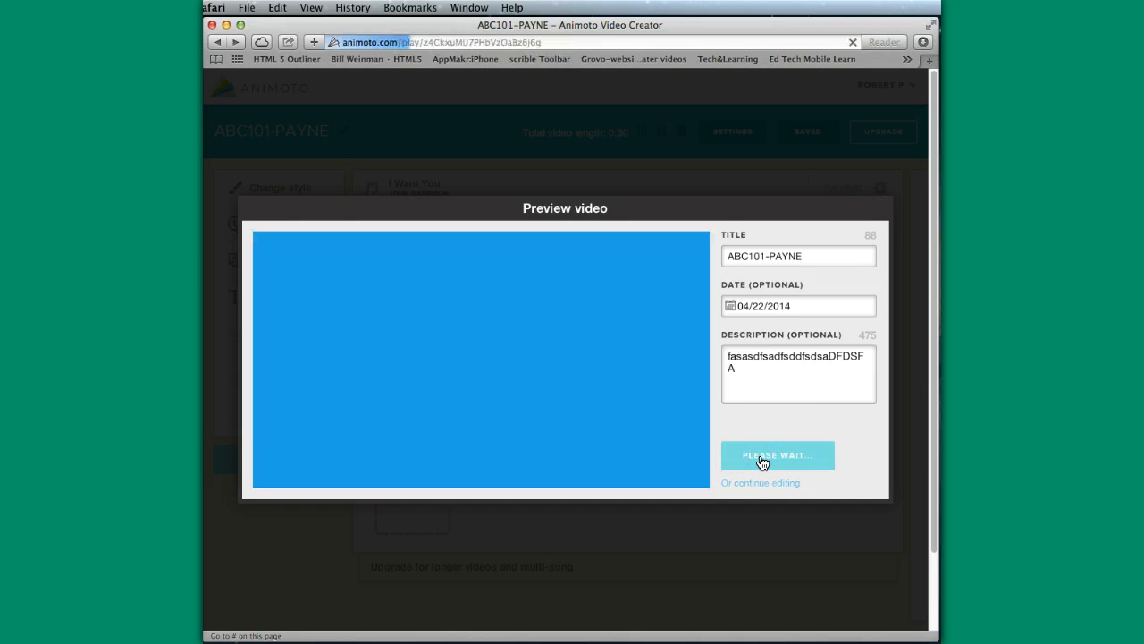
pyautogui.click(776, 455)
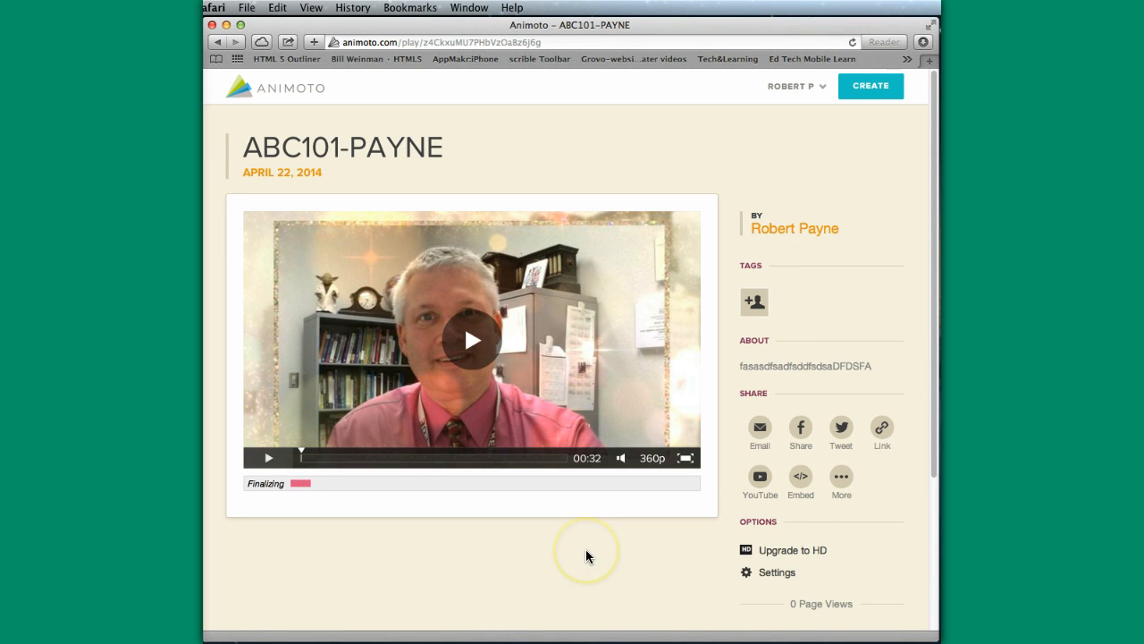
pyautogui.moveTo(340, 496)
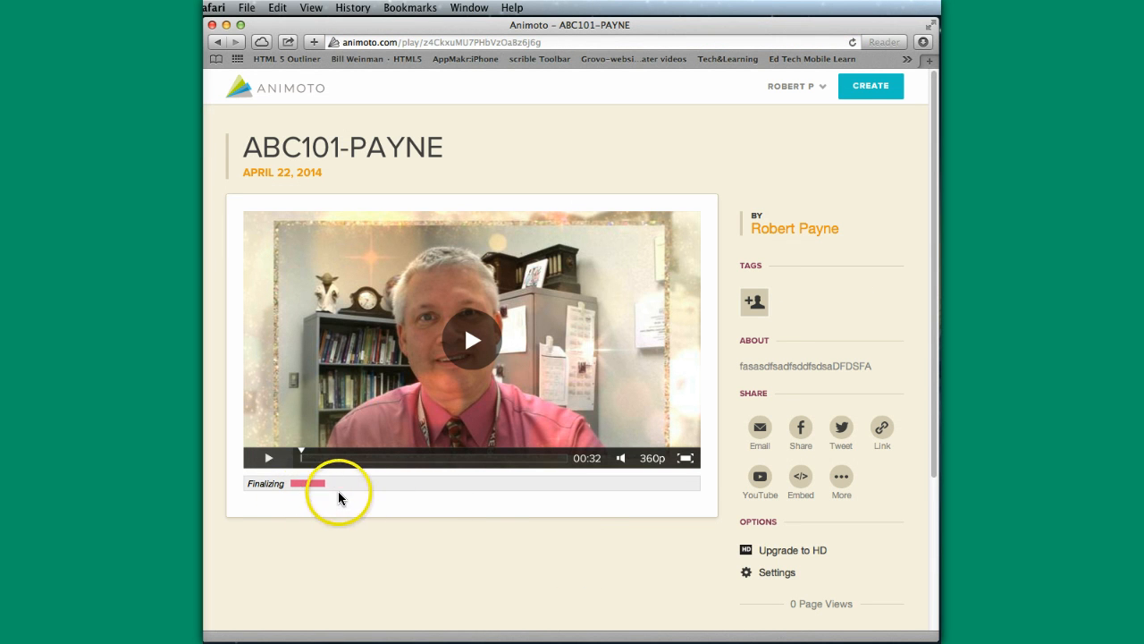
pyautogui.moveTo(527, 505)
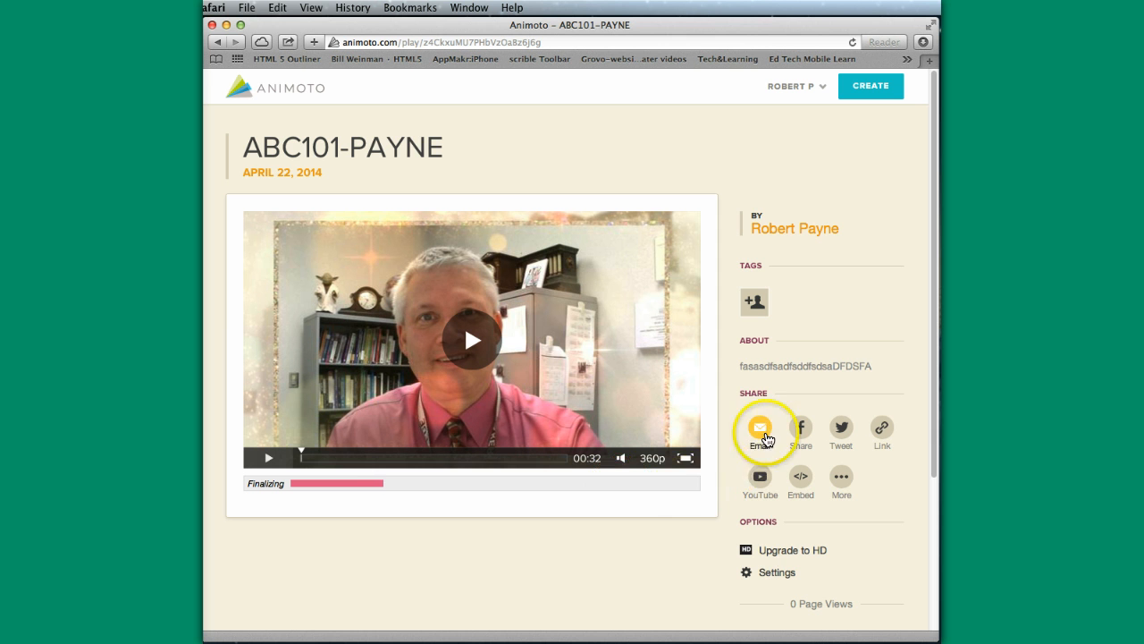
pyautogui.moveTo(888, 478)
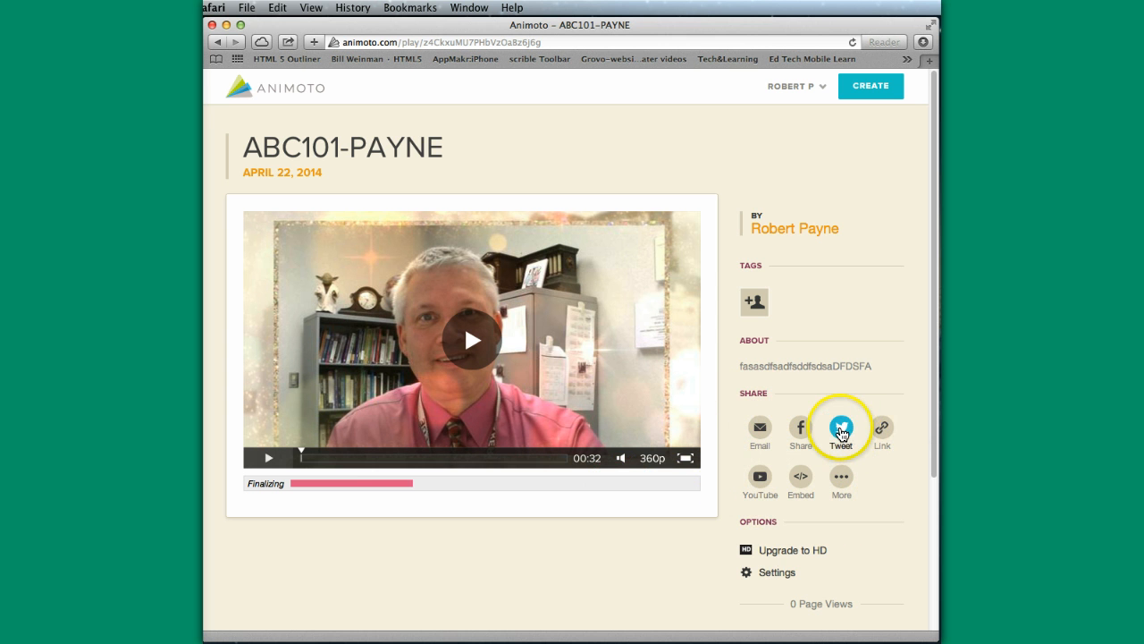
pyautogui.moveTo(800, 428)
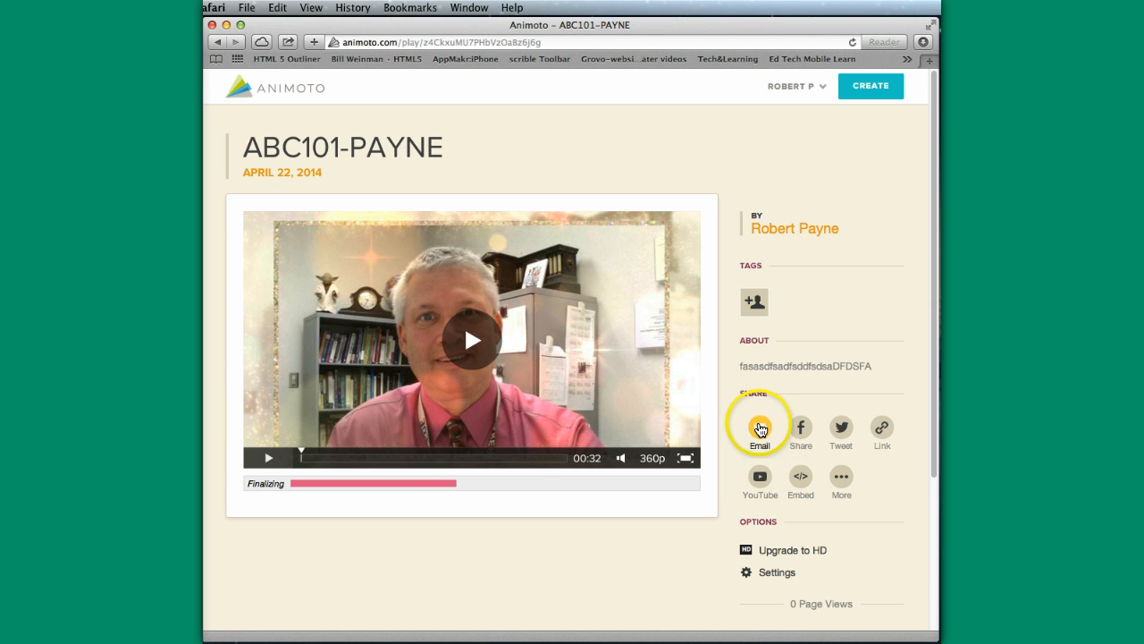
pyautogui.moveTo(882, 427)
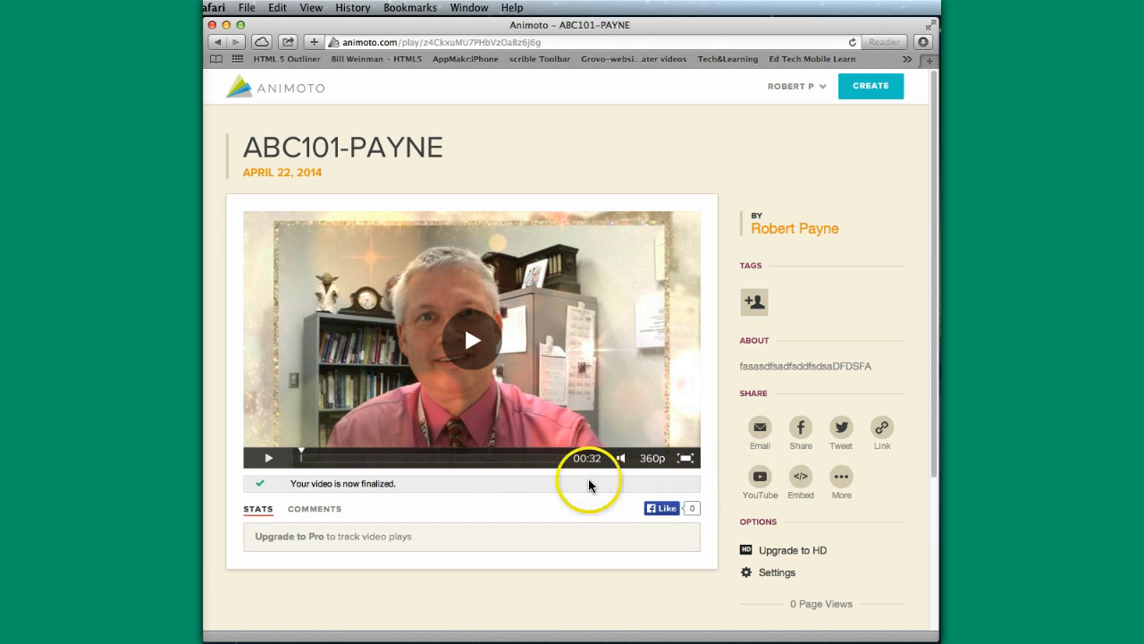
pyautogui.moveTo(525, 498)
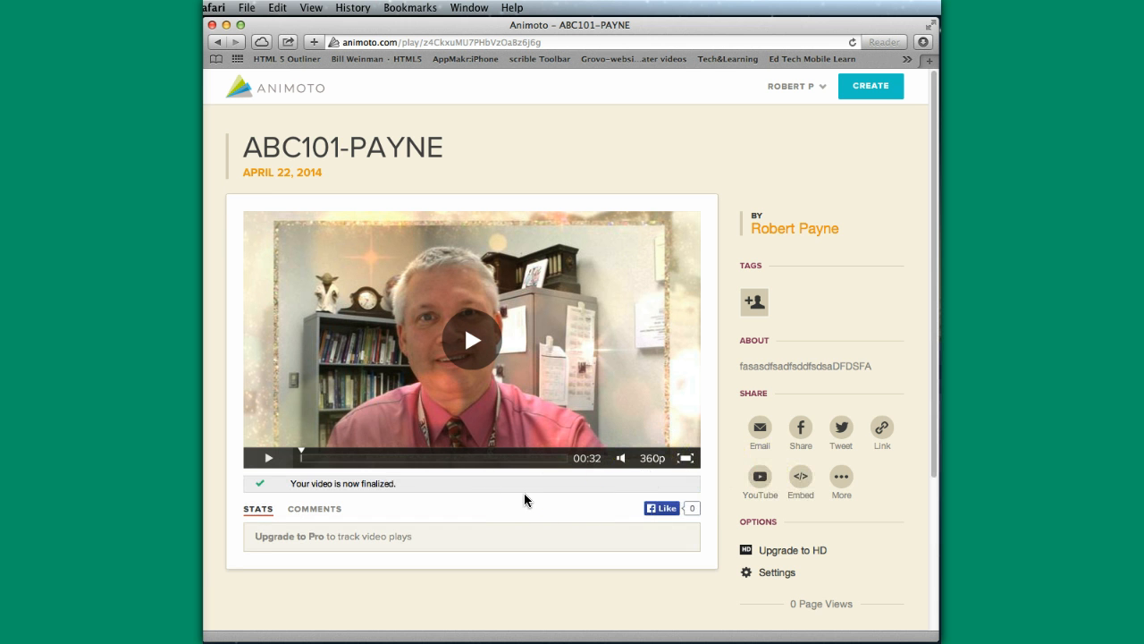